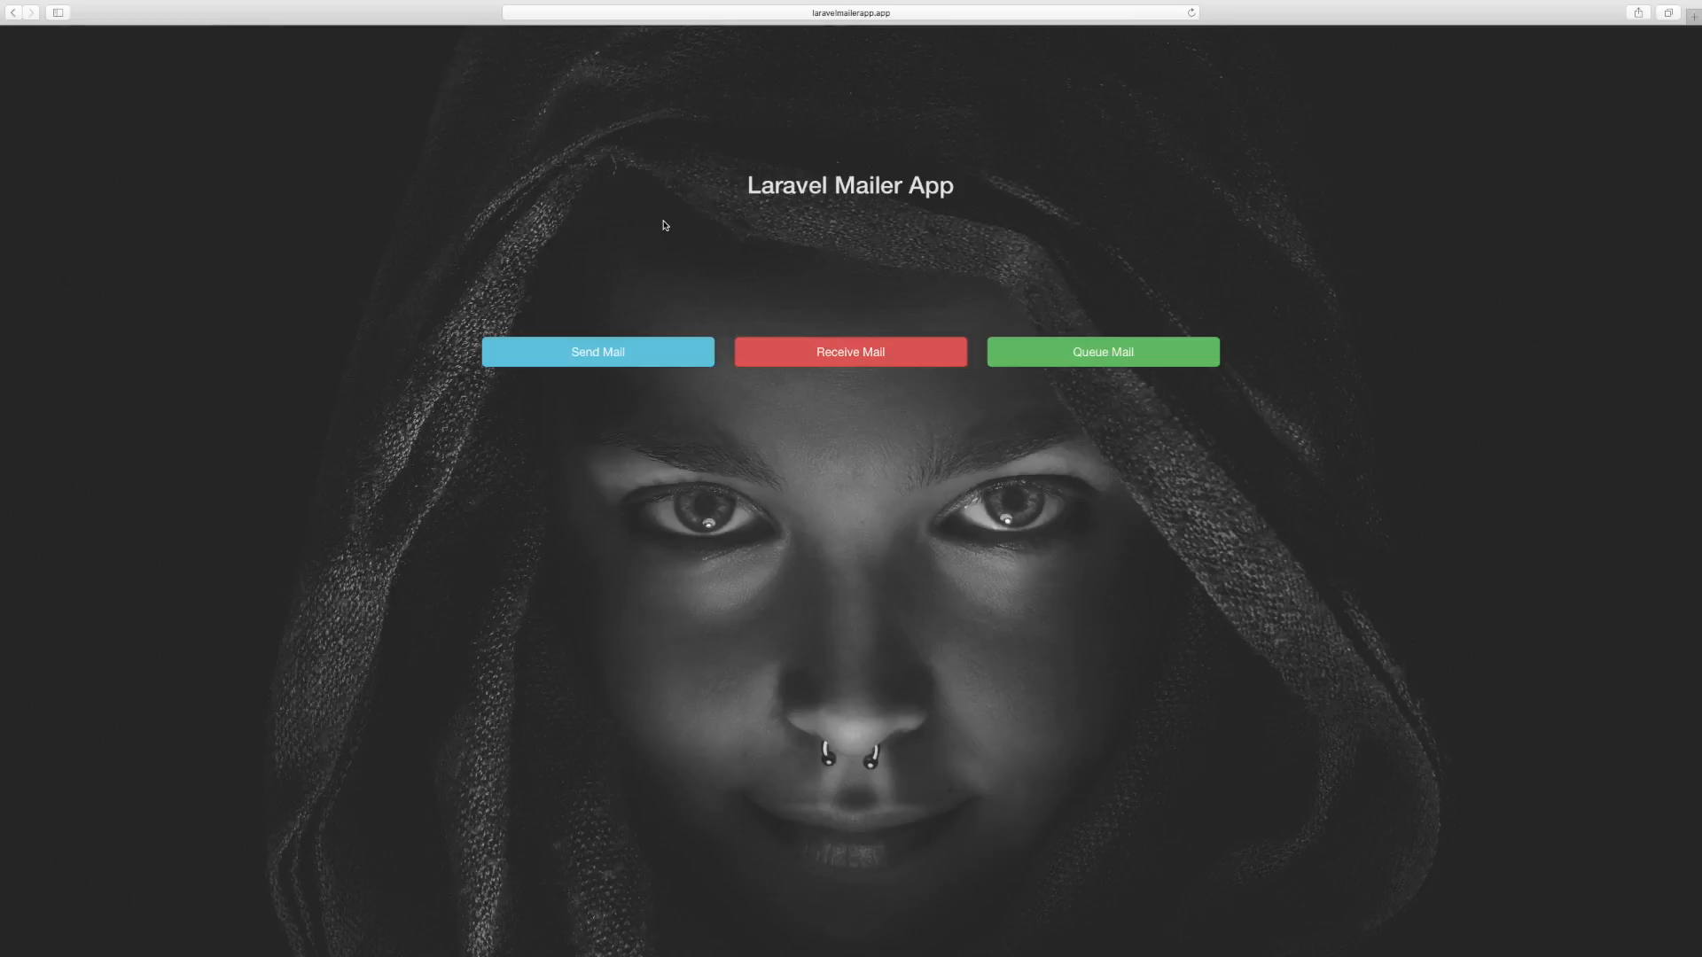
mouse_move(650, 232)
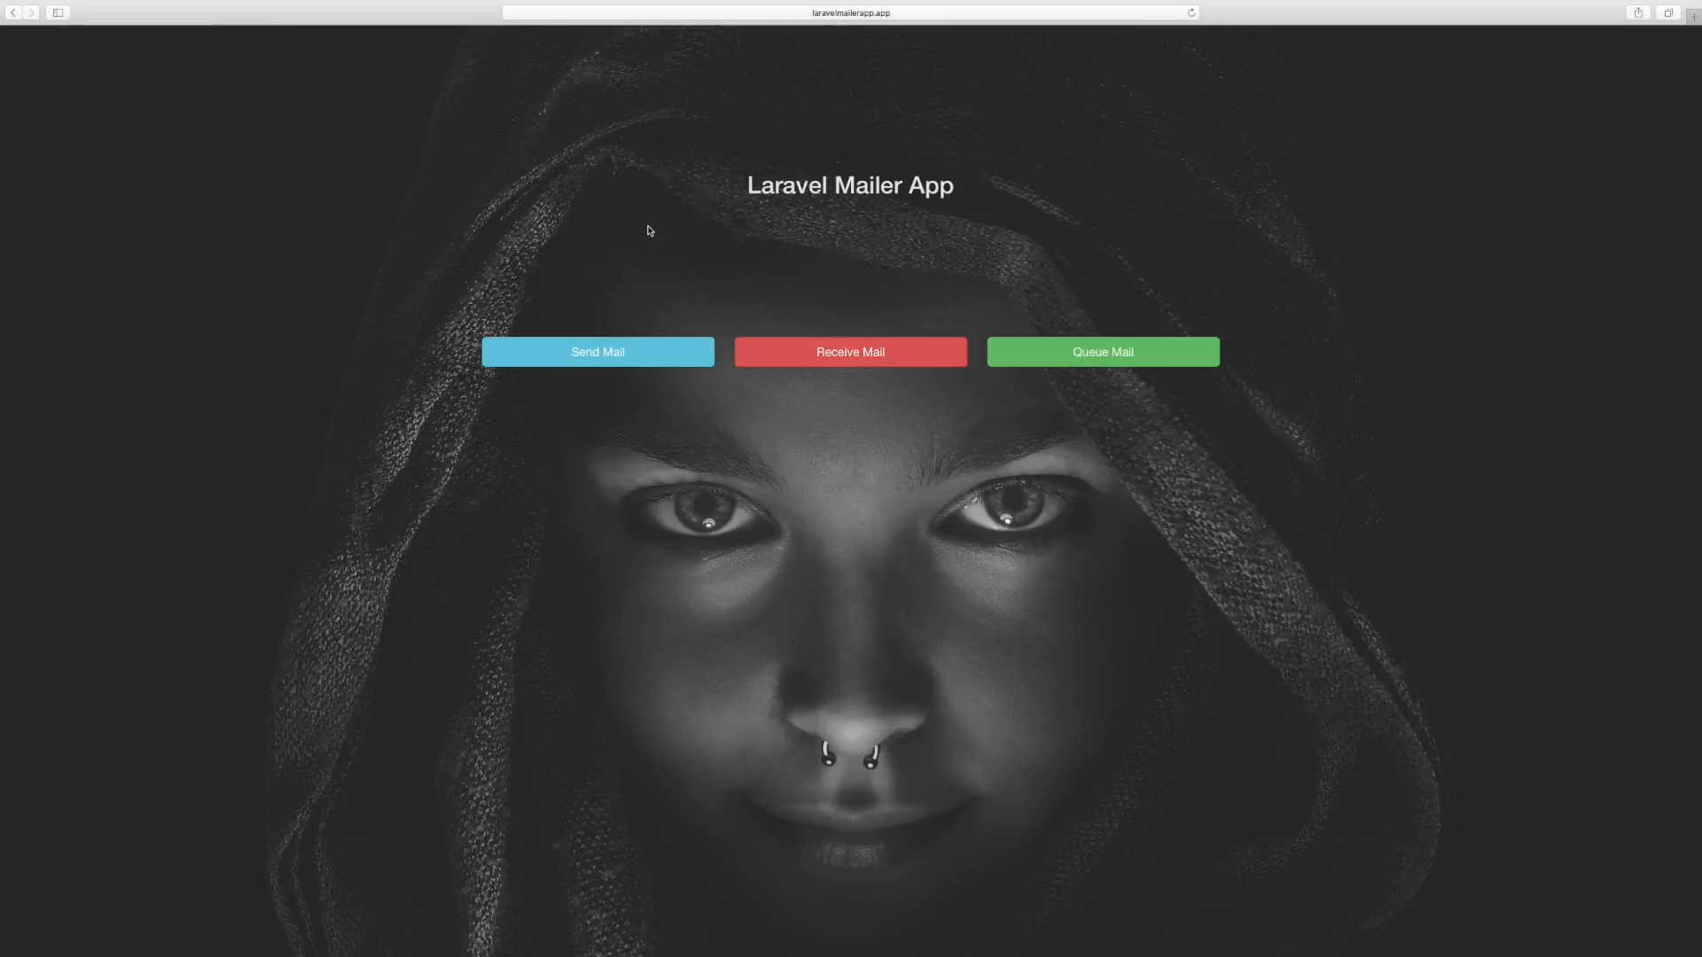
Open the Send Mail form and drag the Message textarea much taller and wider.
click(597, 351)
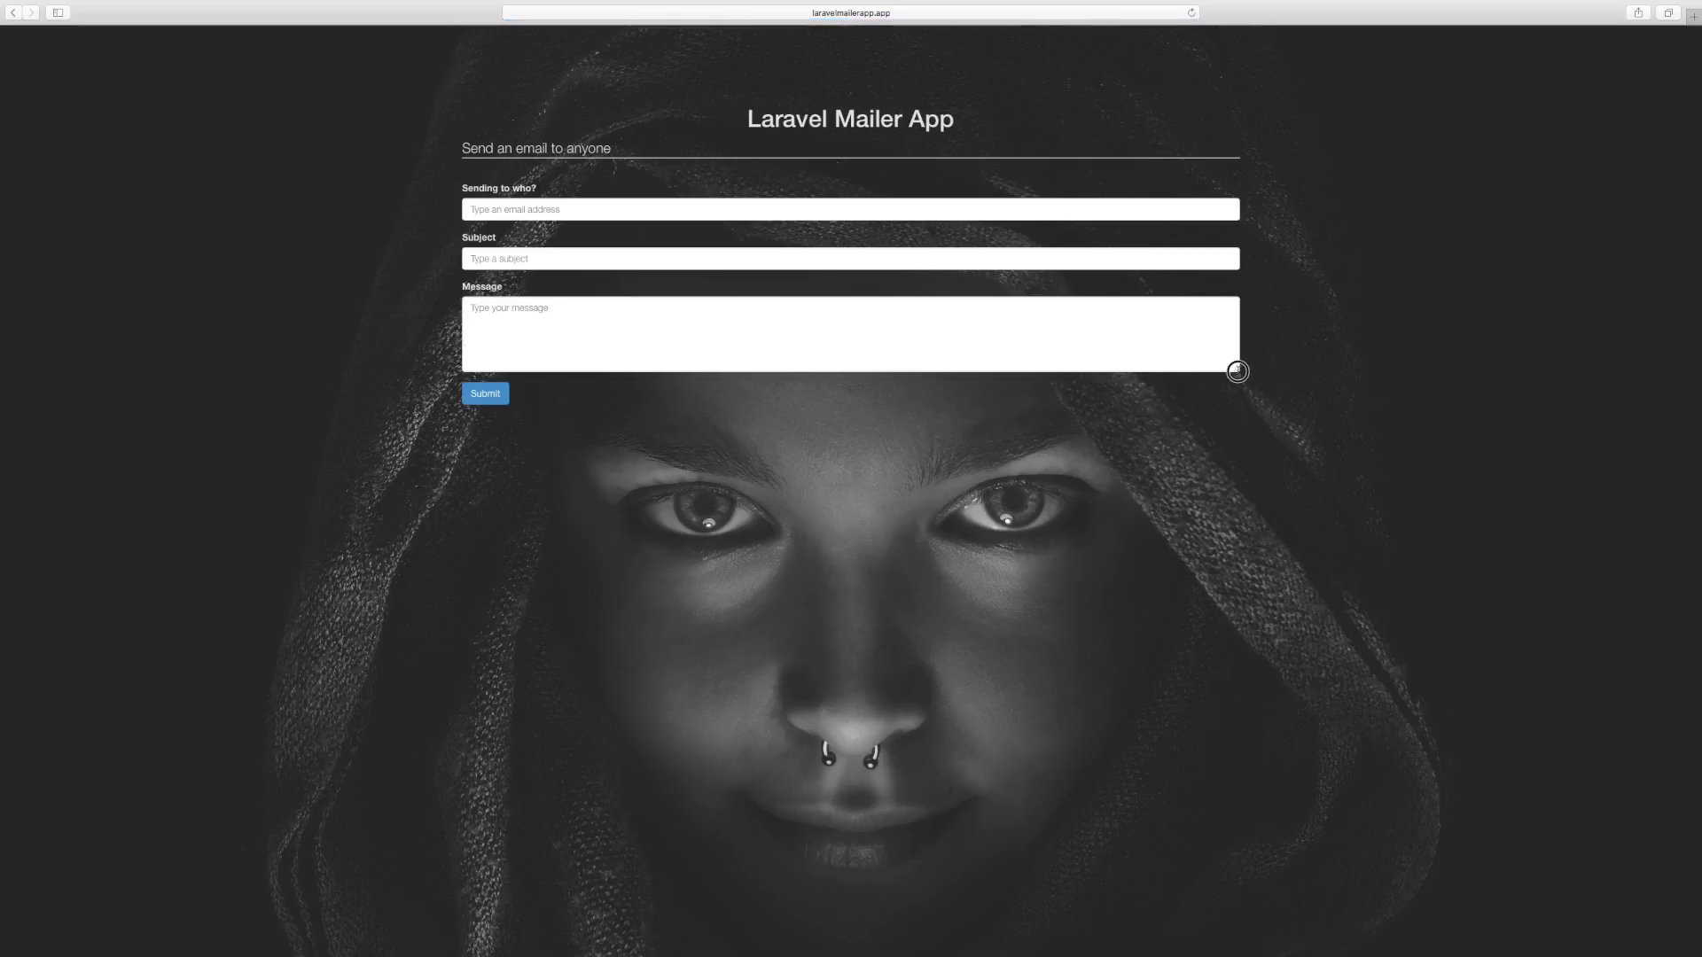
drag(1238, 372, 1238, 711)
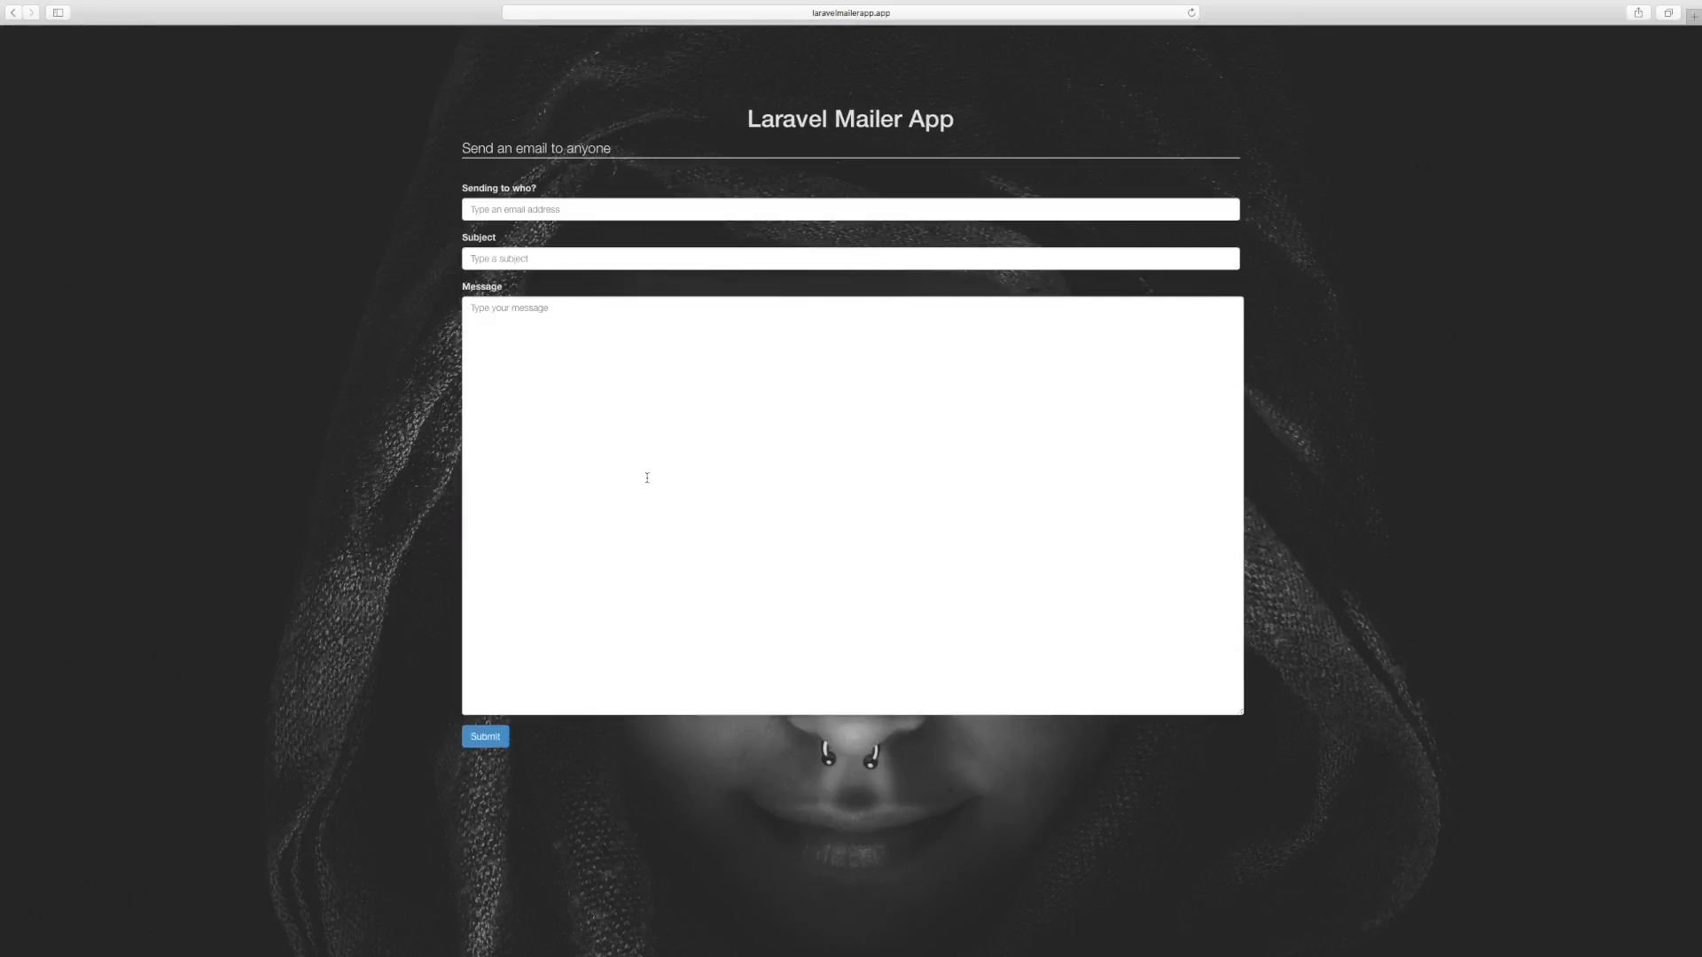
mouse_move(643, 475)
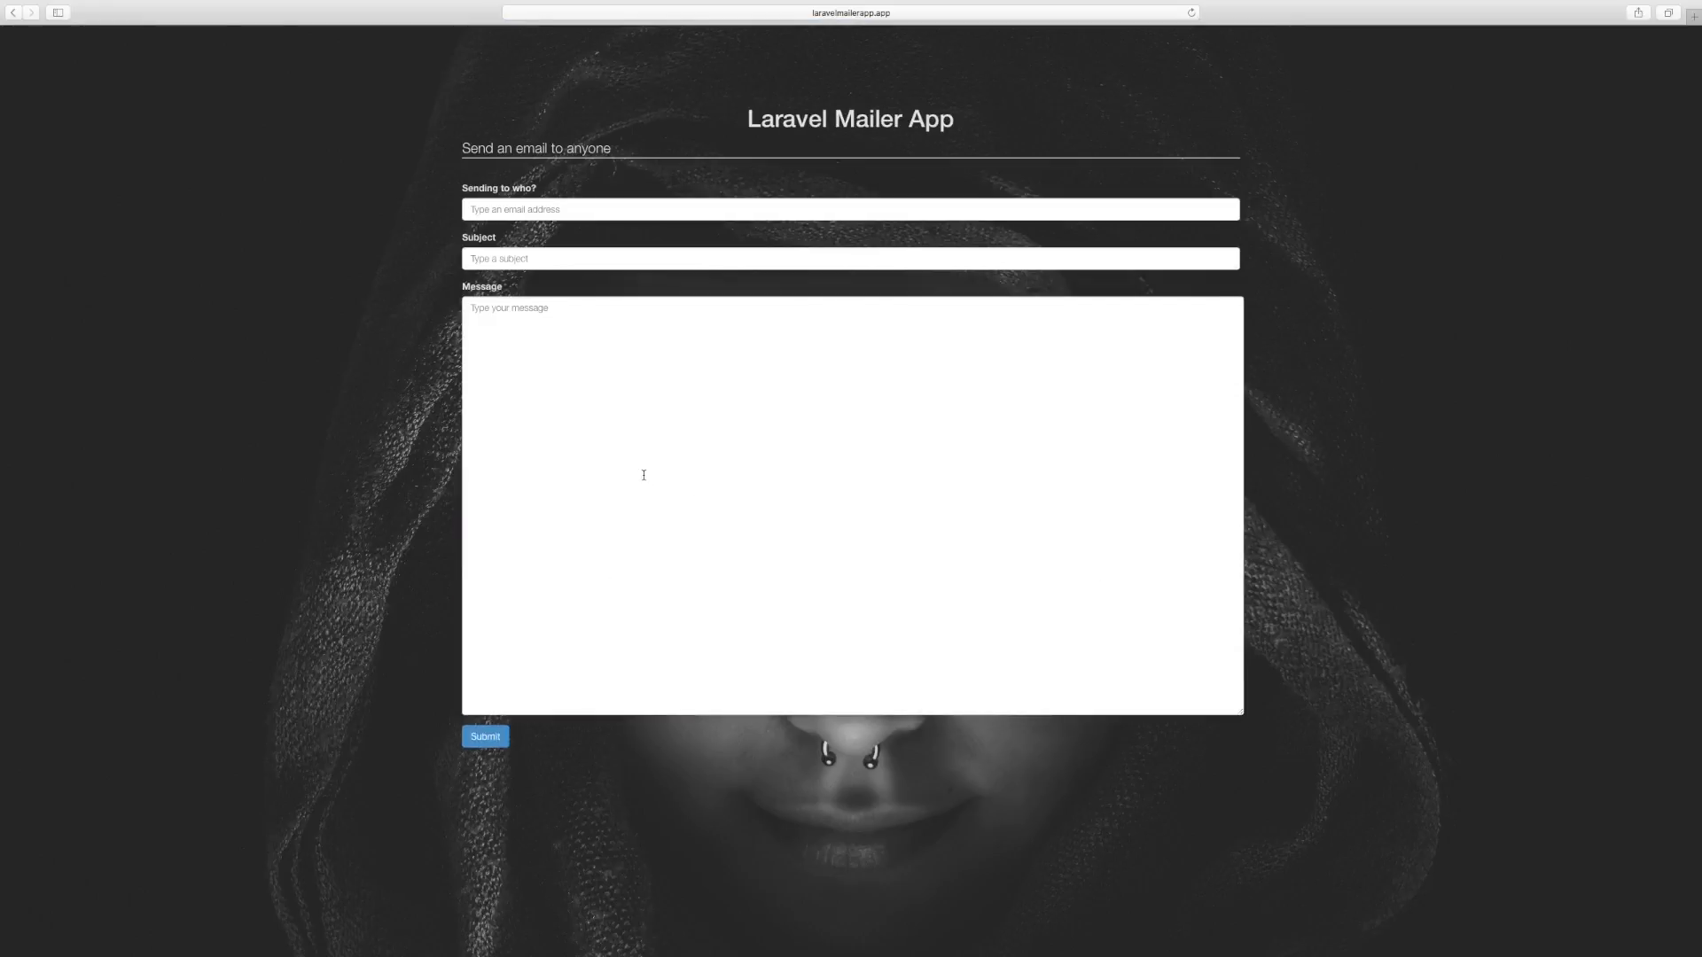
mouse_move(650, 439)
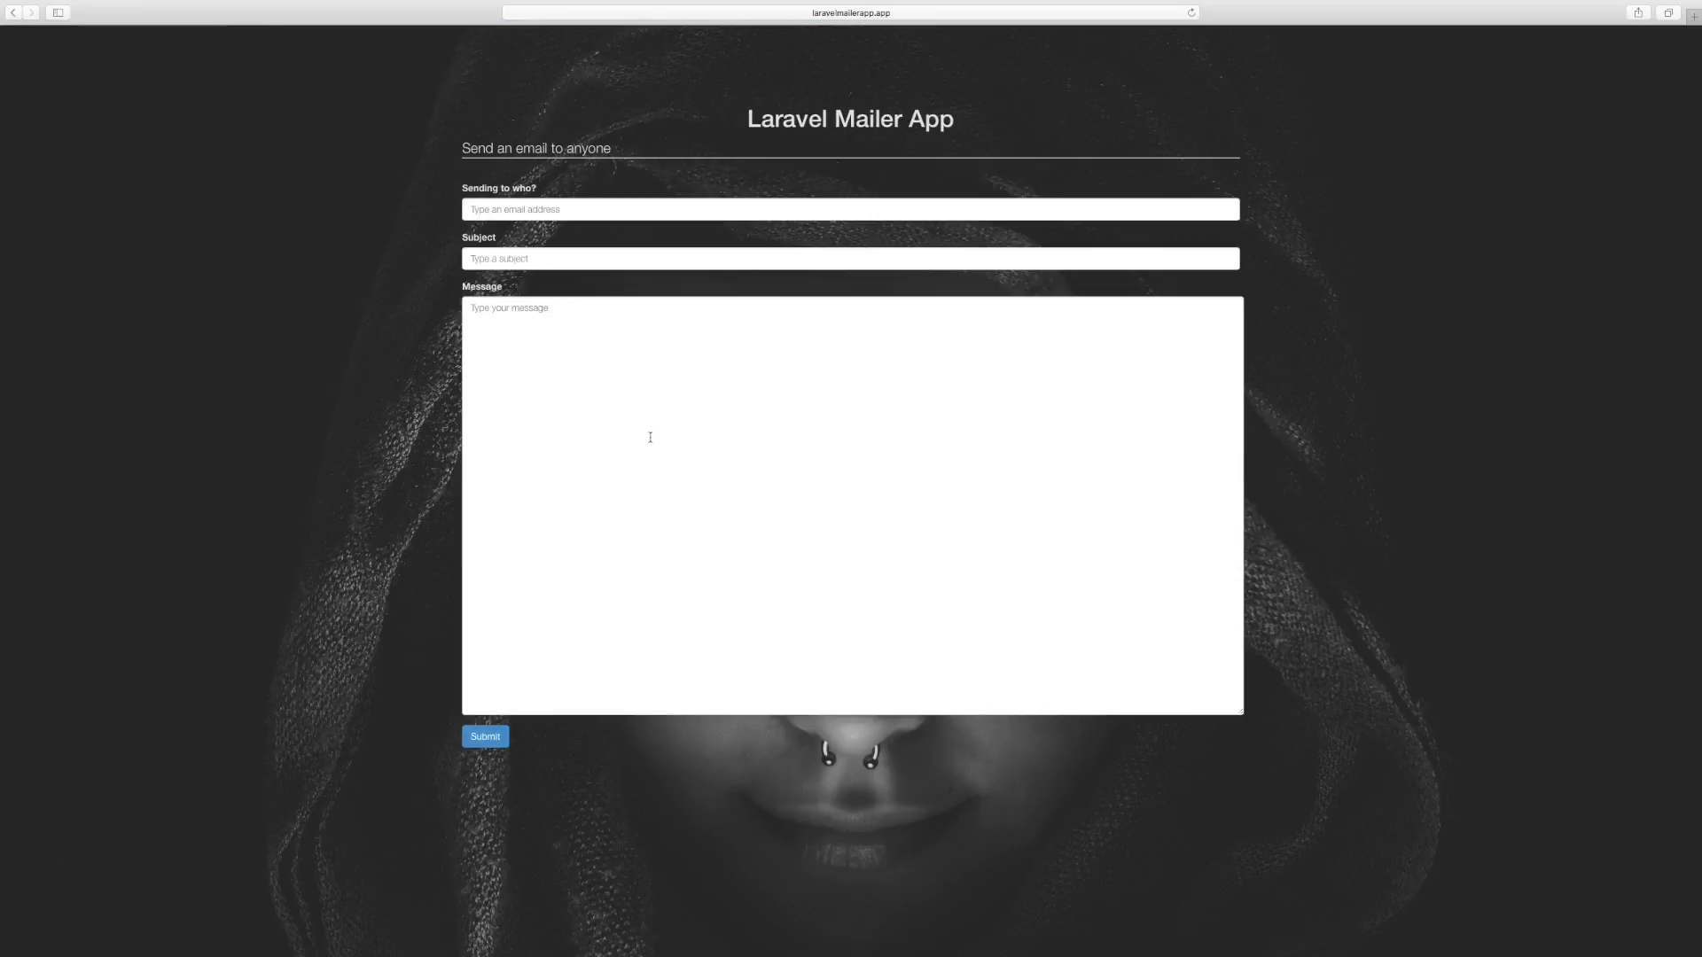
mouse_move(1426, 134)
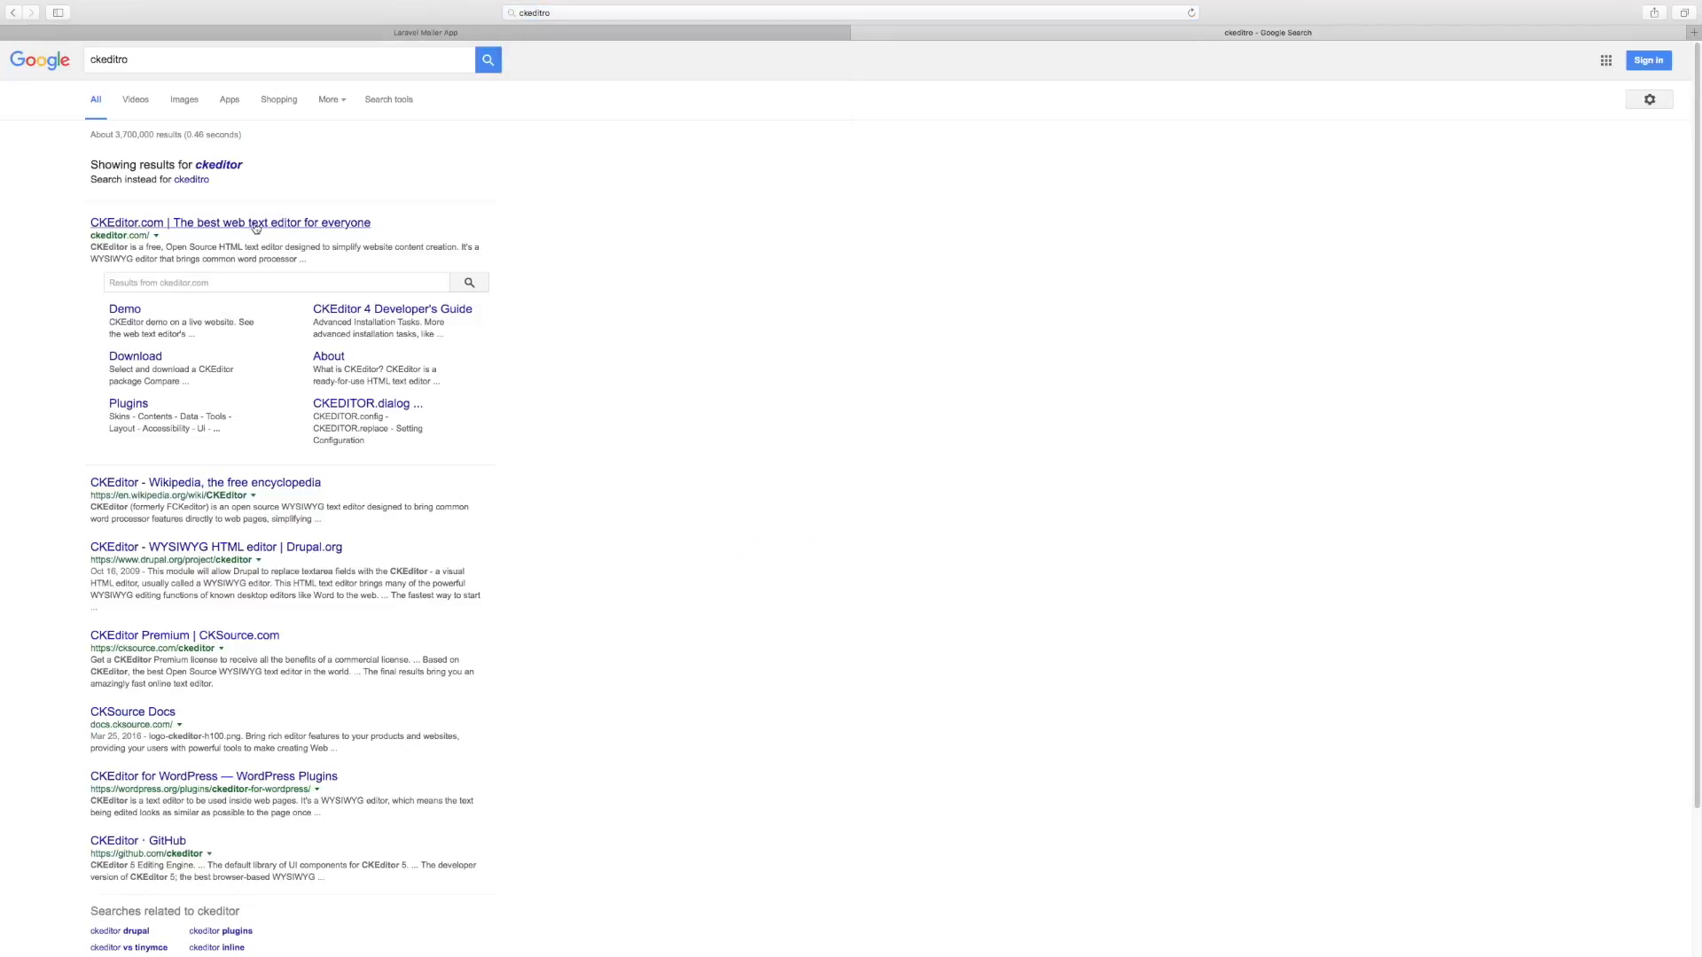
Open the 'CKEditor.com | The best web text editor for everyone' result.
click(258, 226)
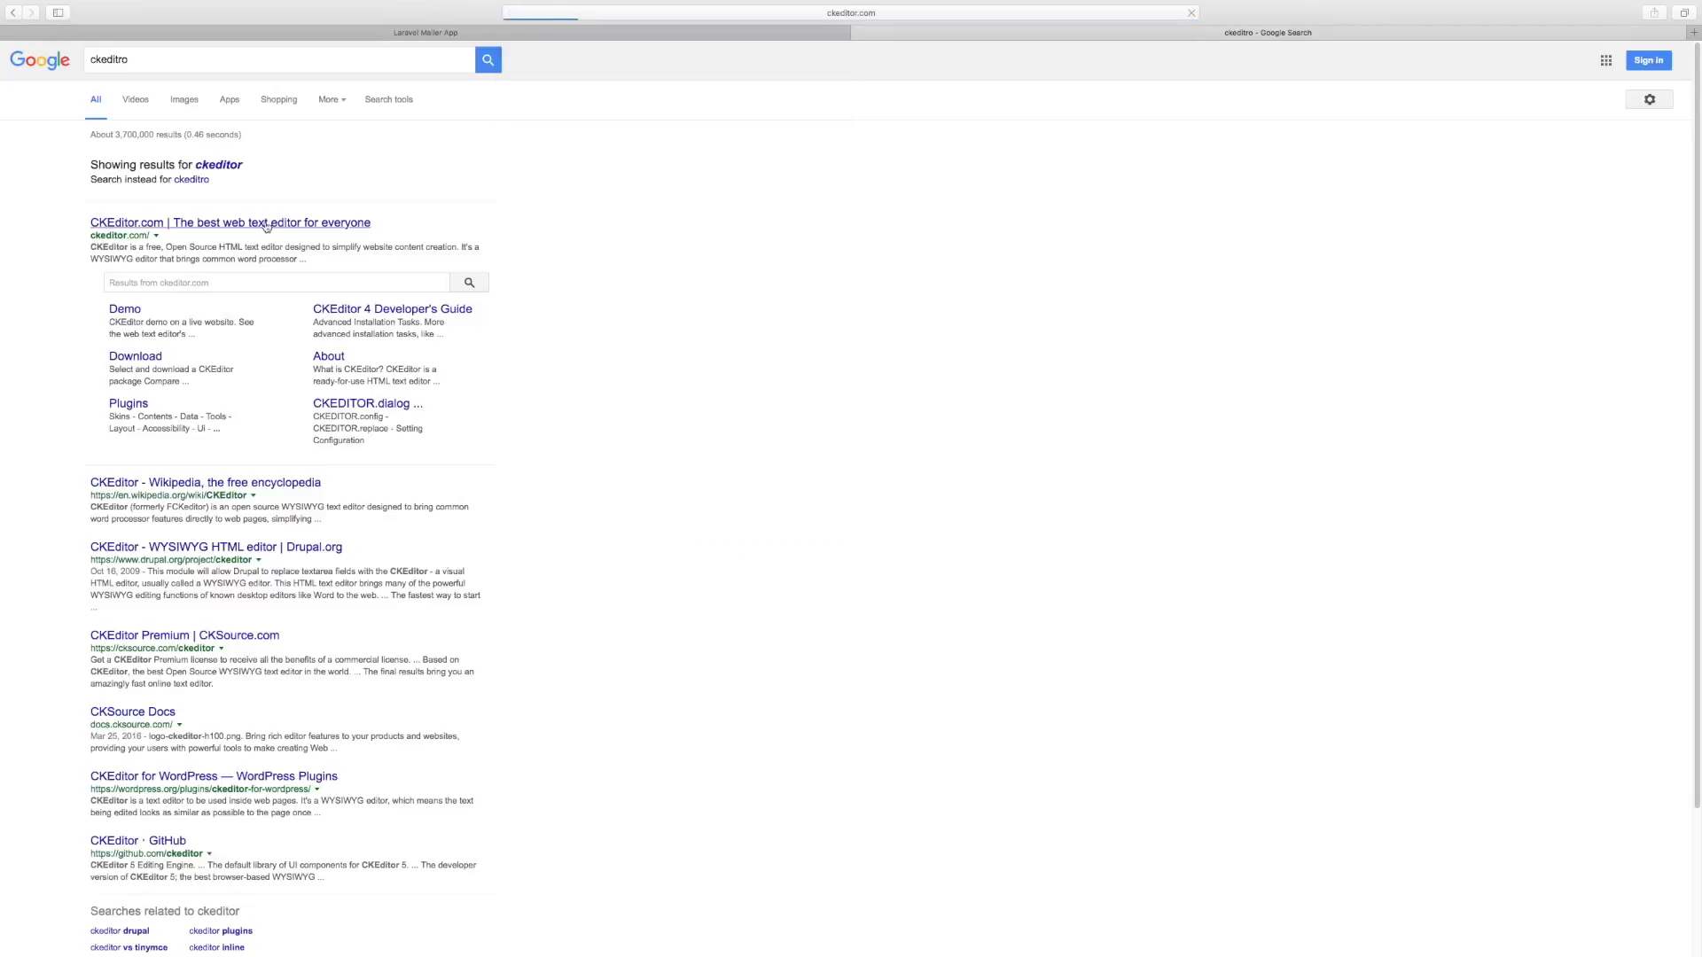
click(261, 222)
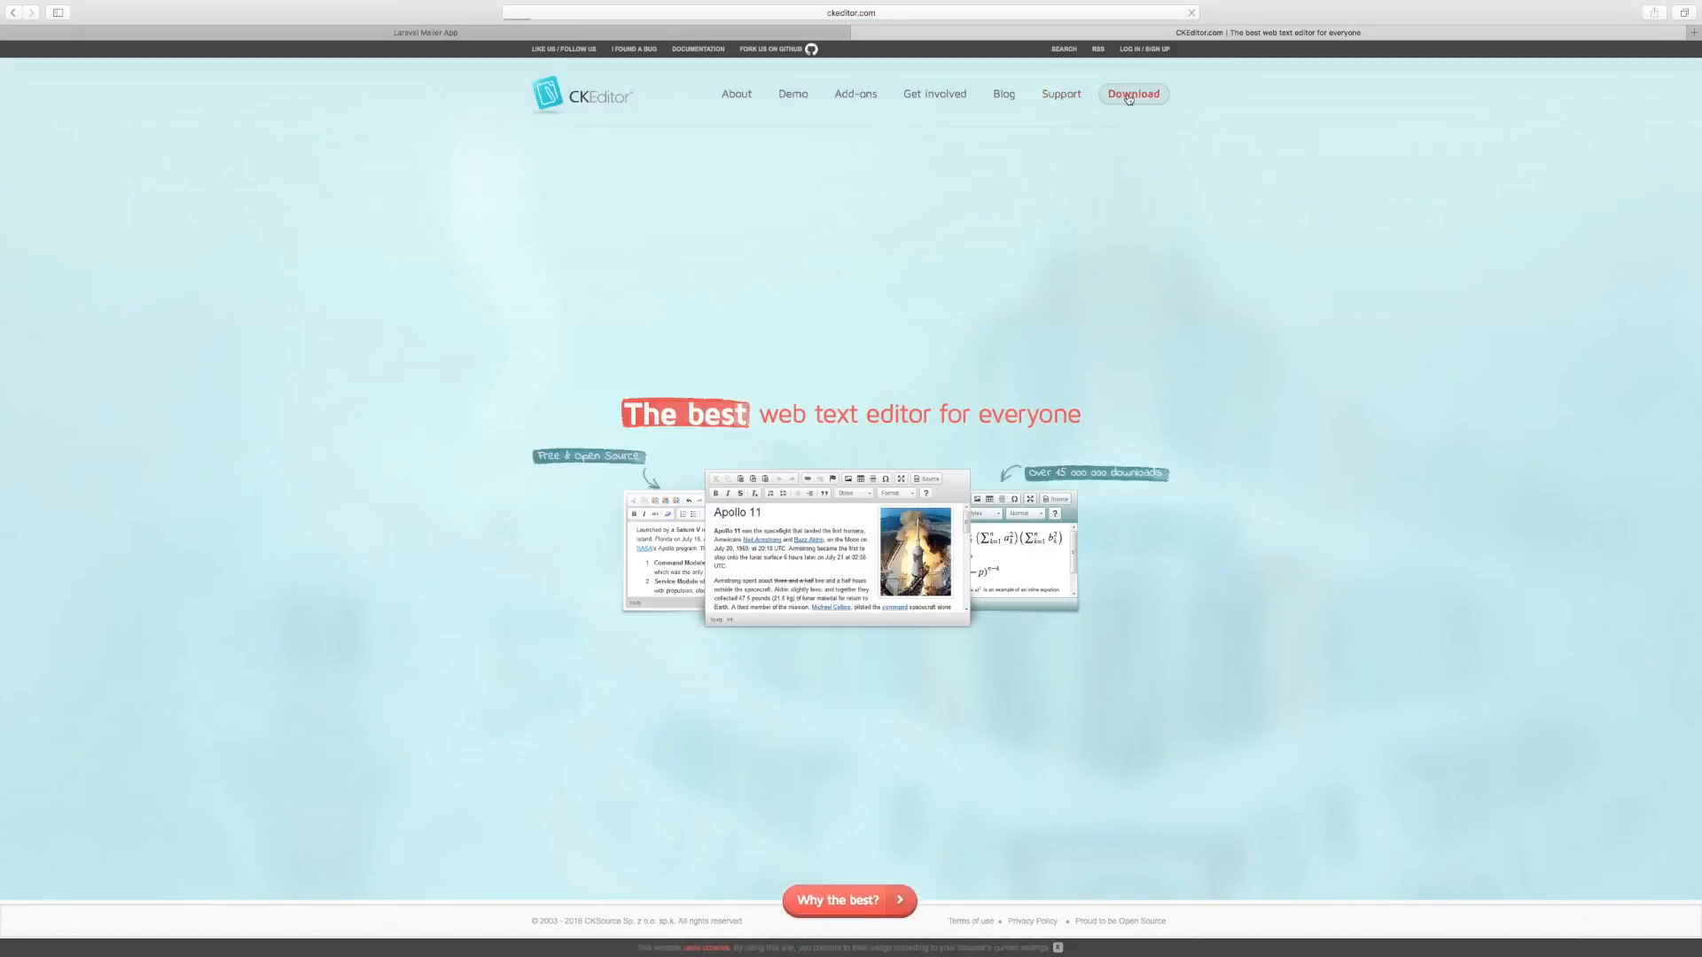
Download the CKEditor Full Package, dismiss the thank-you popup, and open the ckeditor-2 download.
click(1133, 94)
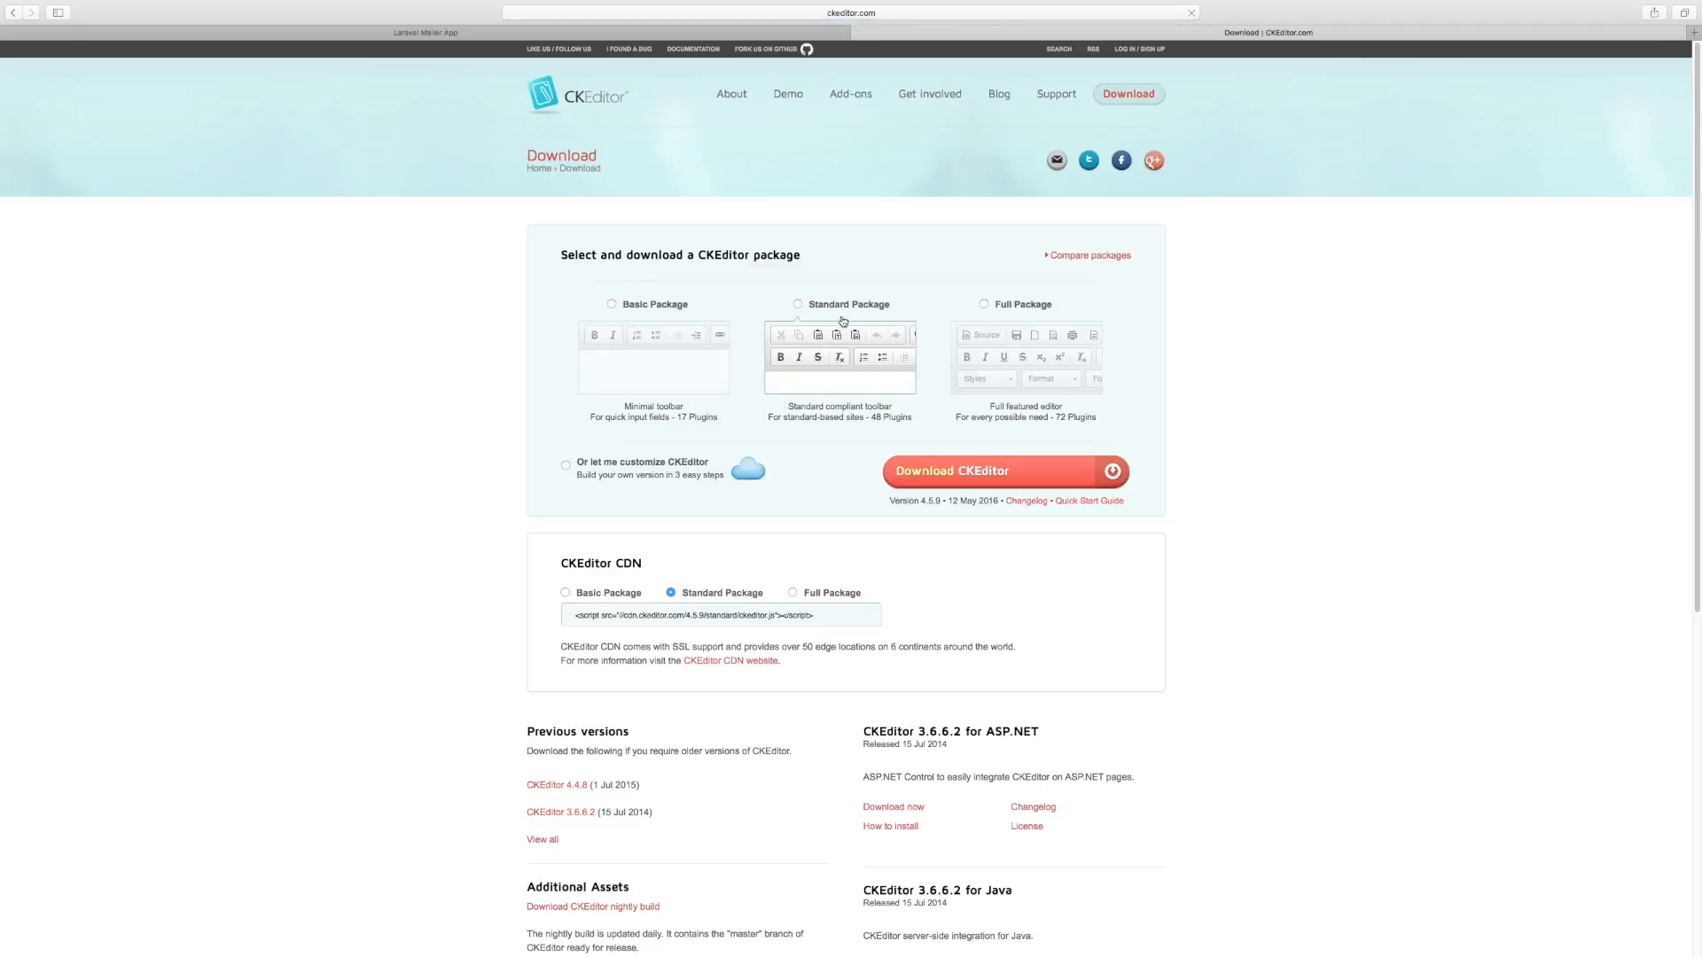
click(983, 304)
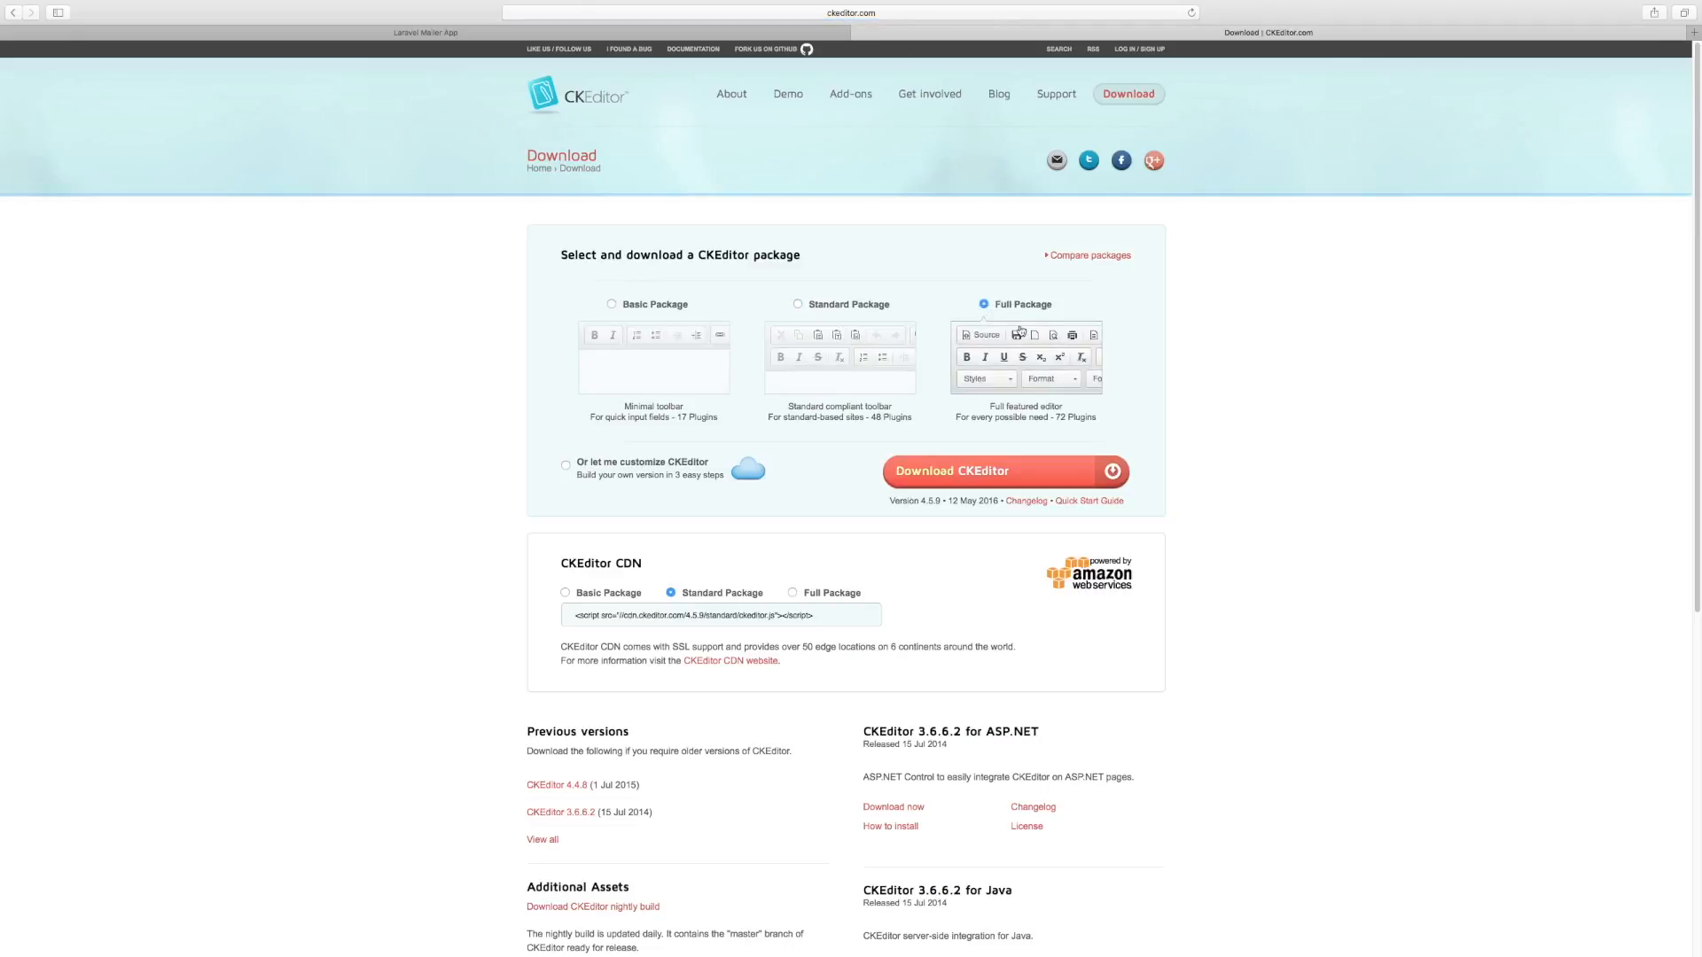
mouse_move(1009, 477)
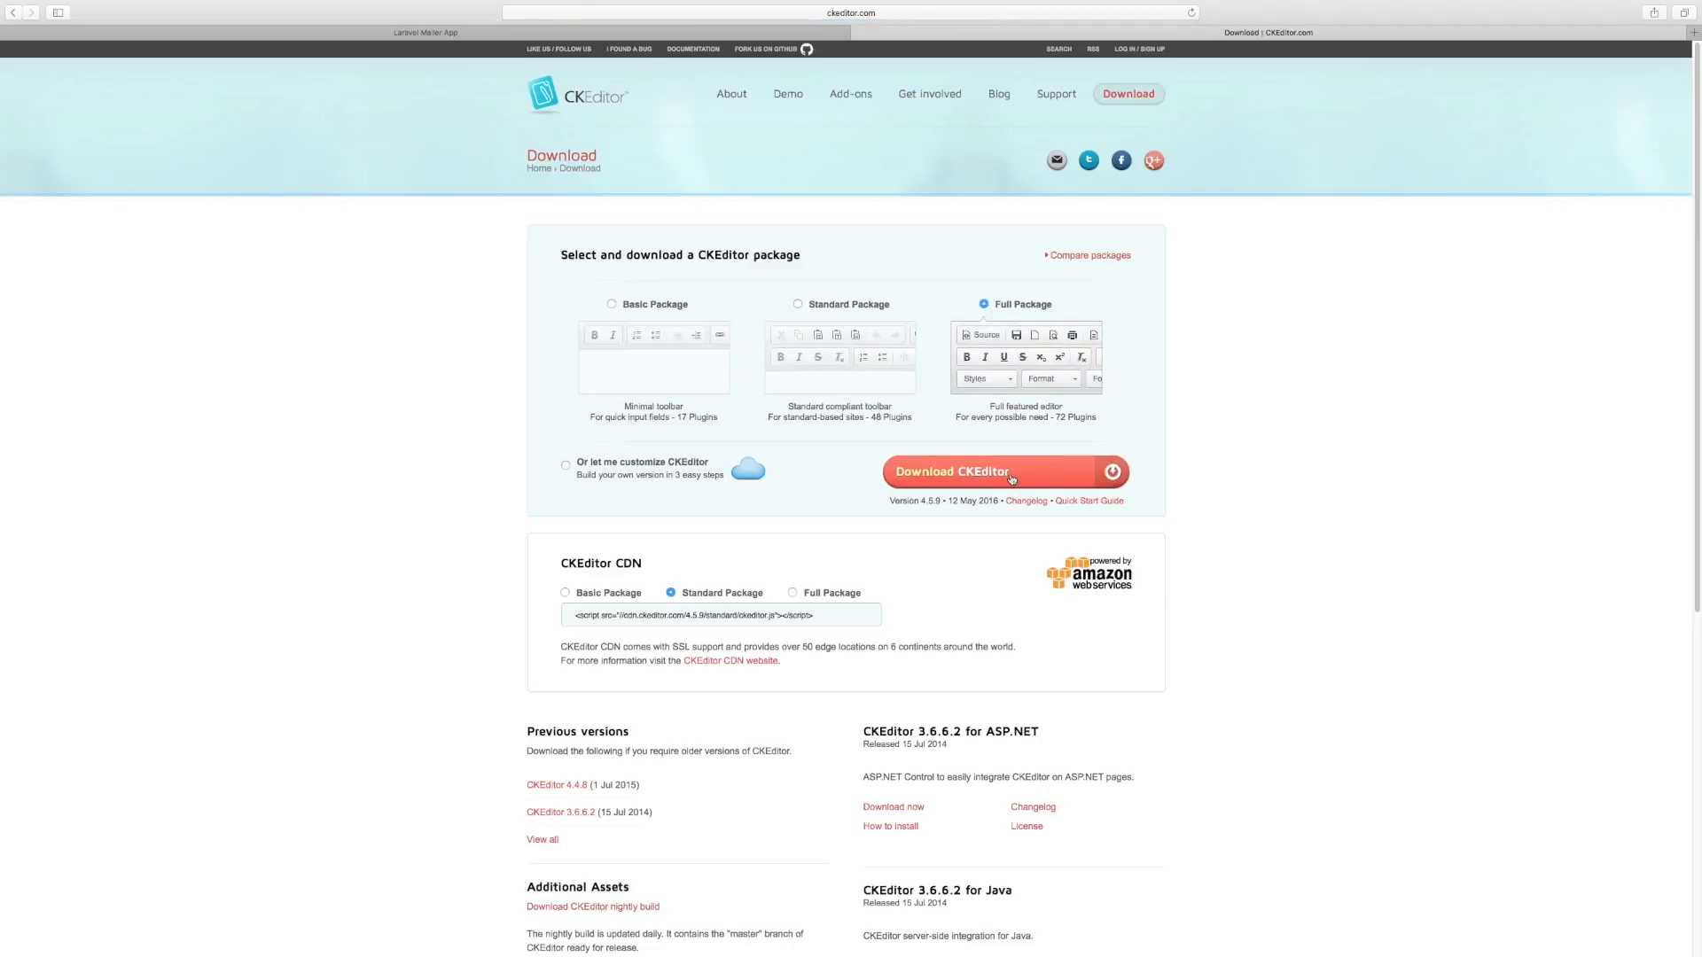
click(1007, 471)
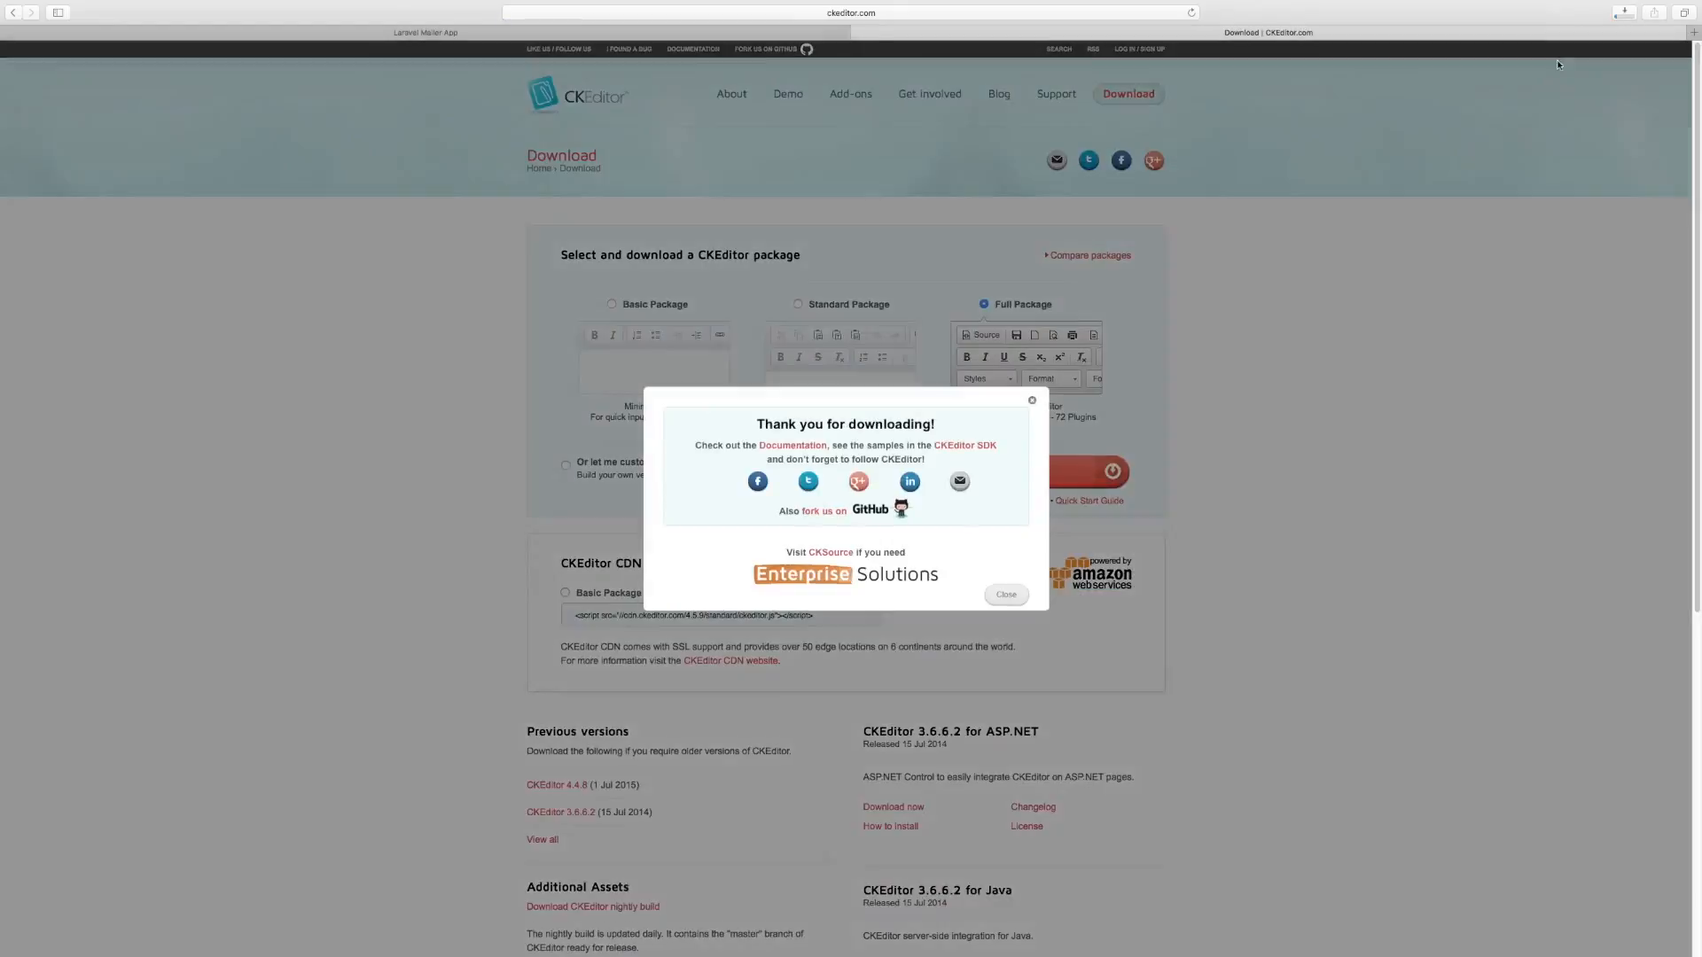
click(1006, 594)
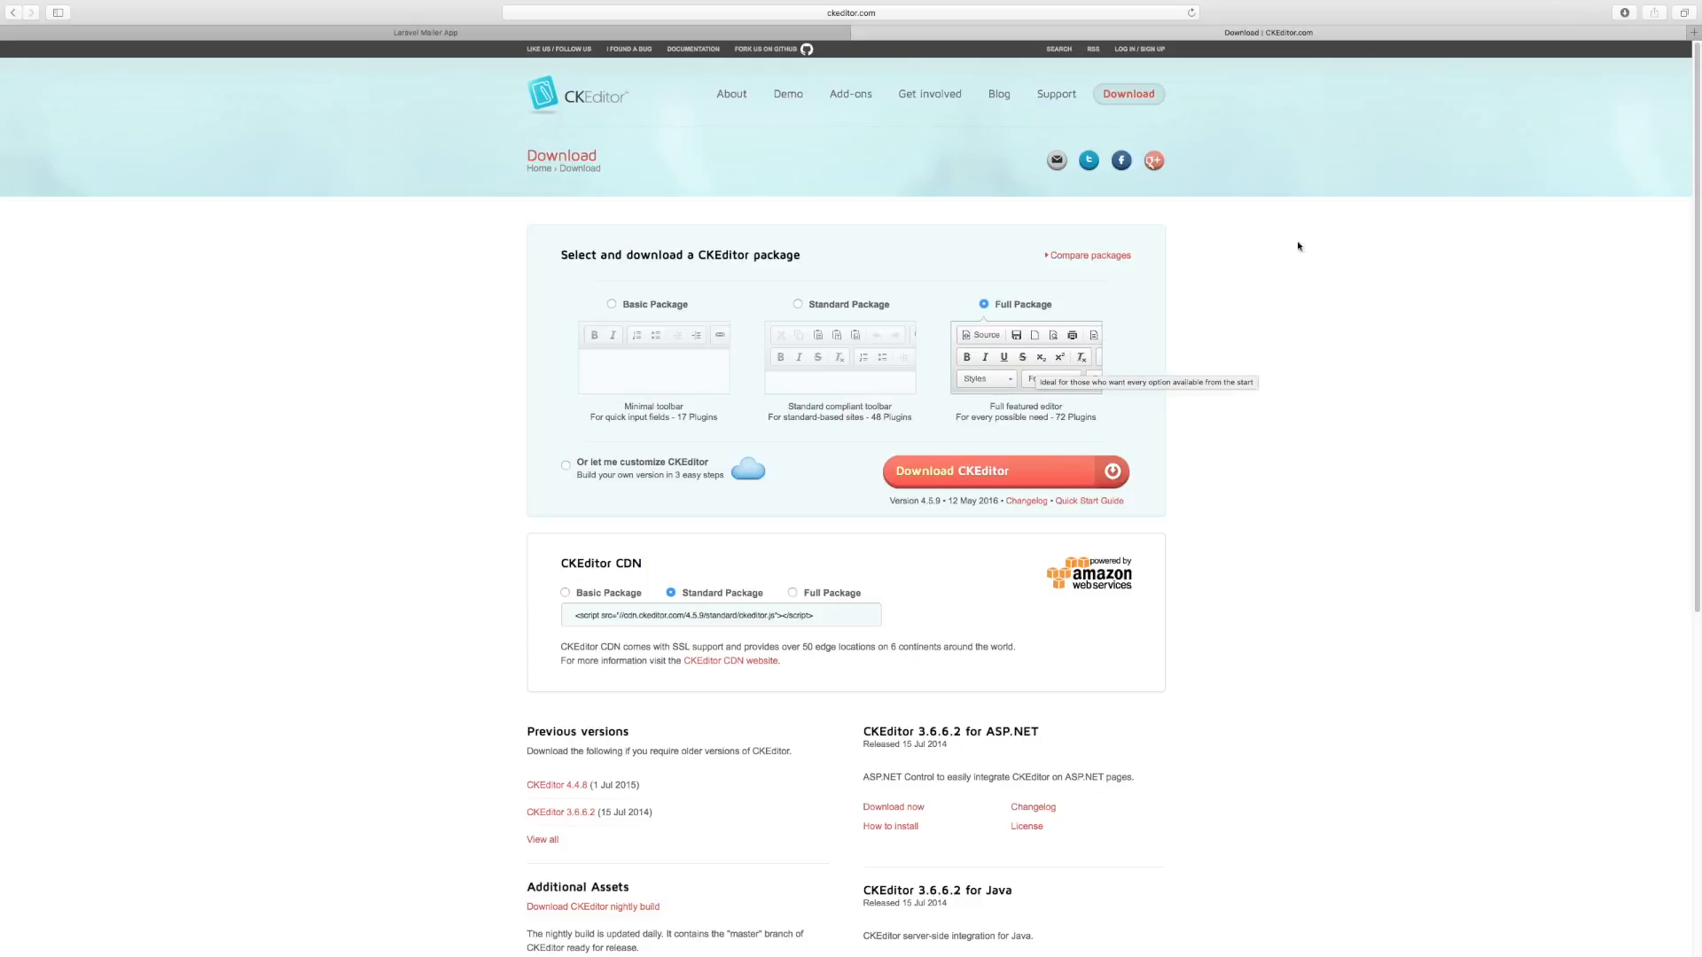
click(1624, 11)
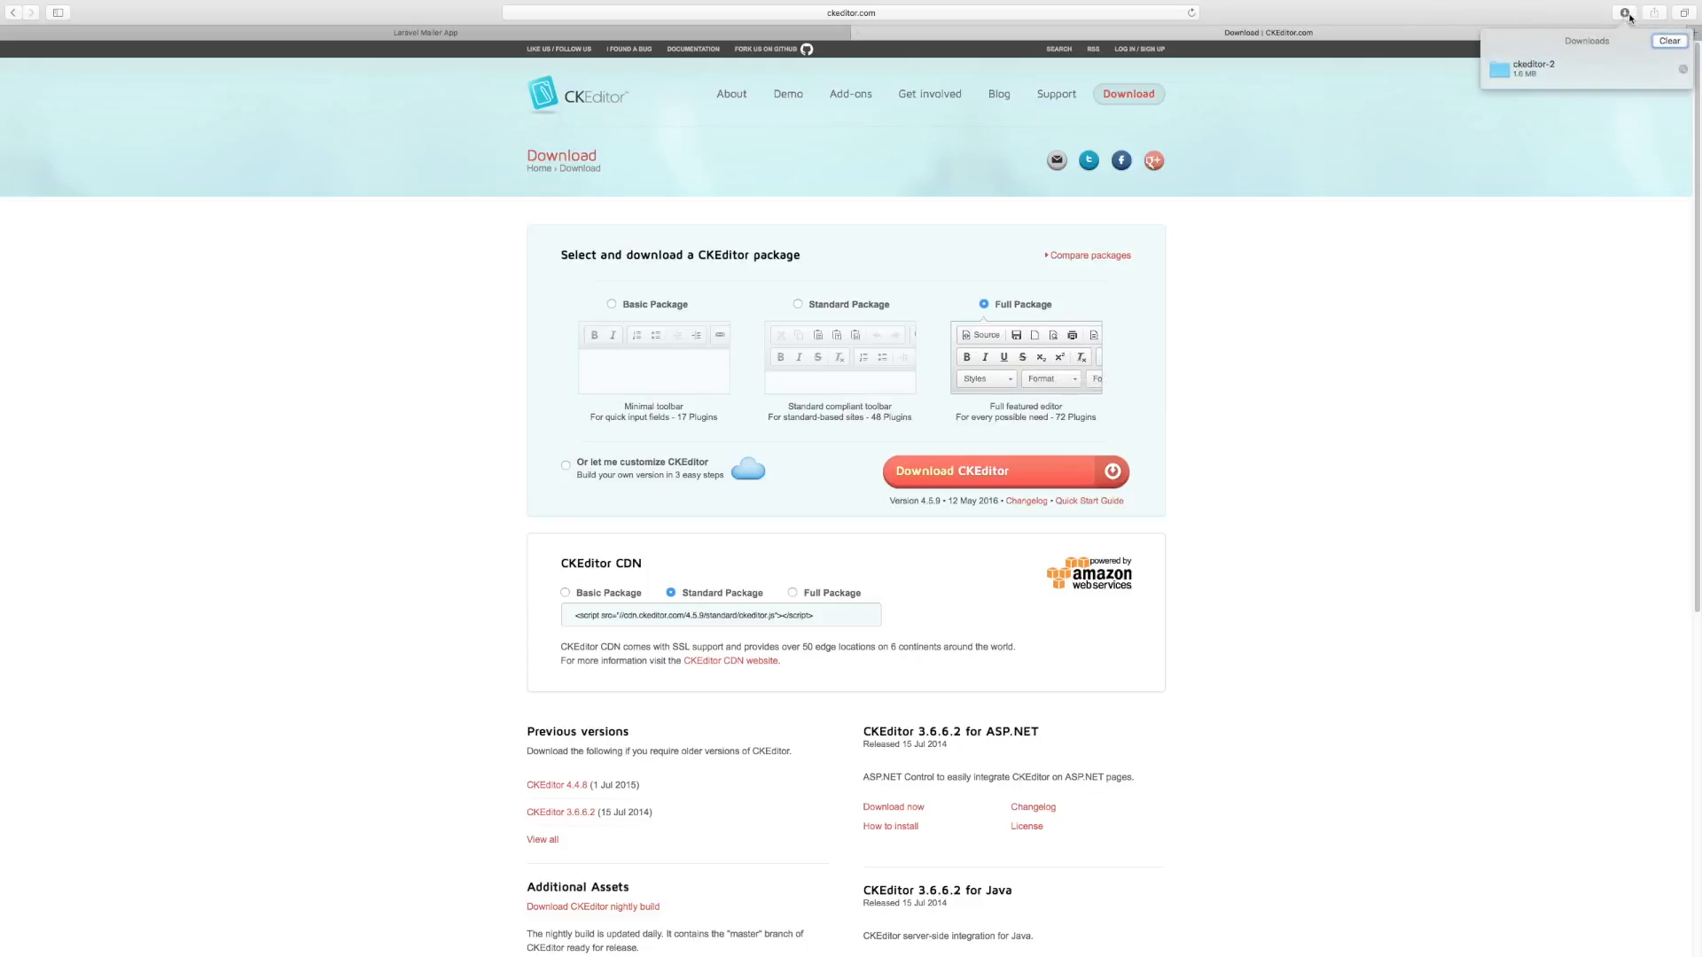
mouse_move(1545, 75)
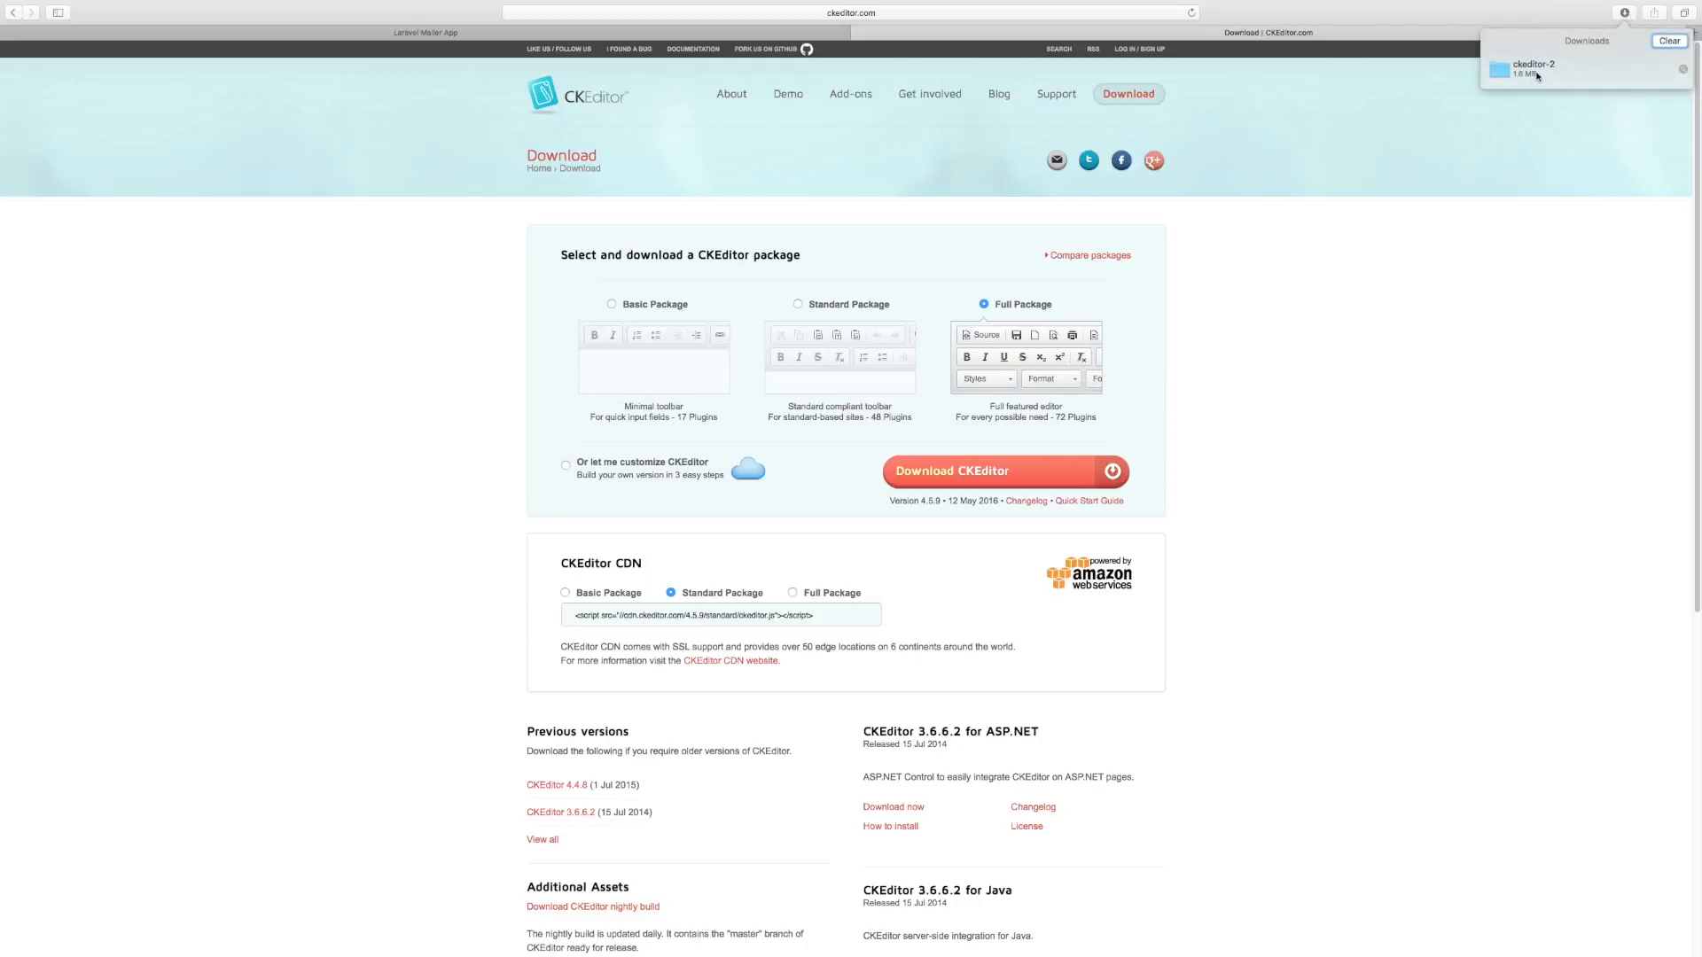
click(849, 12)
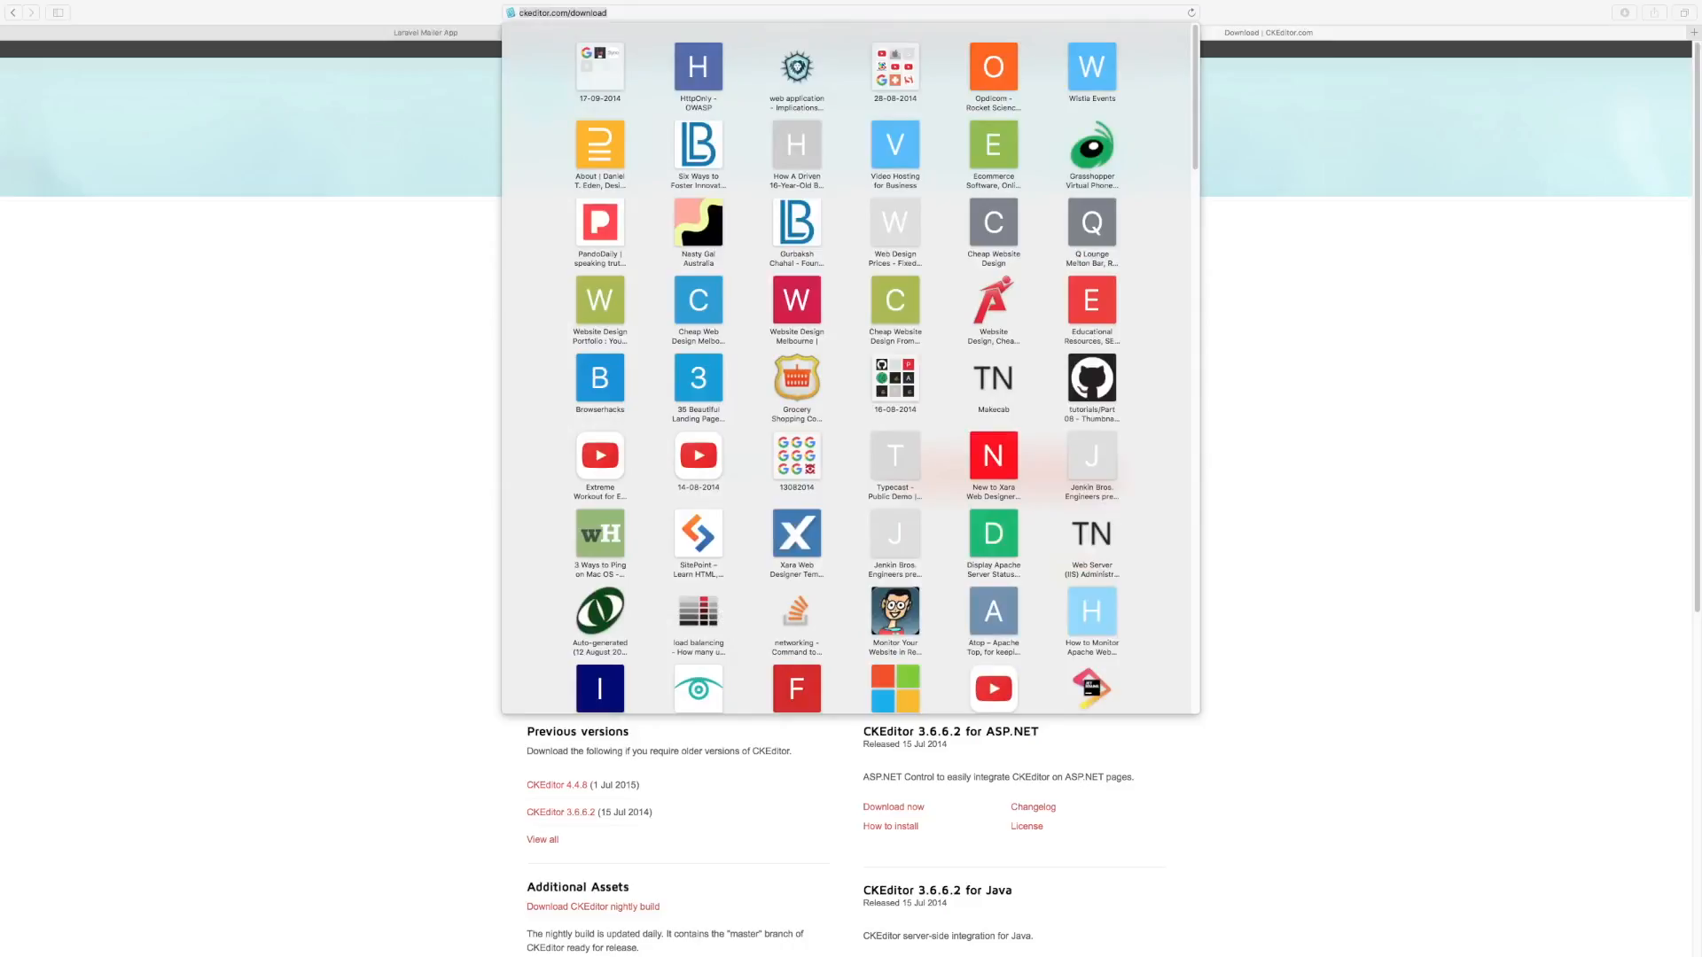
mouse_move(415, 100)
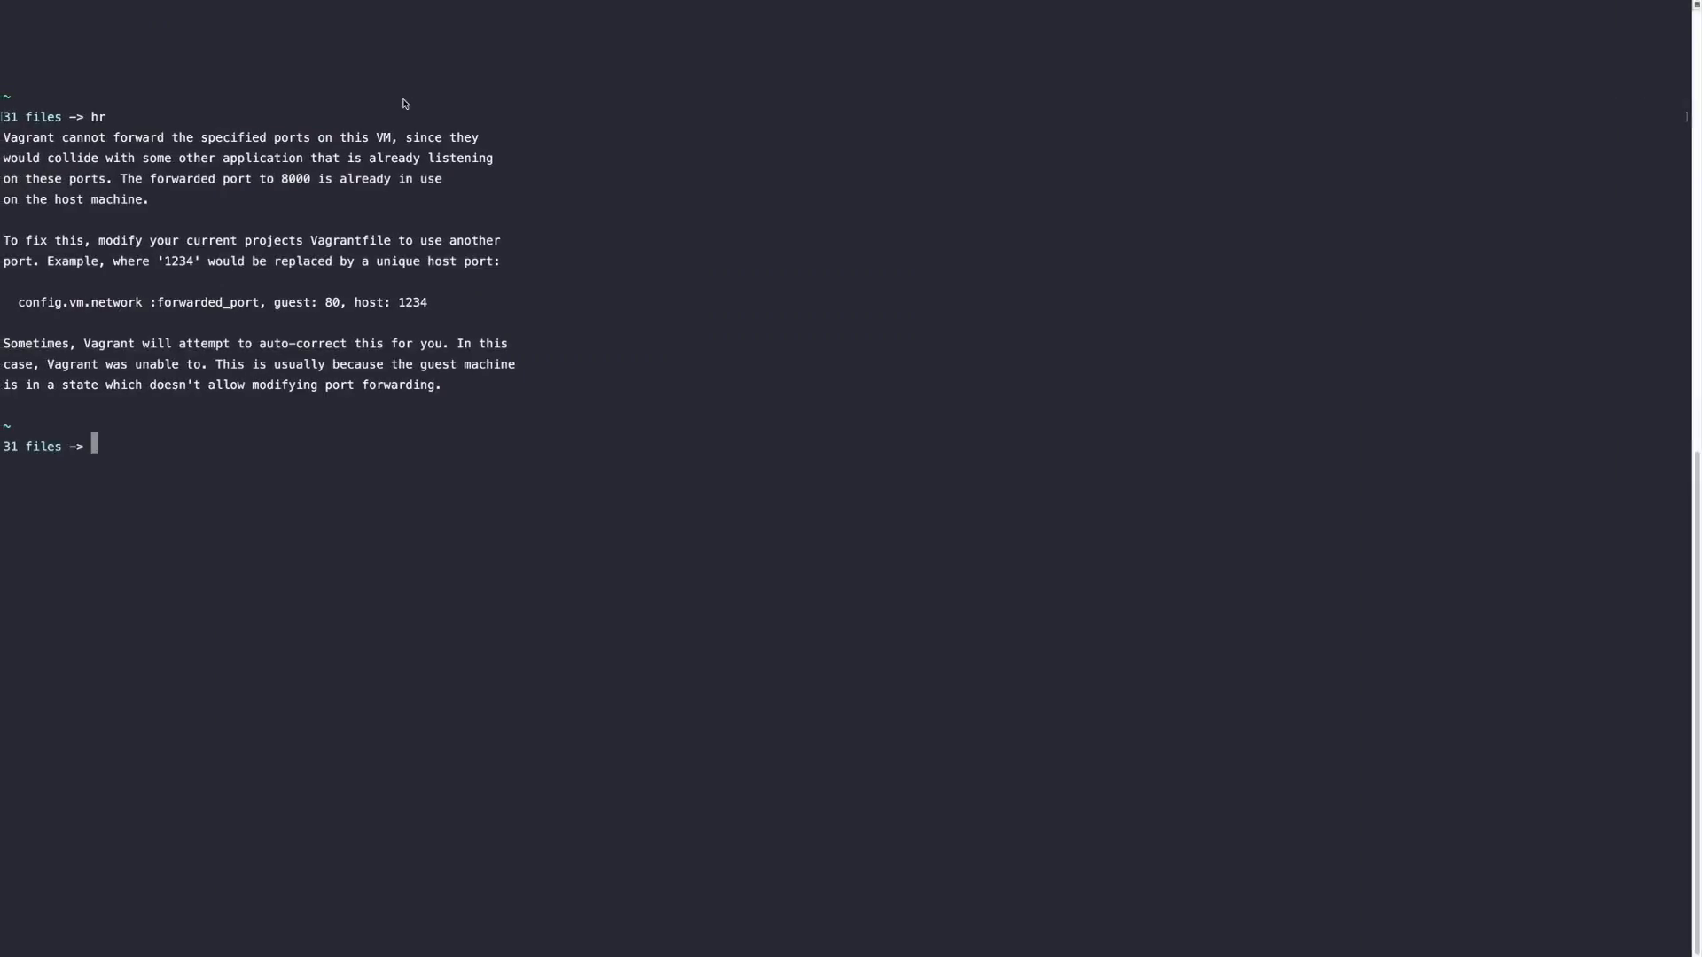
Clear the Terminal, change into the Code directory, and begin a cd into LaravelMailerApp.
text(clear)
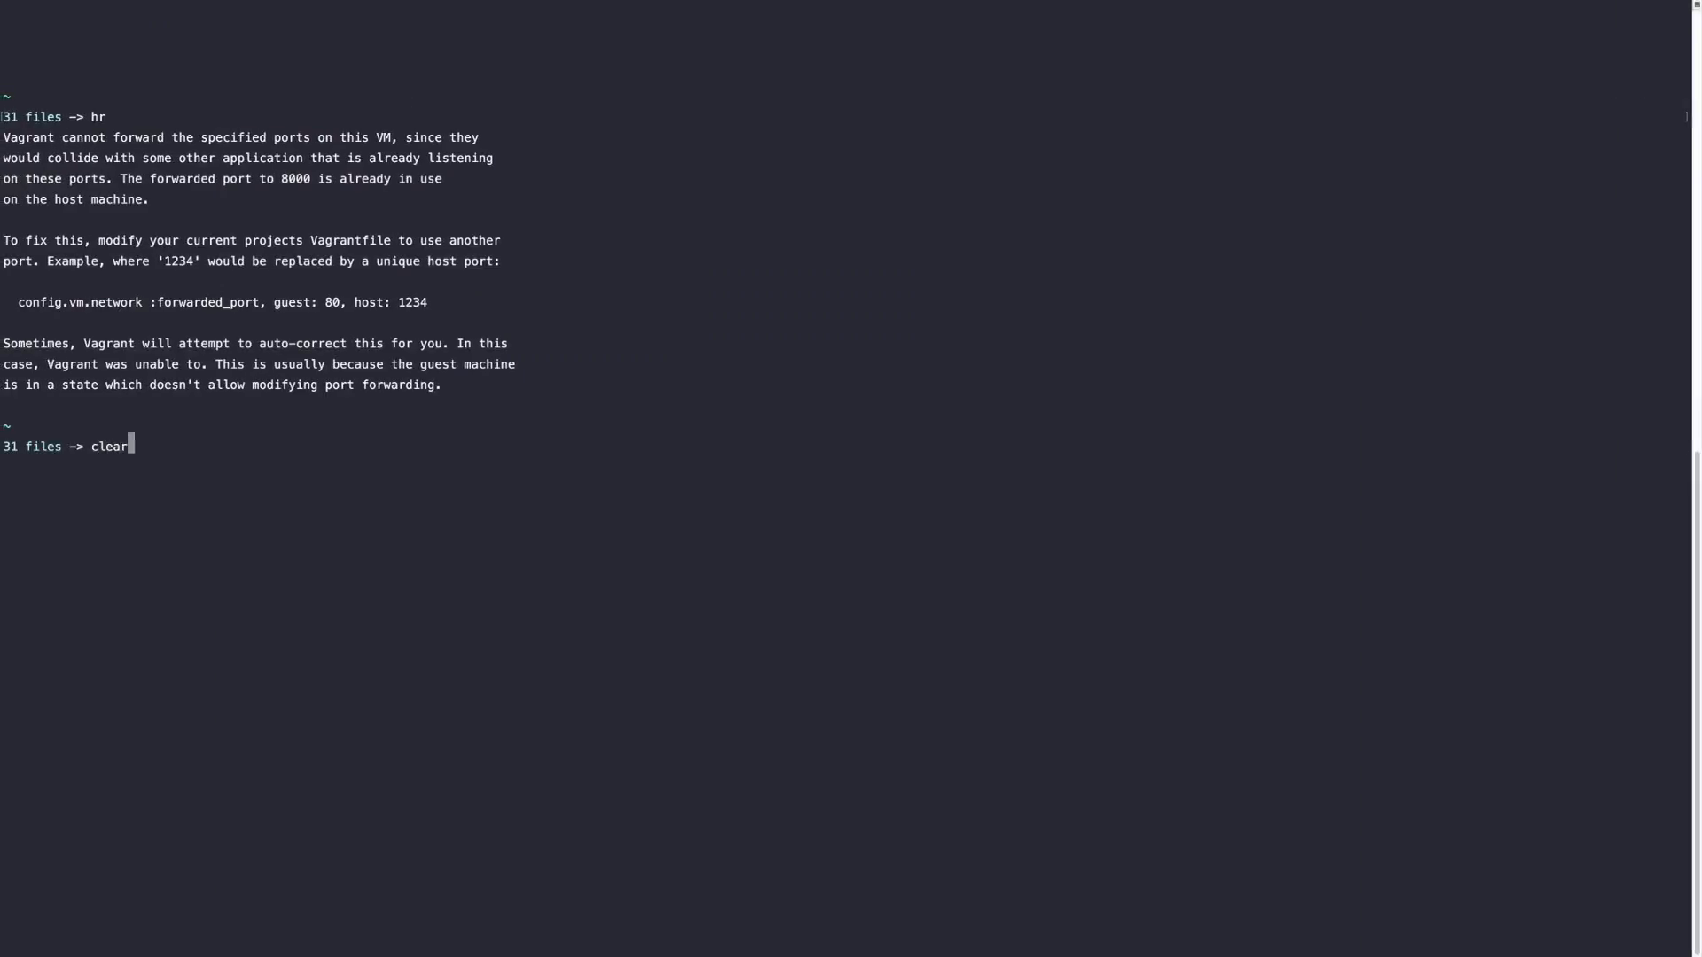
key(Enter)
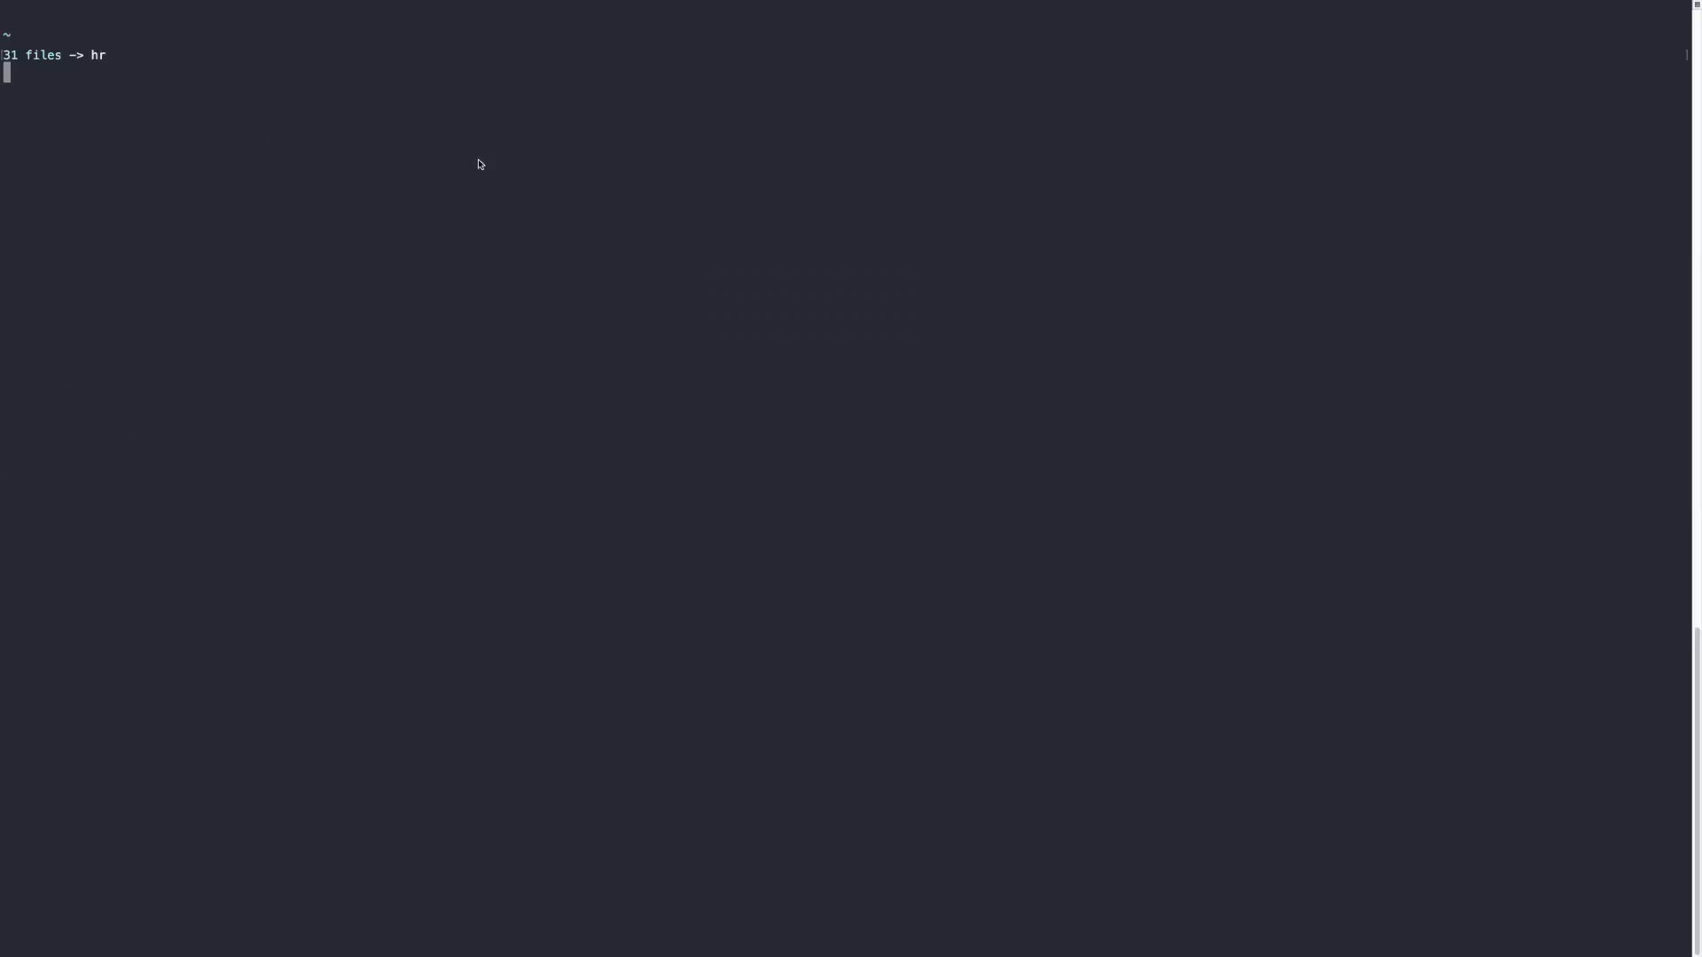
mouse_move(478, 203)
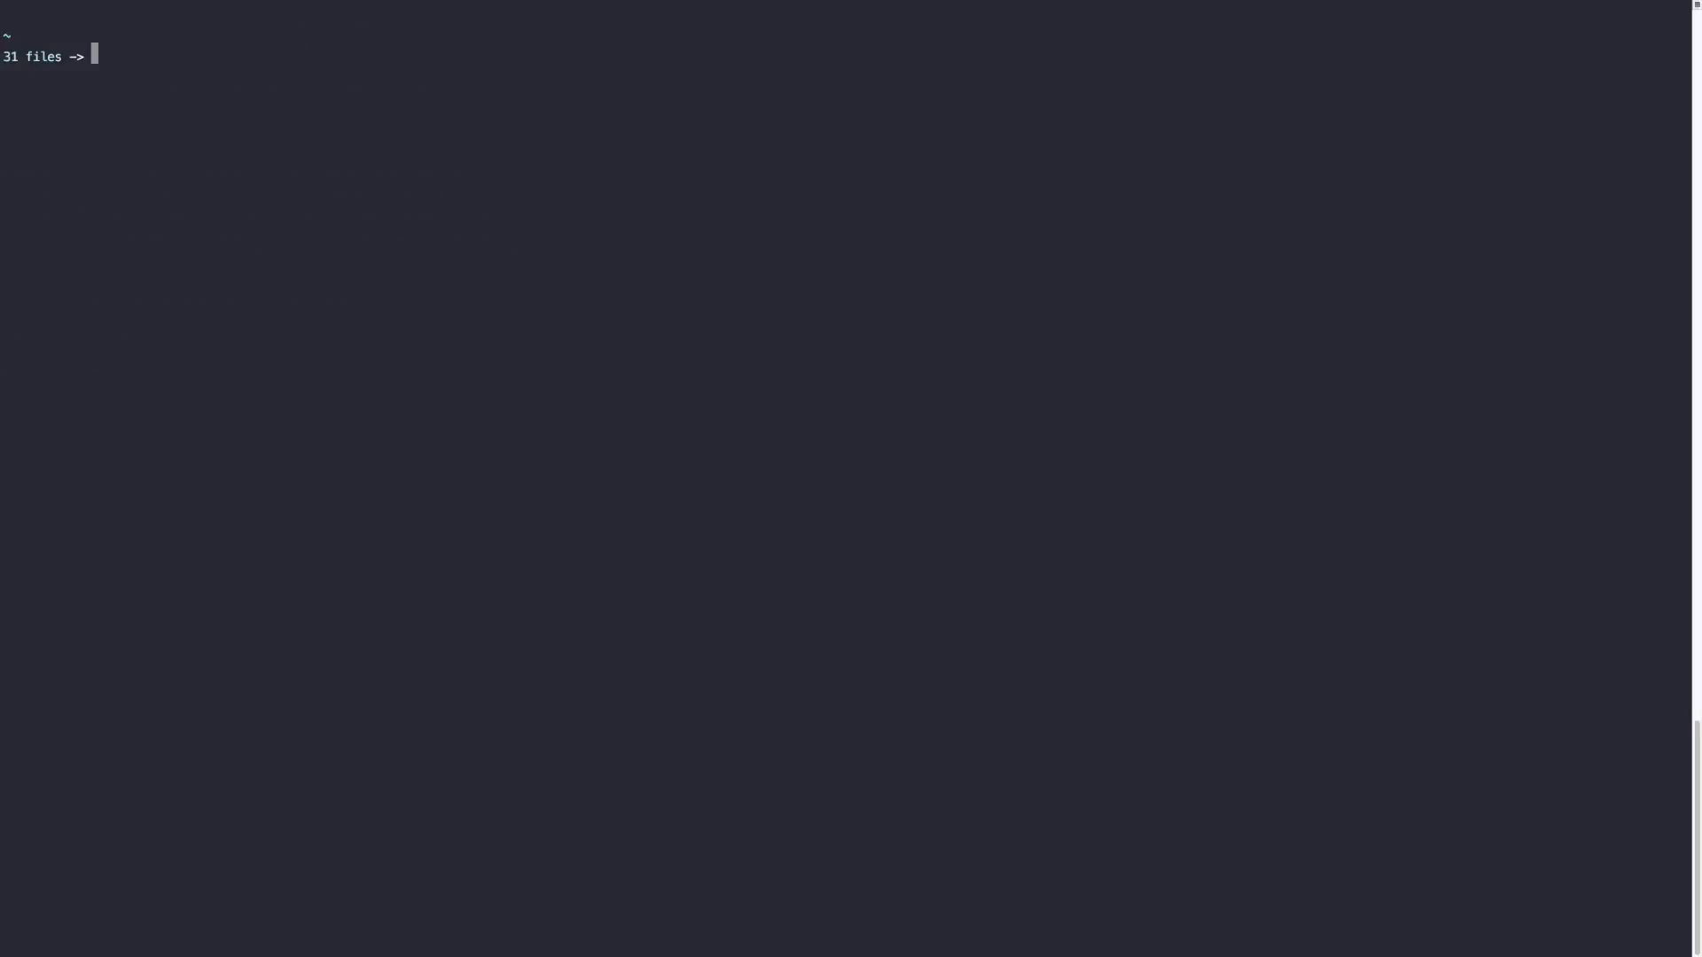
text(cd Code)
text(Cd La)
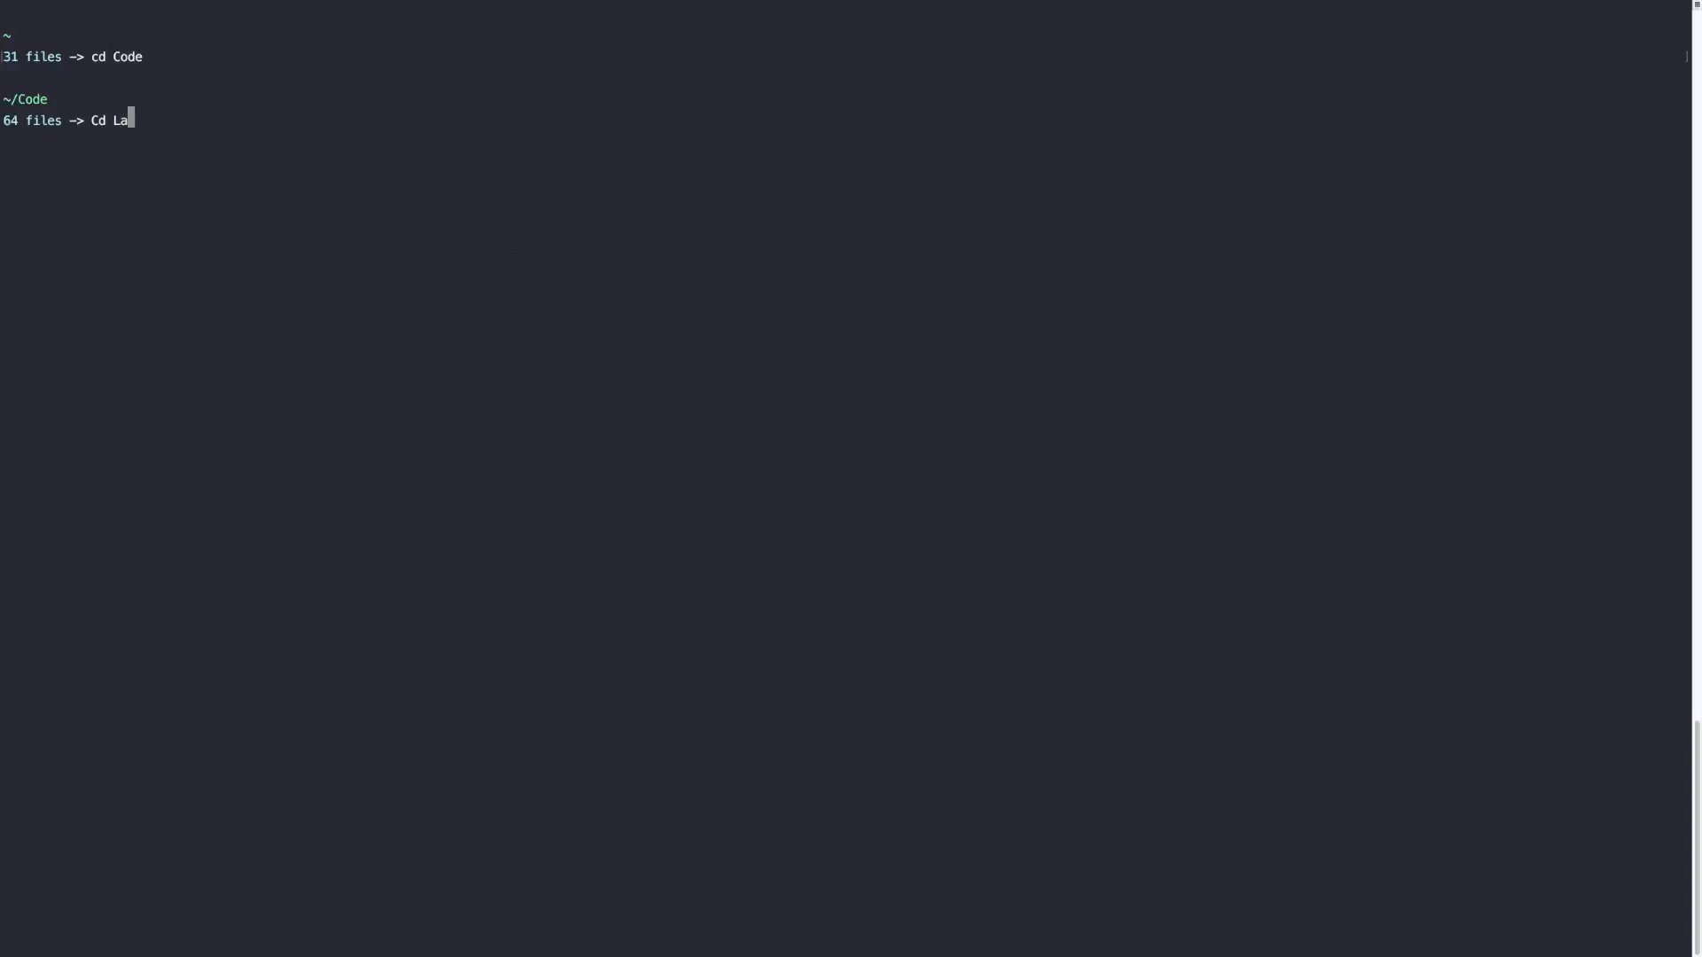
text(ravelM)
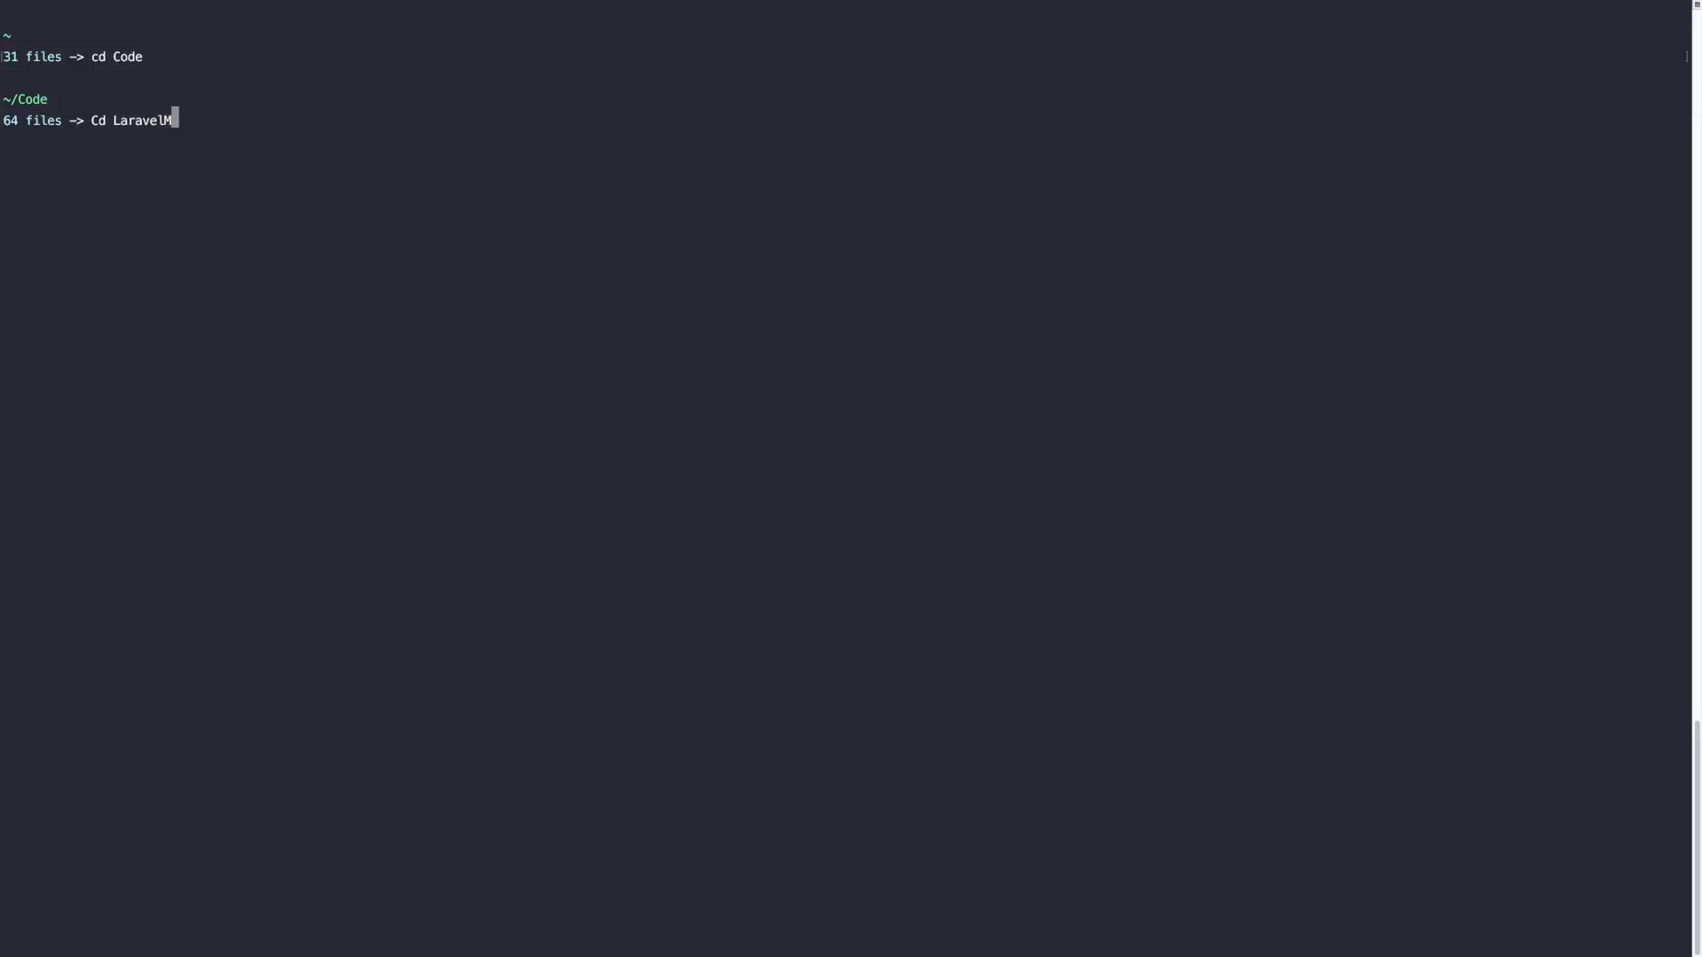
text(ailerA)
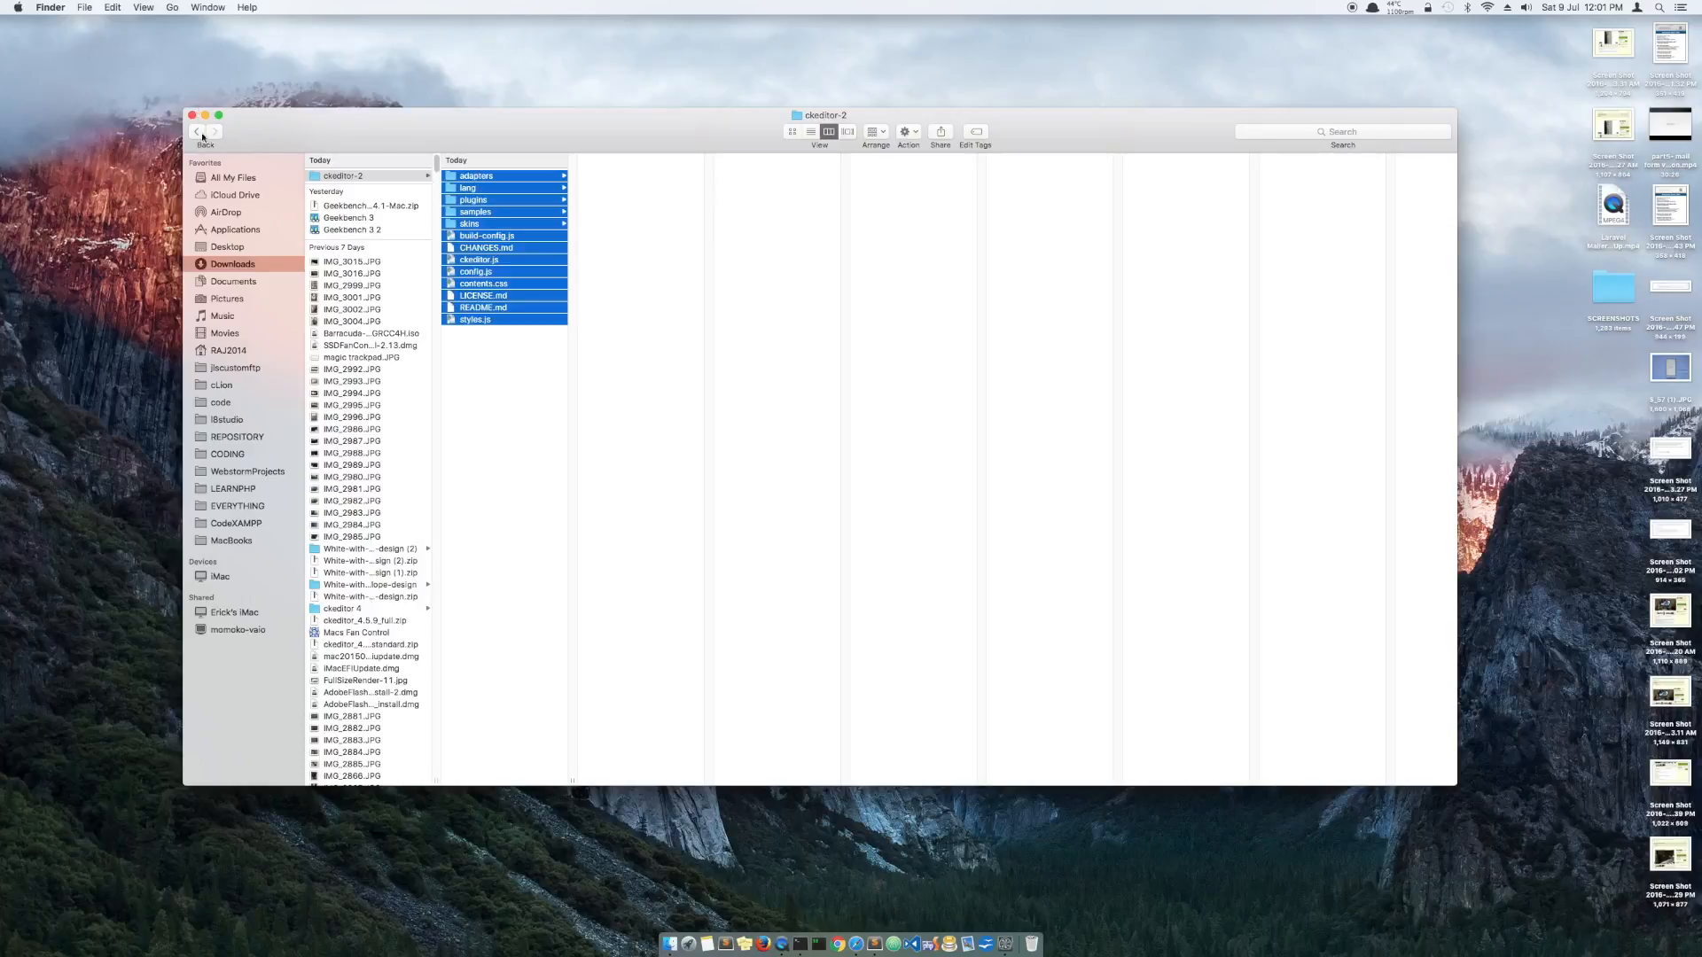
Navigate Finder to code > LaravelMailerApp > public for the CKEditor files.
click(220, 402)
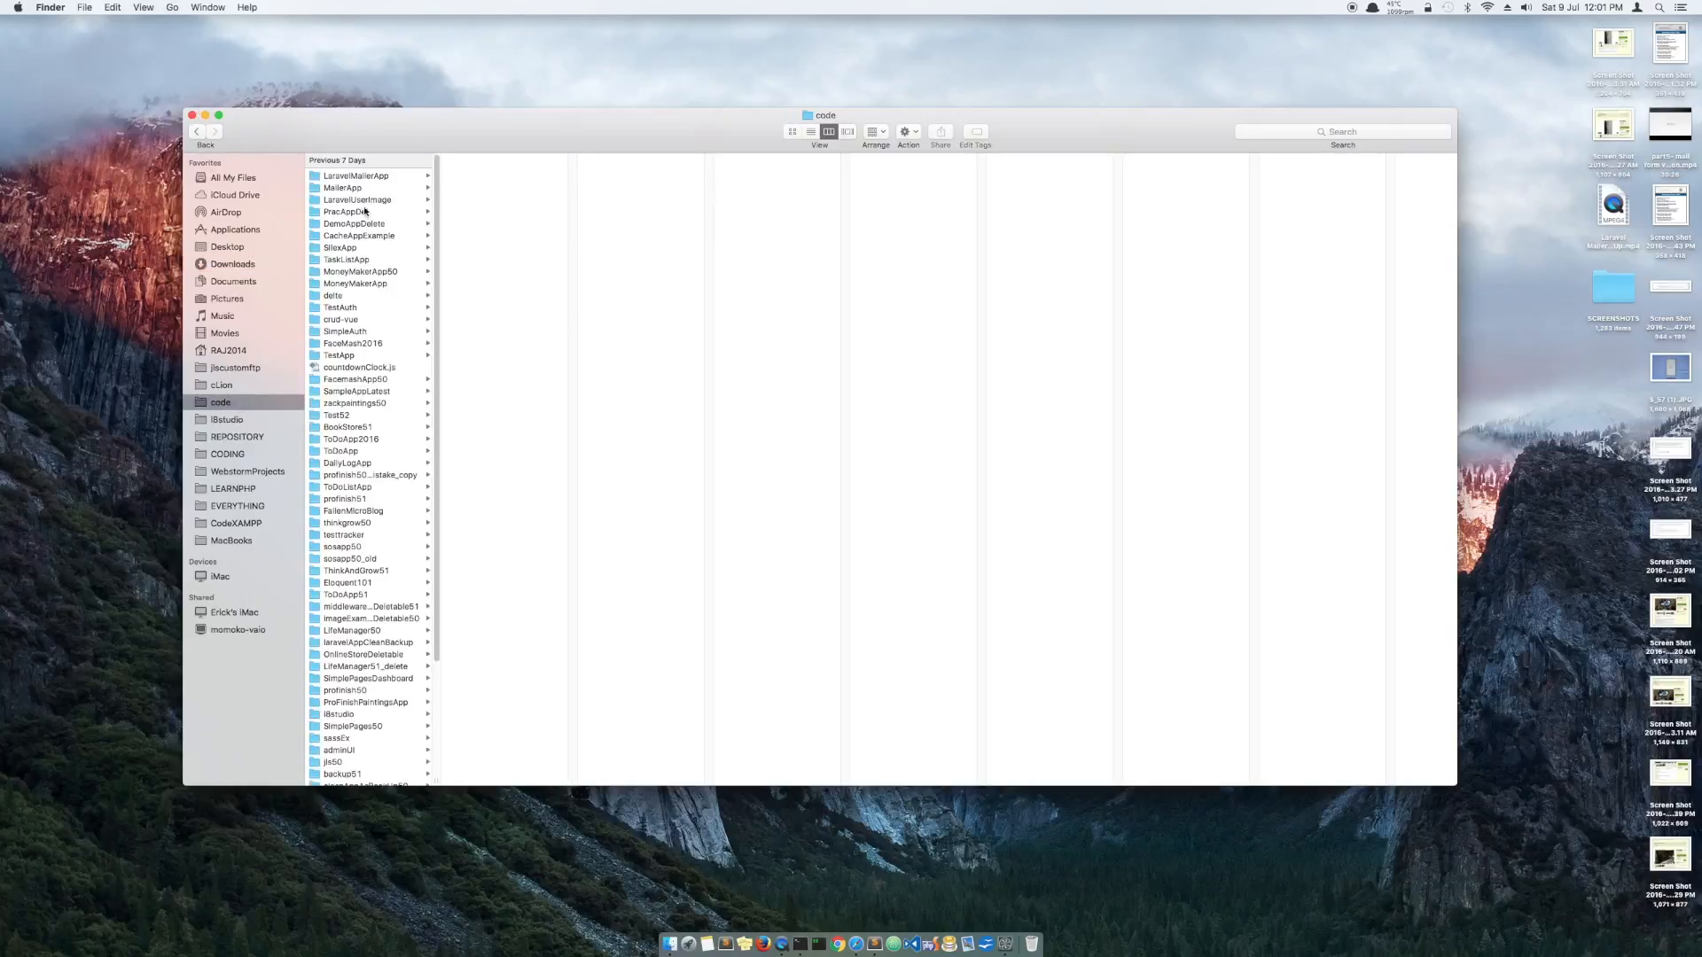
click(356, 175)
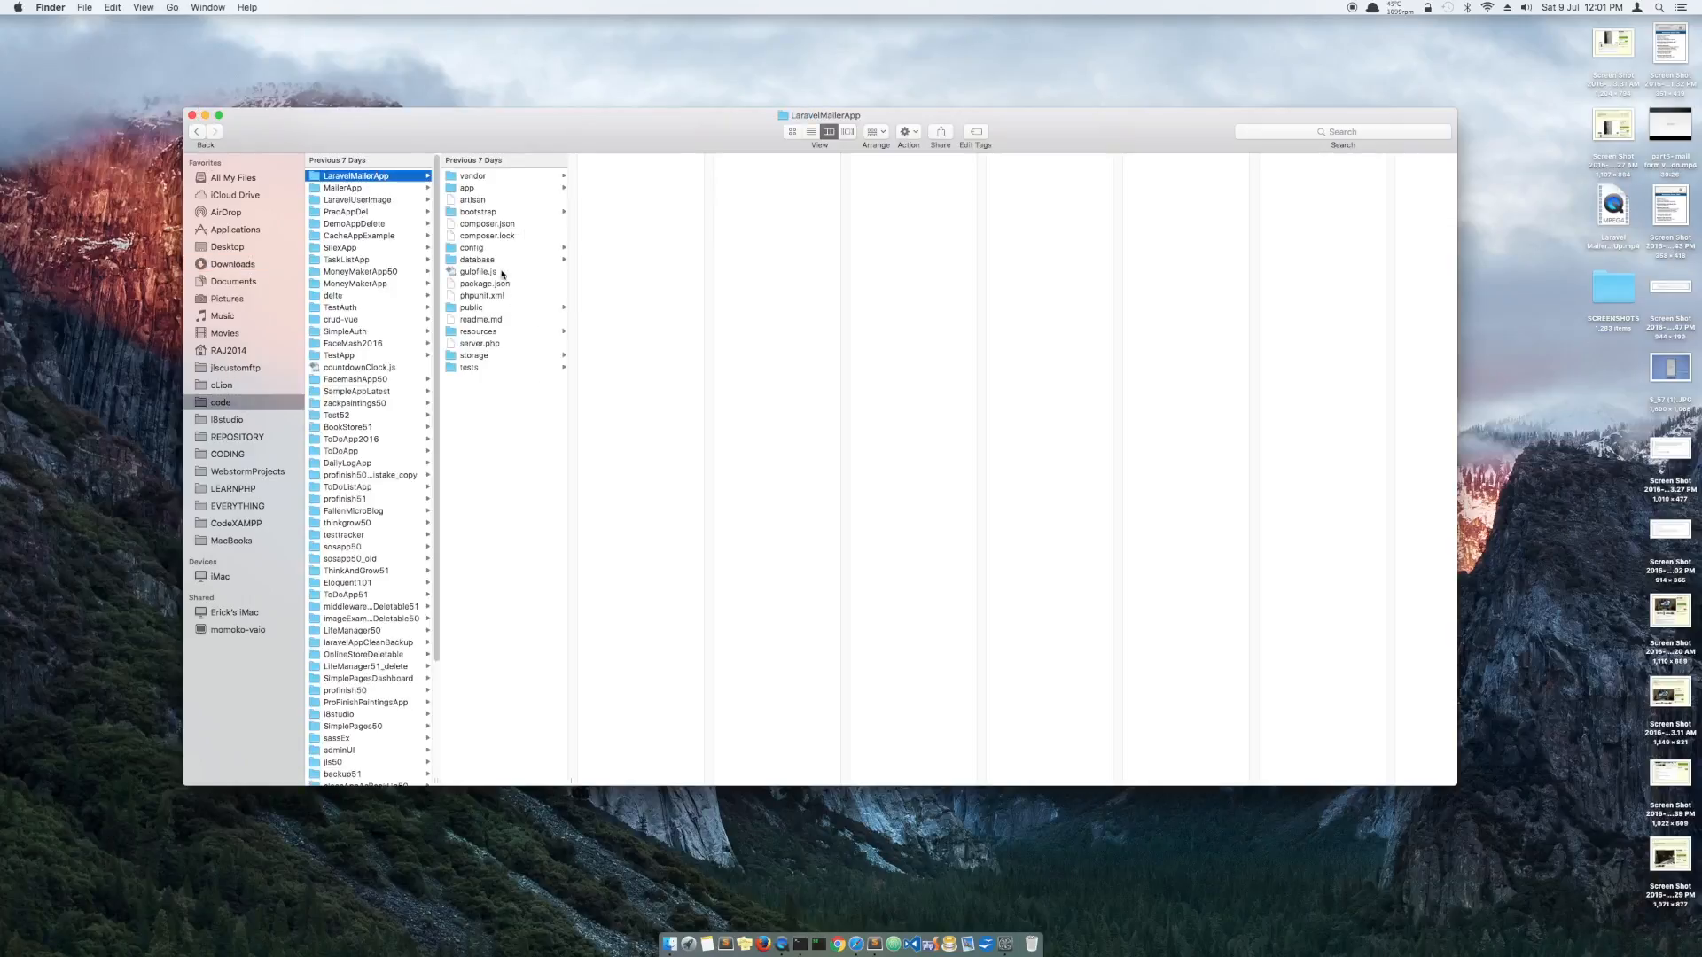
click(471, 307)
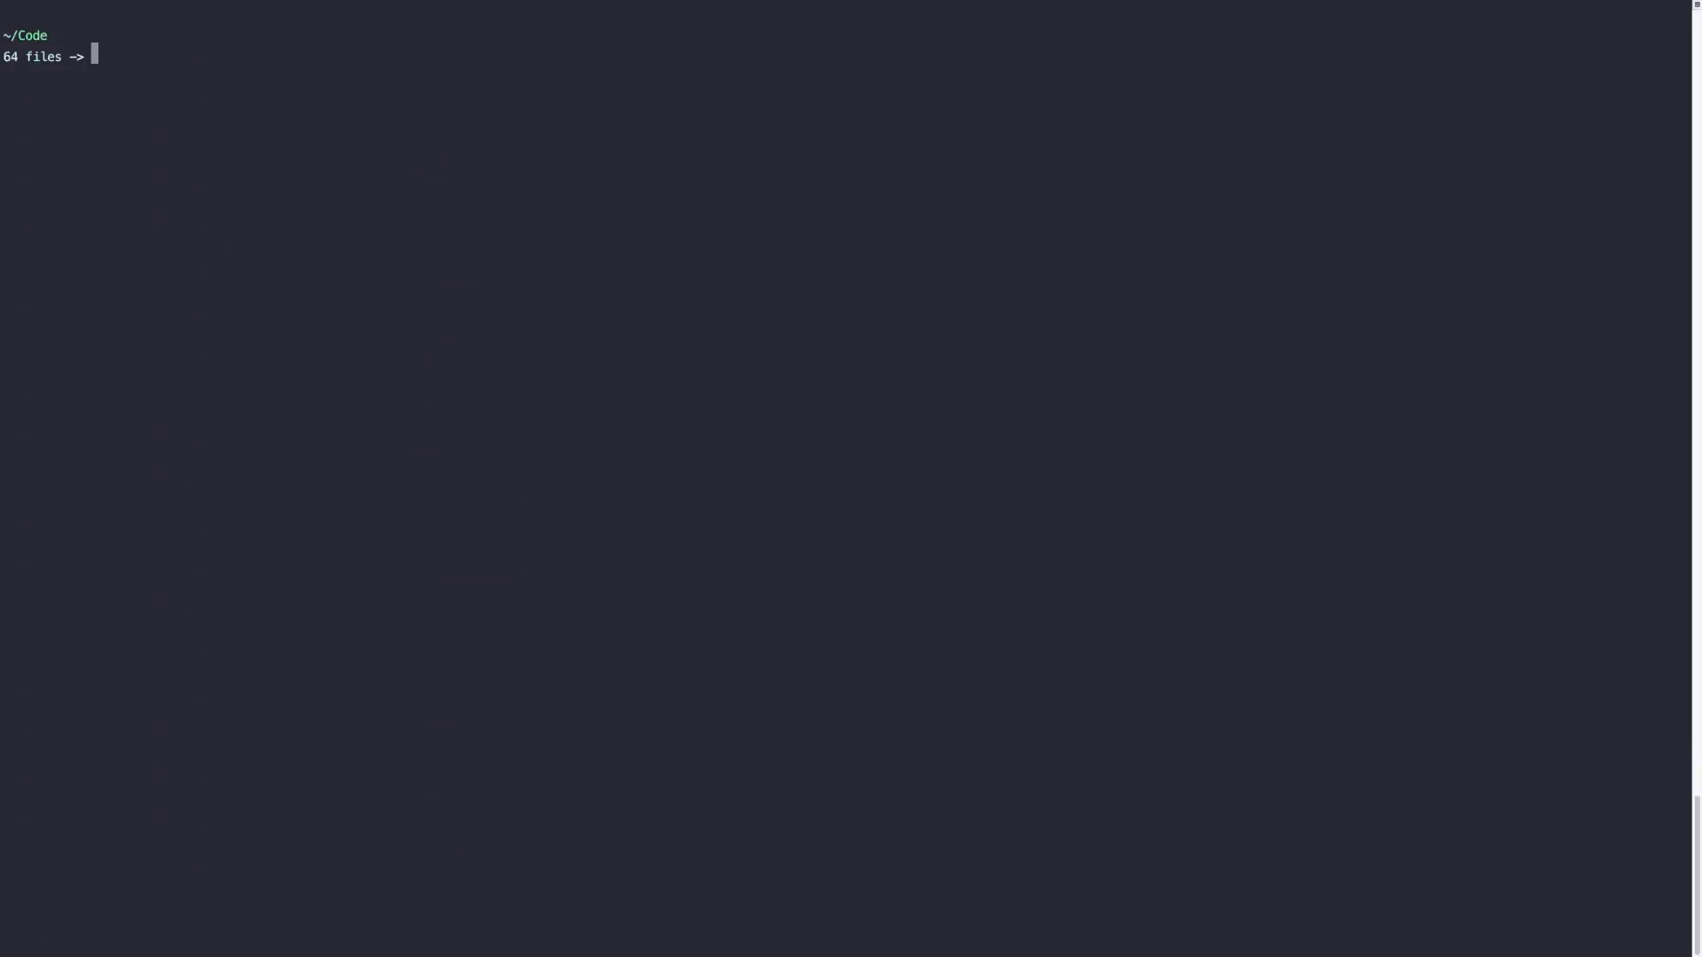
Move into laravelmailerapp/public/ckeditor and list its files with ls -la.
text(cd laravelmailerapp)
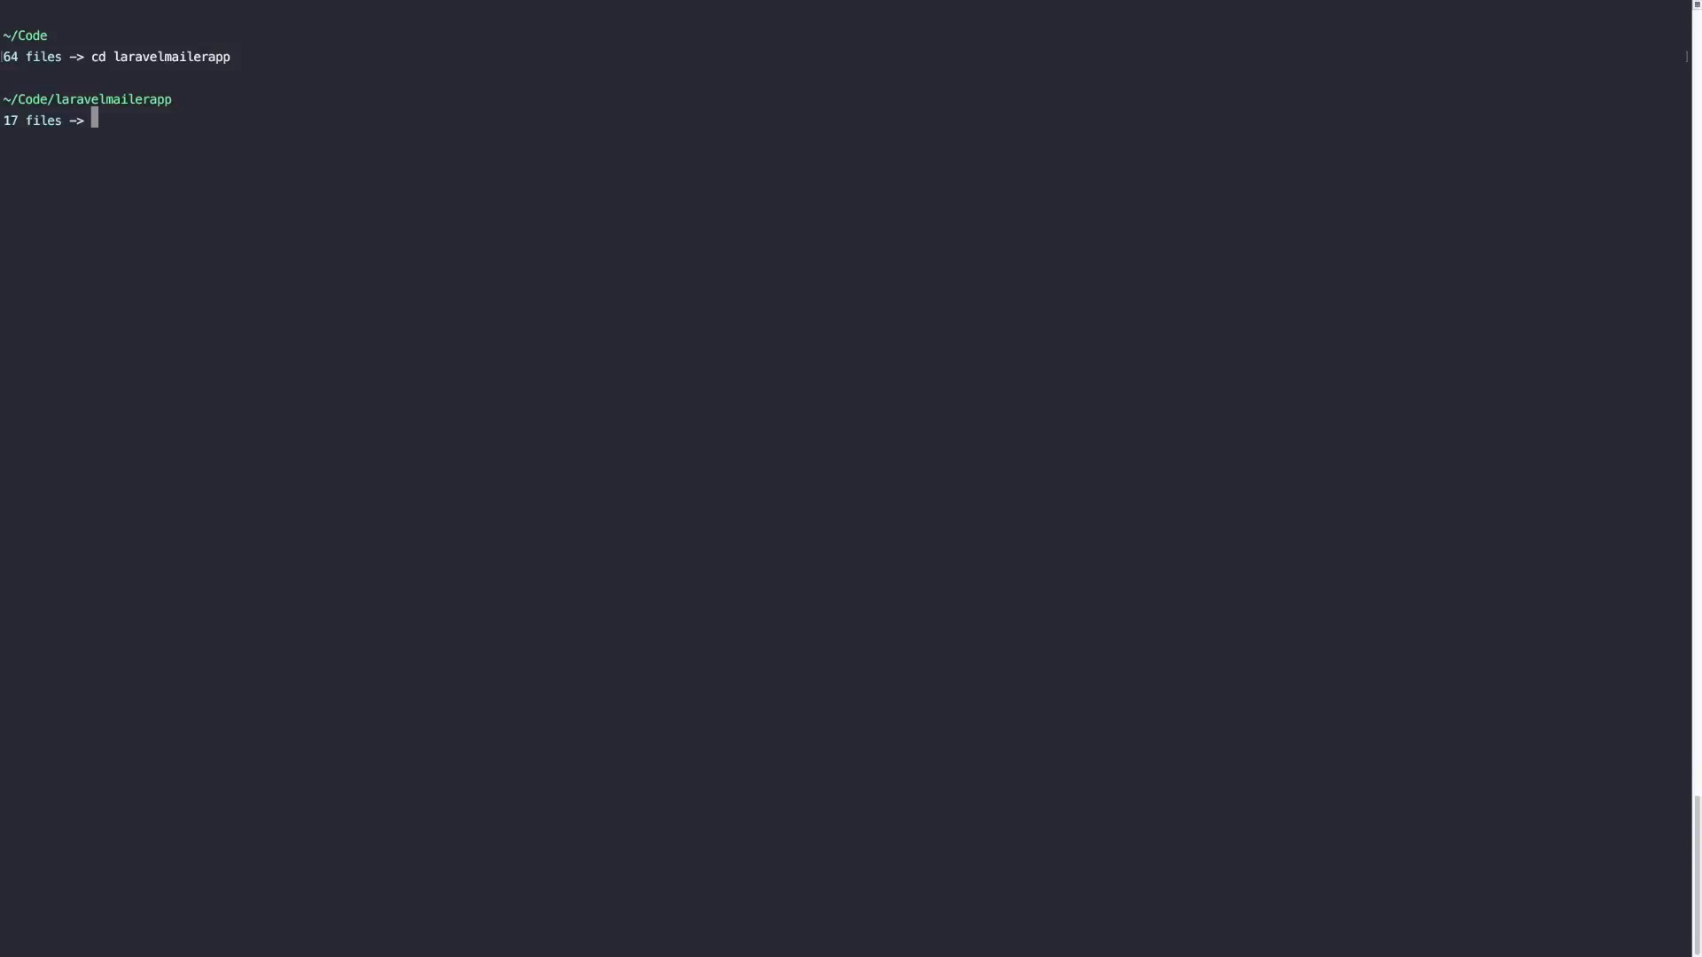
text(cd public)
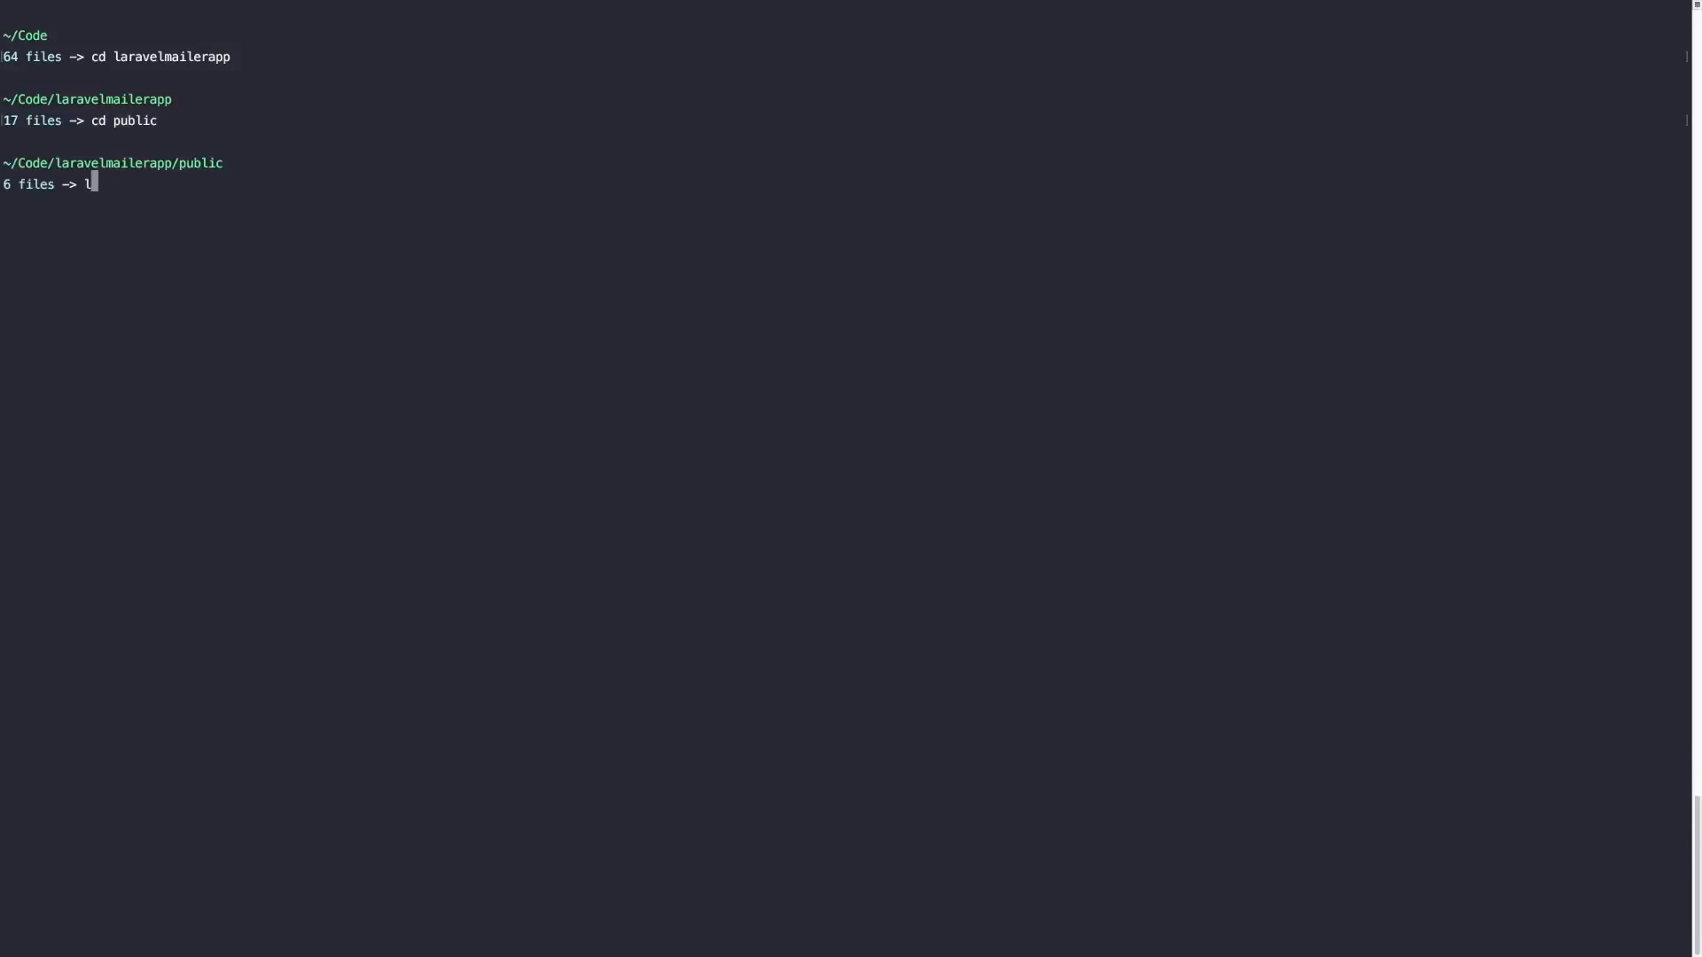
text(s 0)
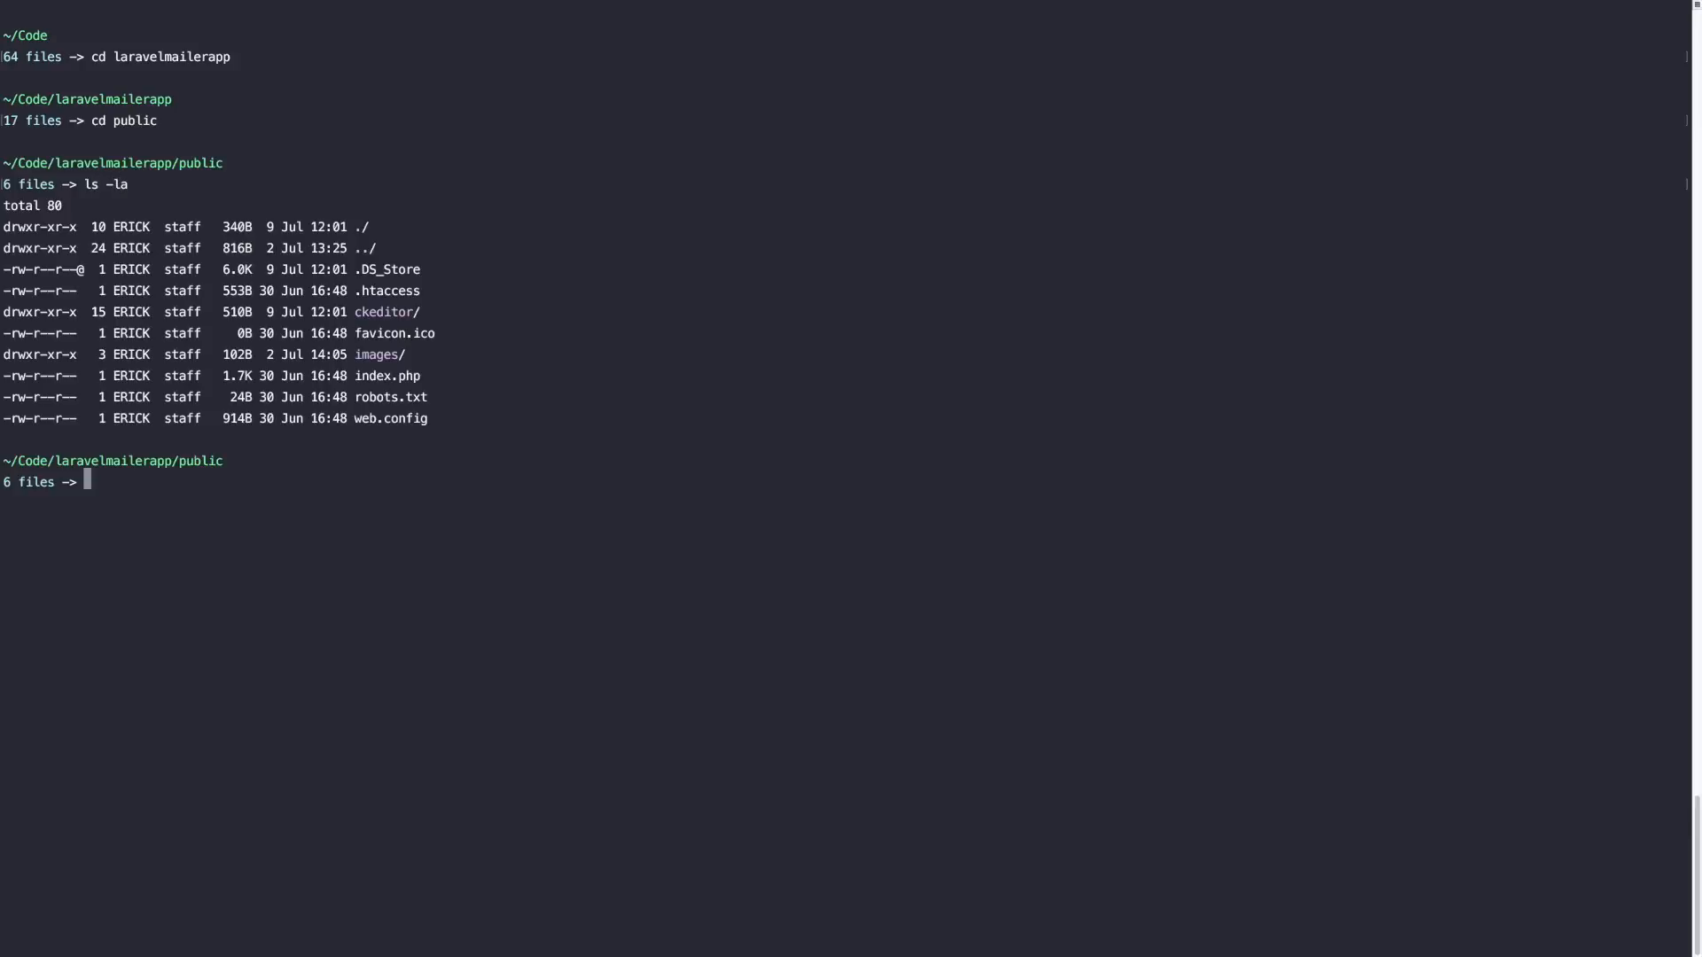
text(cd ckeditor)
text(ls -la)
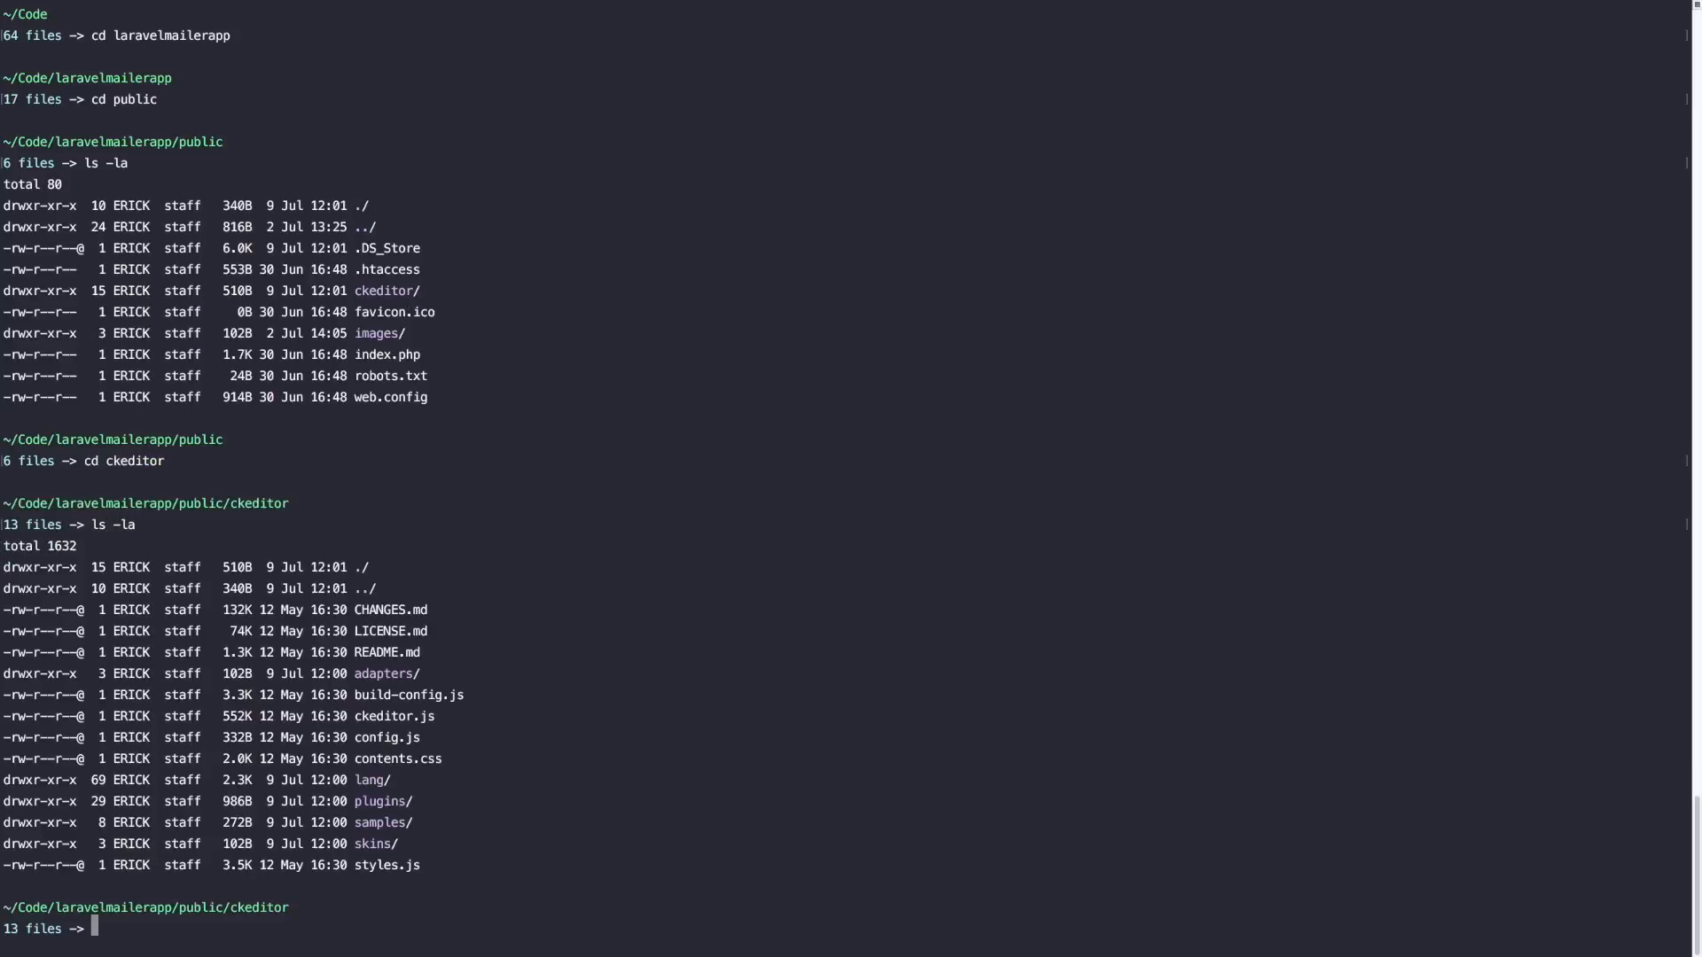
mouse_move(379, 704)
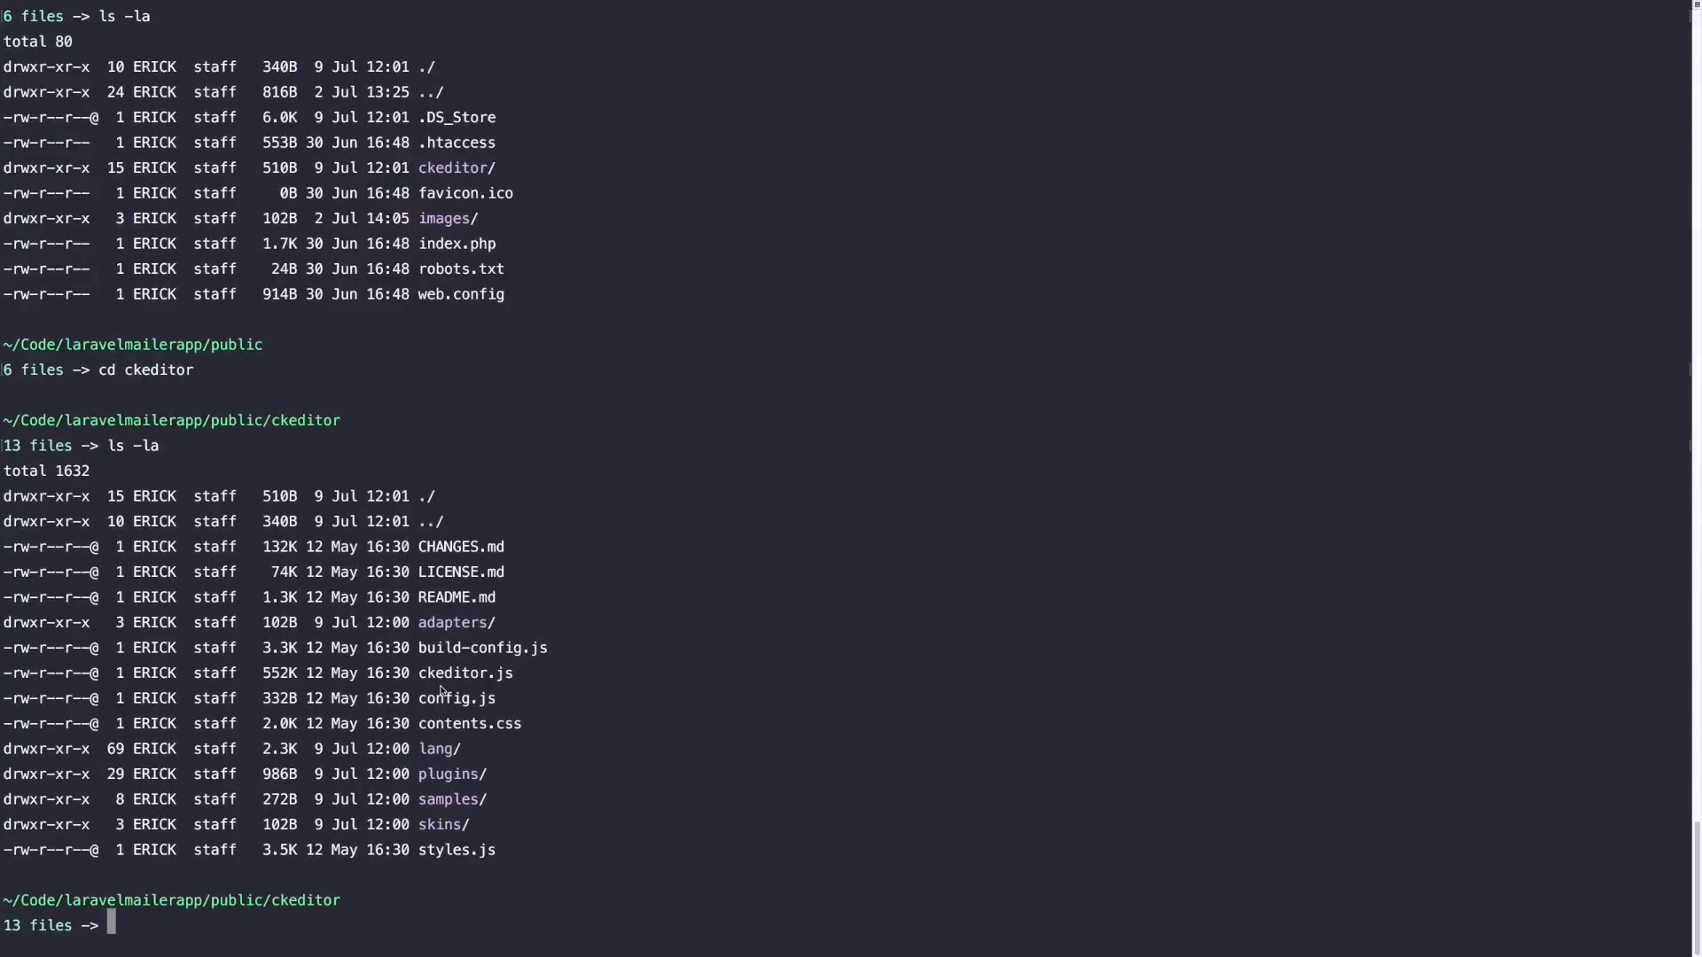
mouse_move(475, 675)
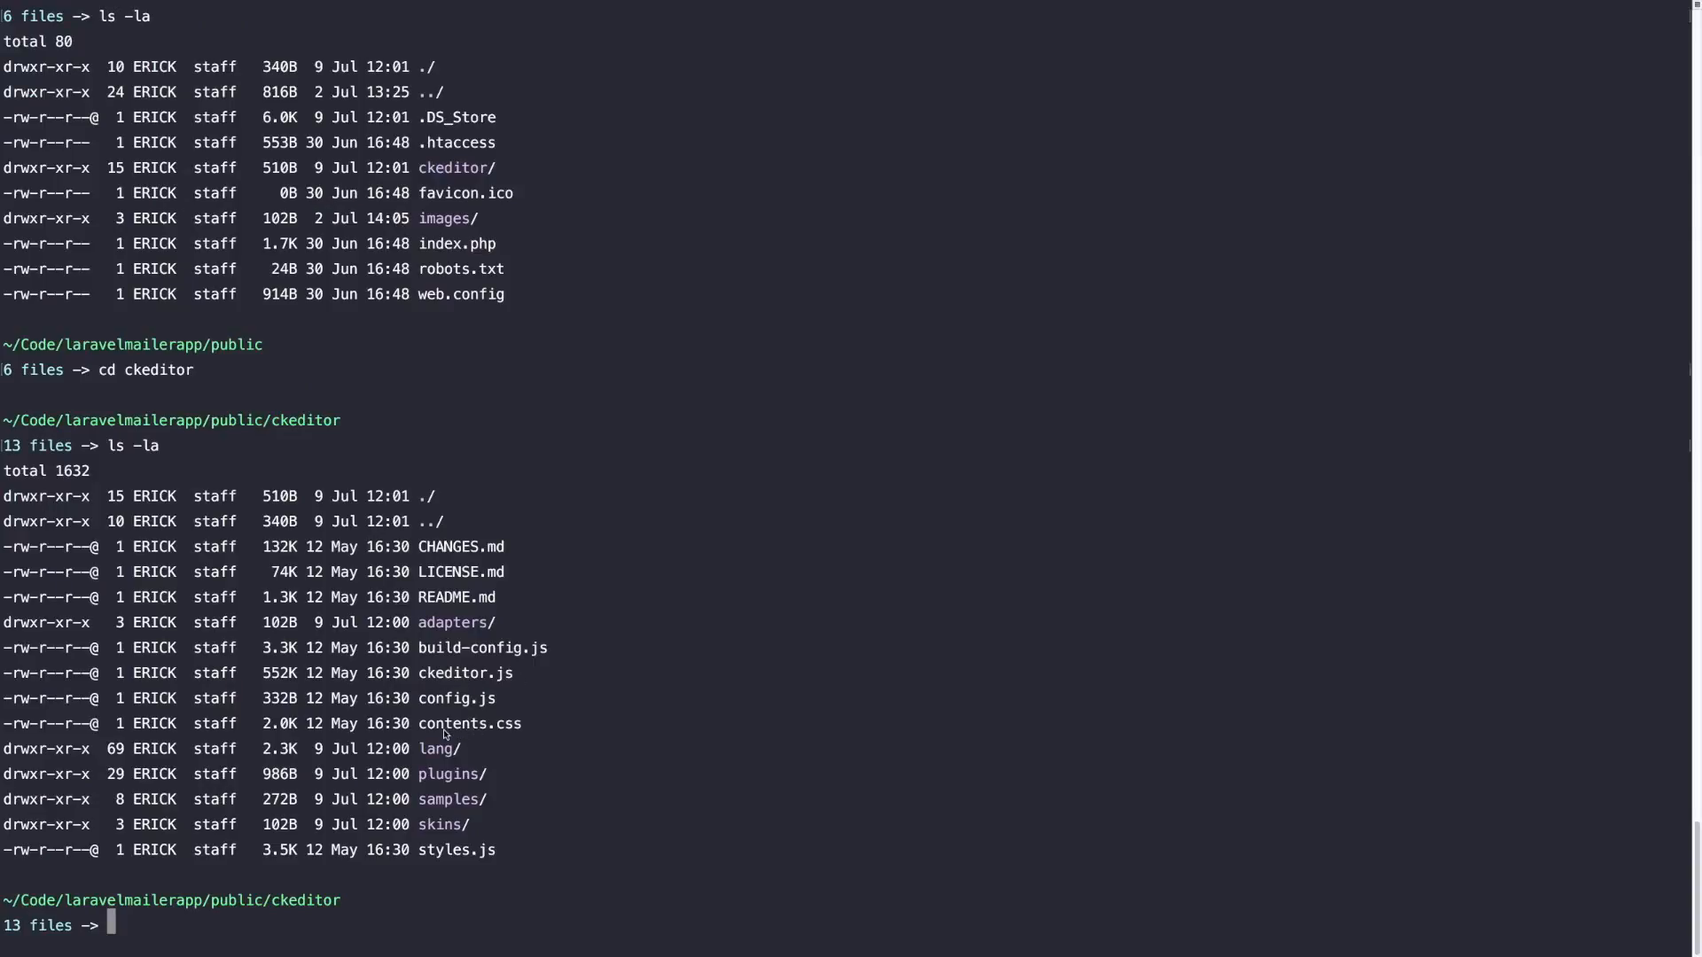
mouse_move(448, 835)
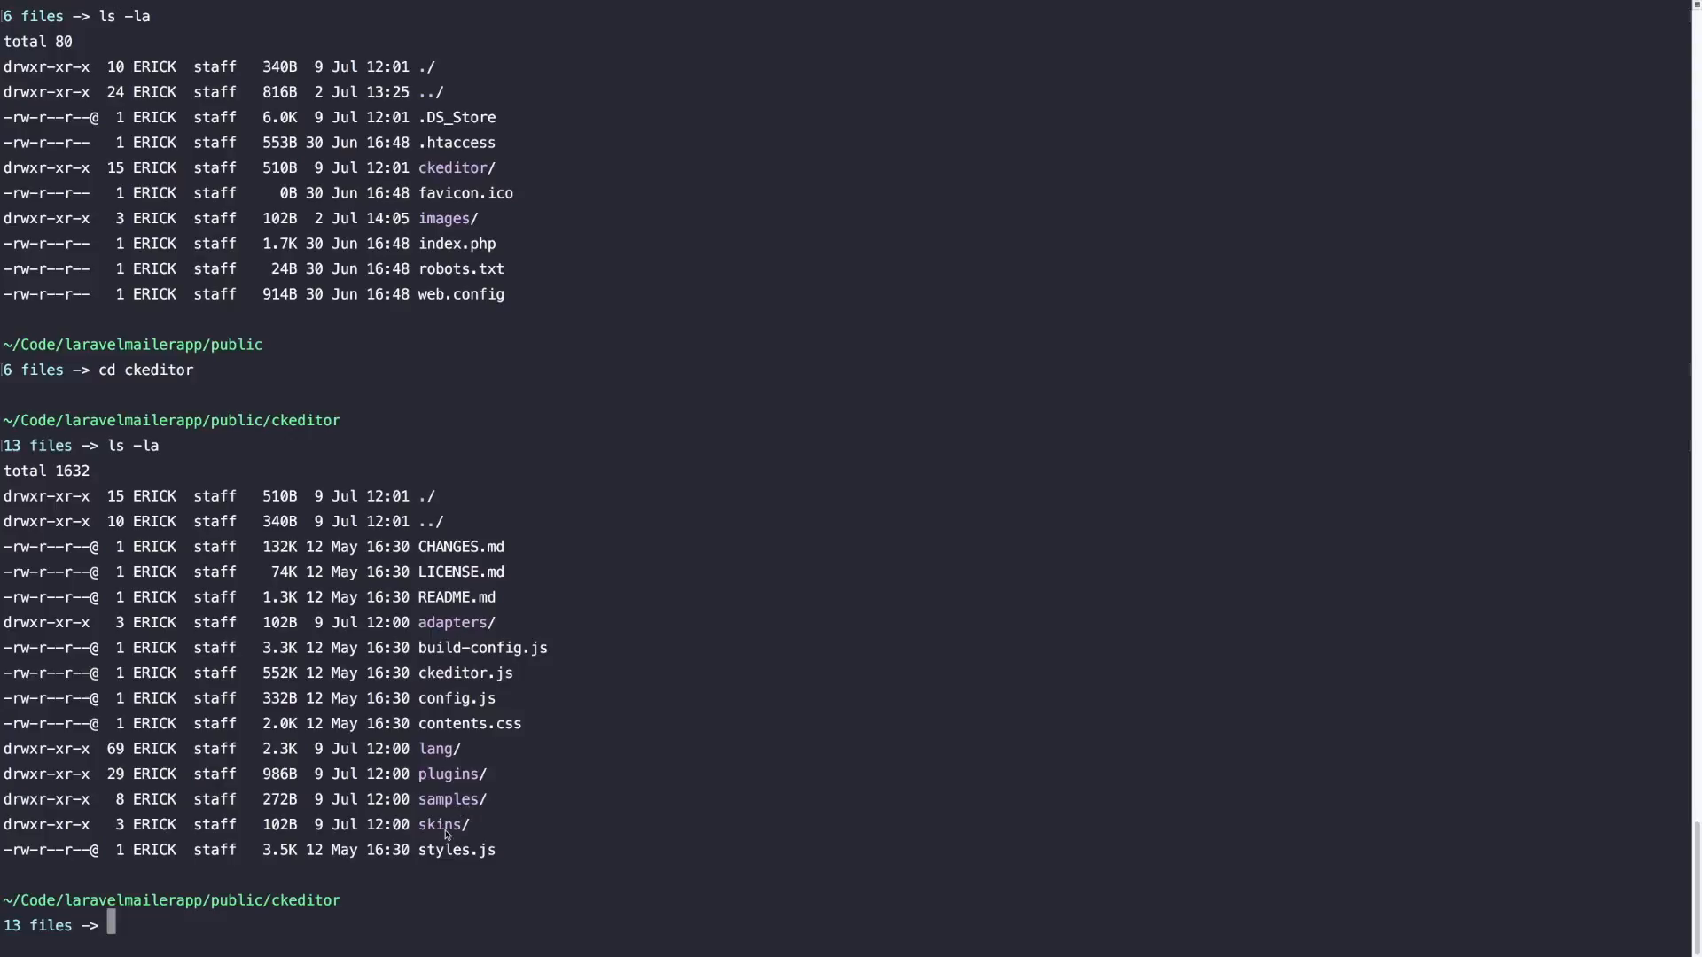
mouse_move(468, 698)
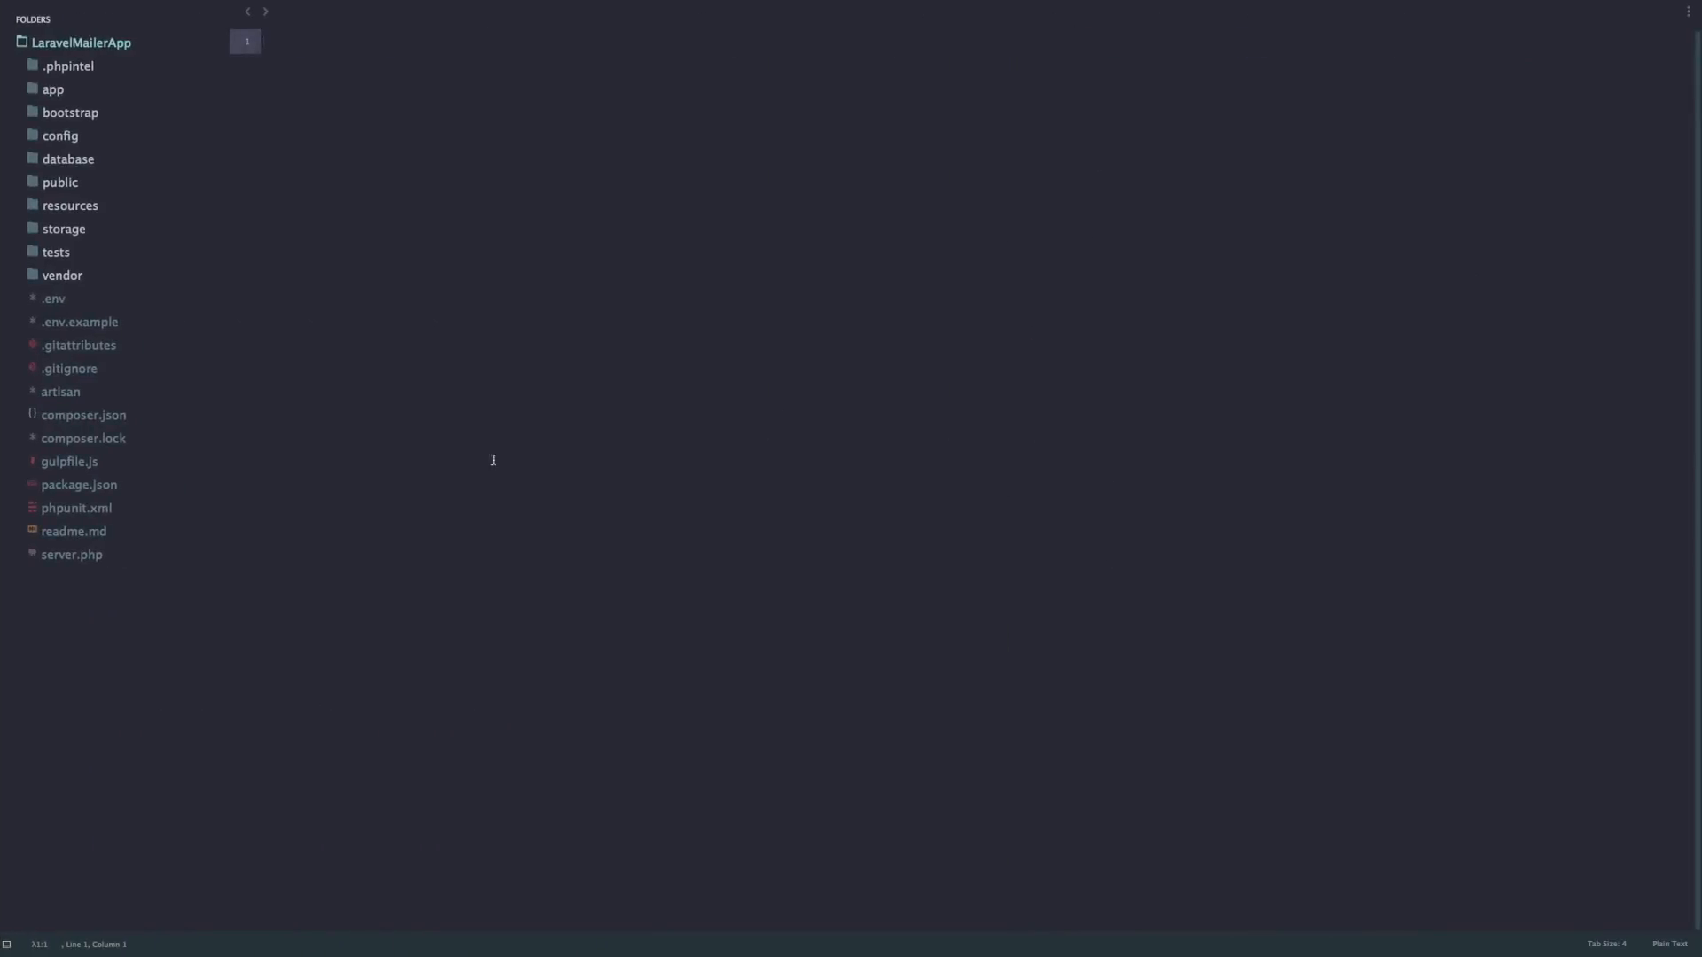
mouse_move(481, 420)
text(new)
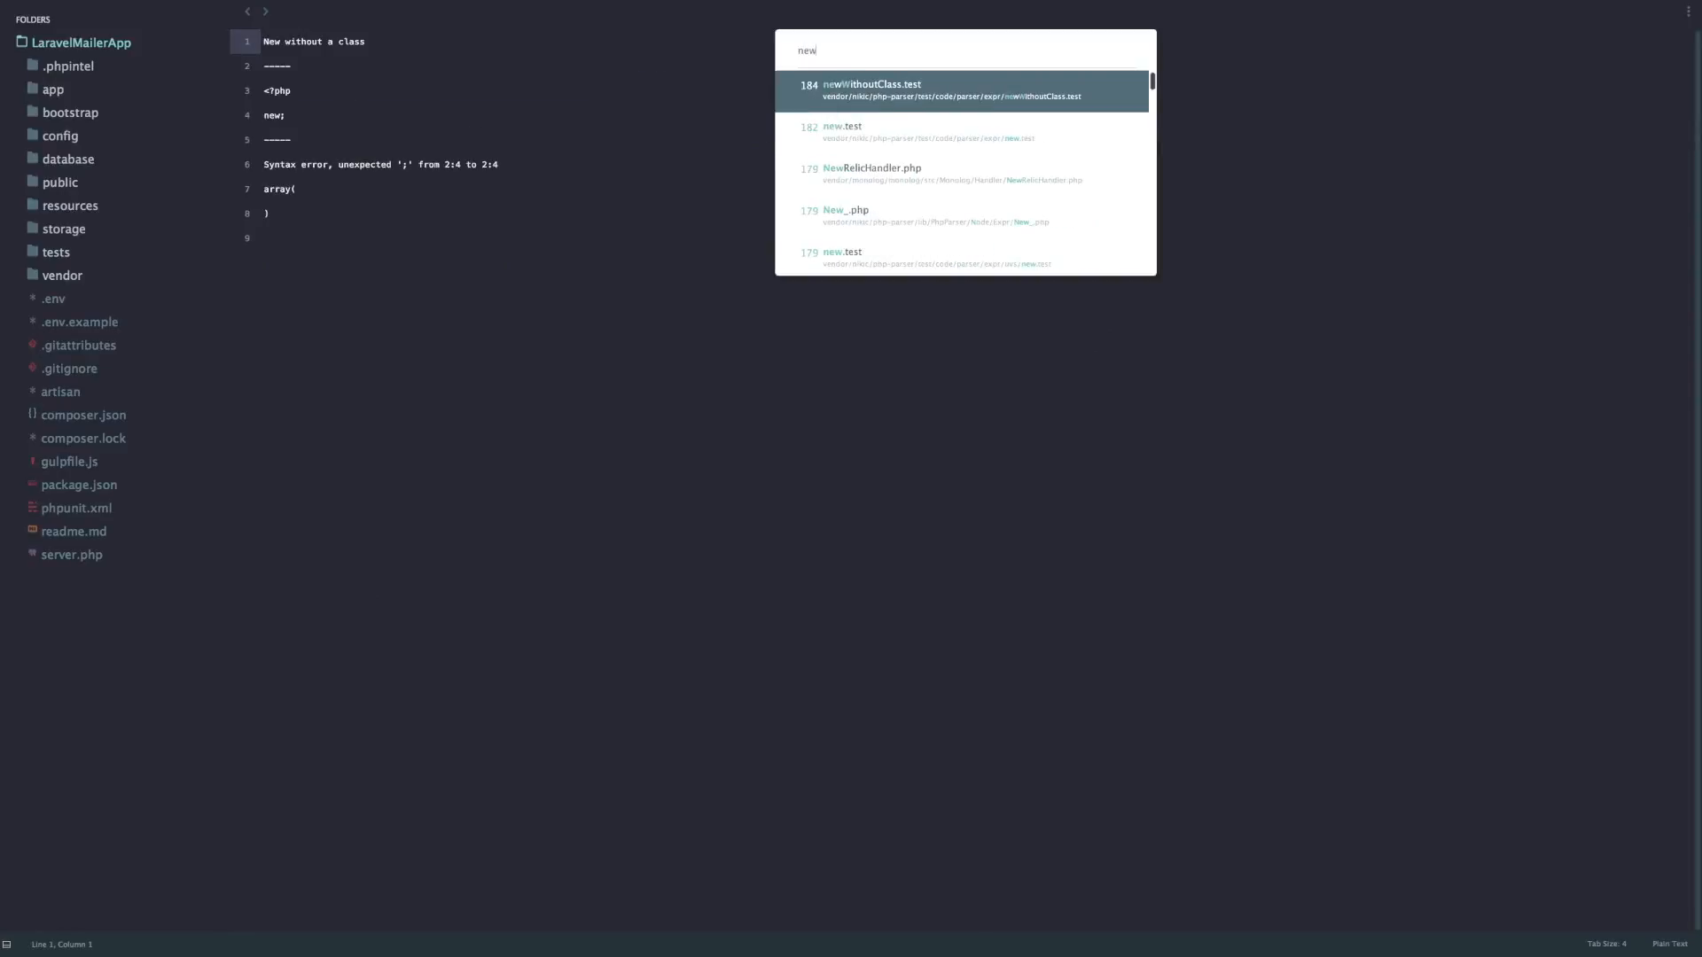
Open sendnewemail.blade.php and change the Message textarea class to 'form-control ckeditor'.
text(mail)
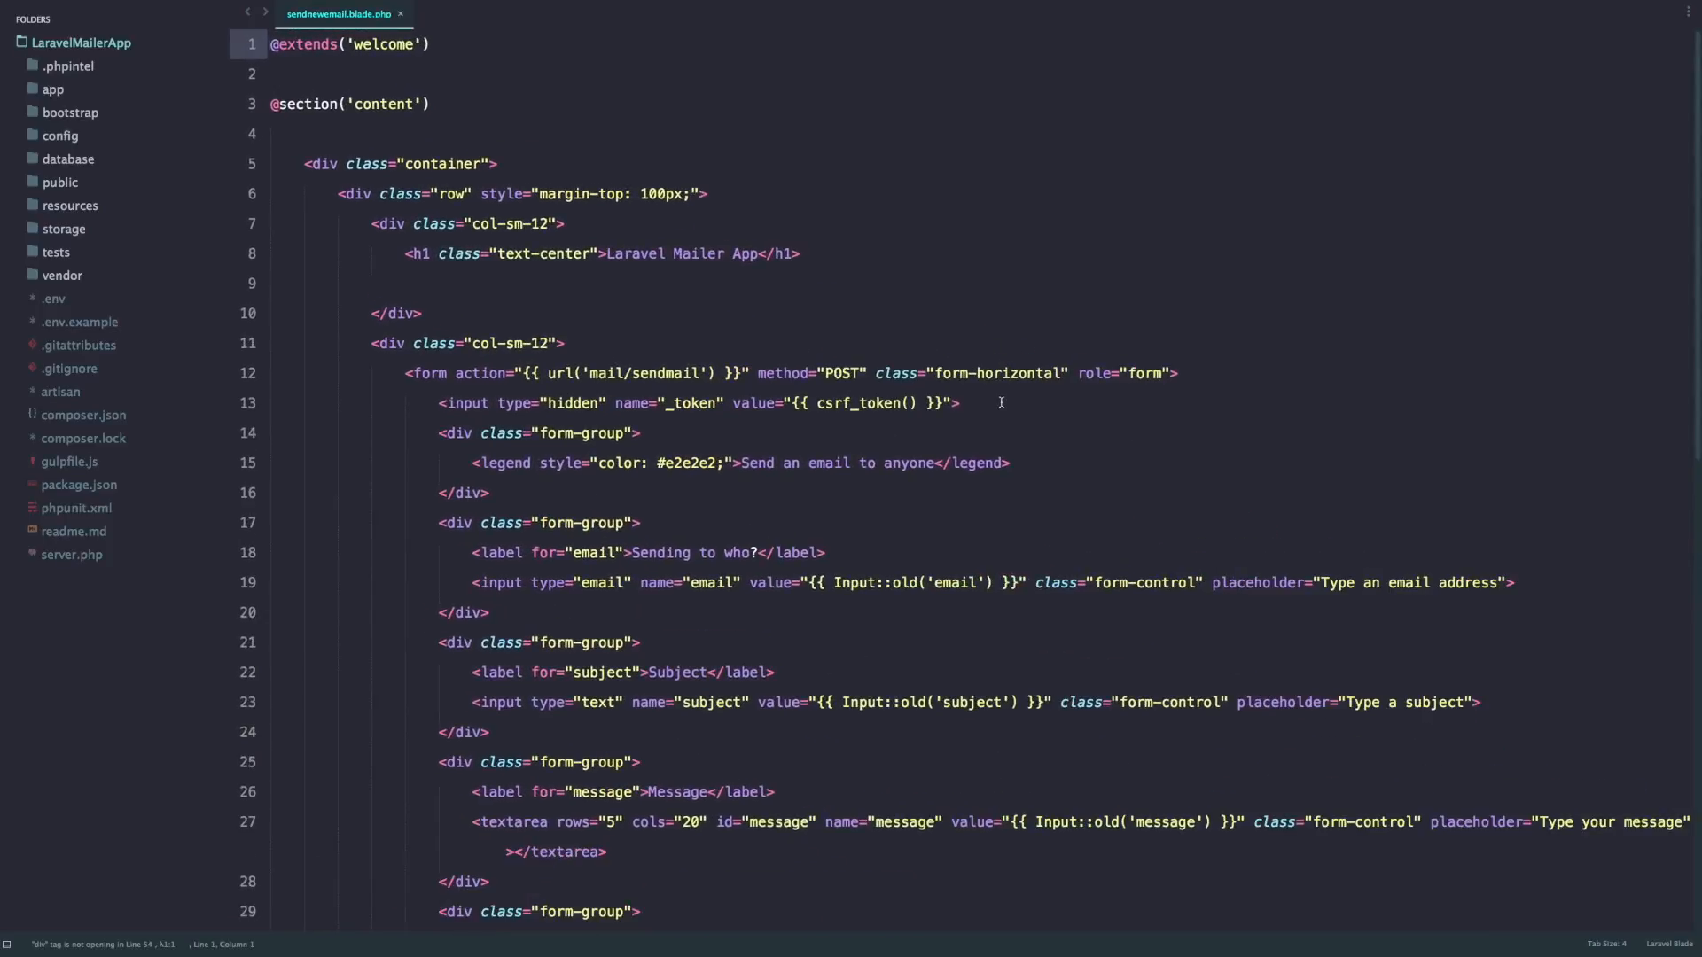
scroll(down, 3)
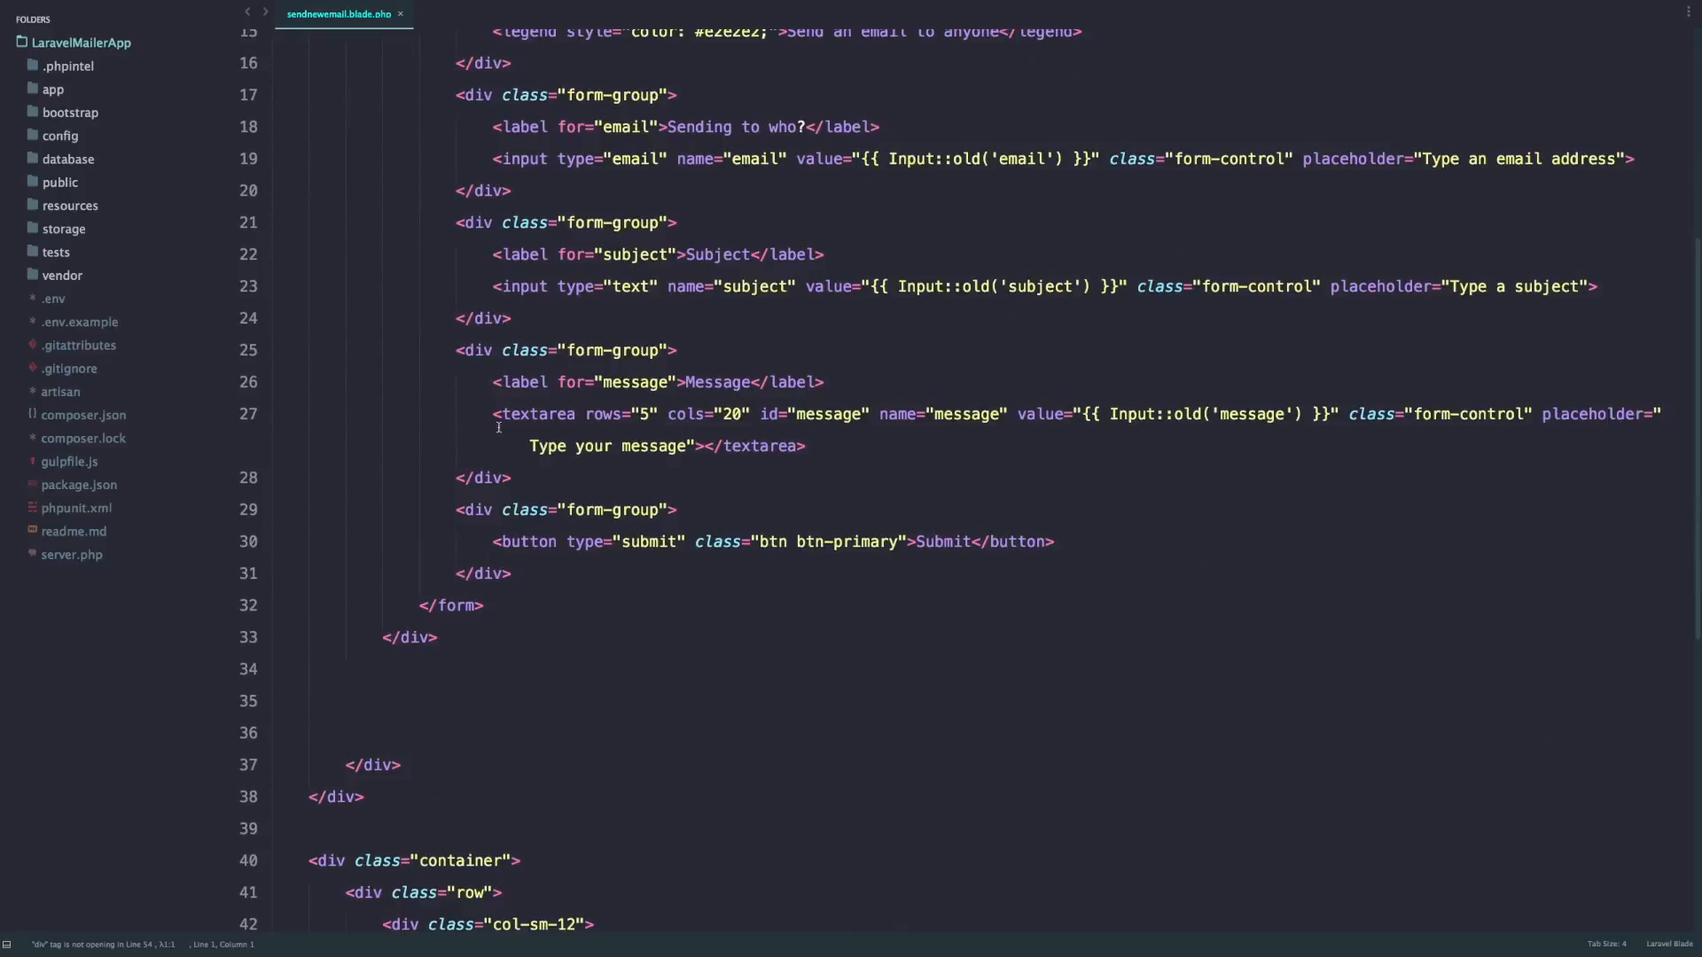
double_click(535, 414)
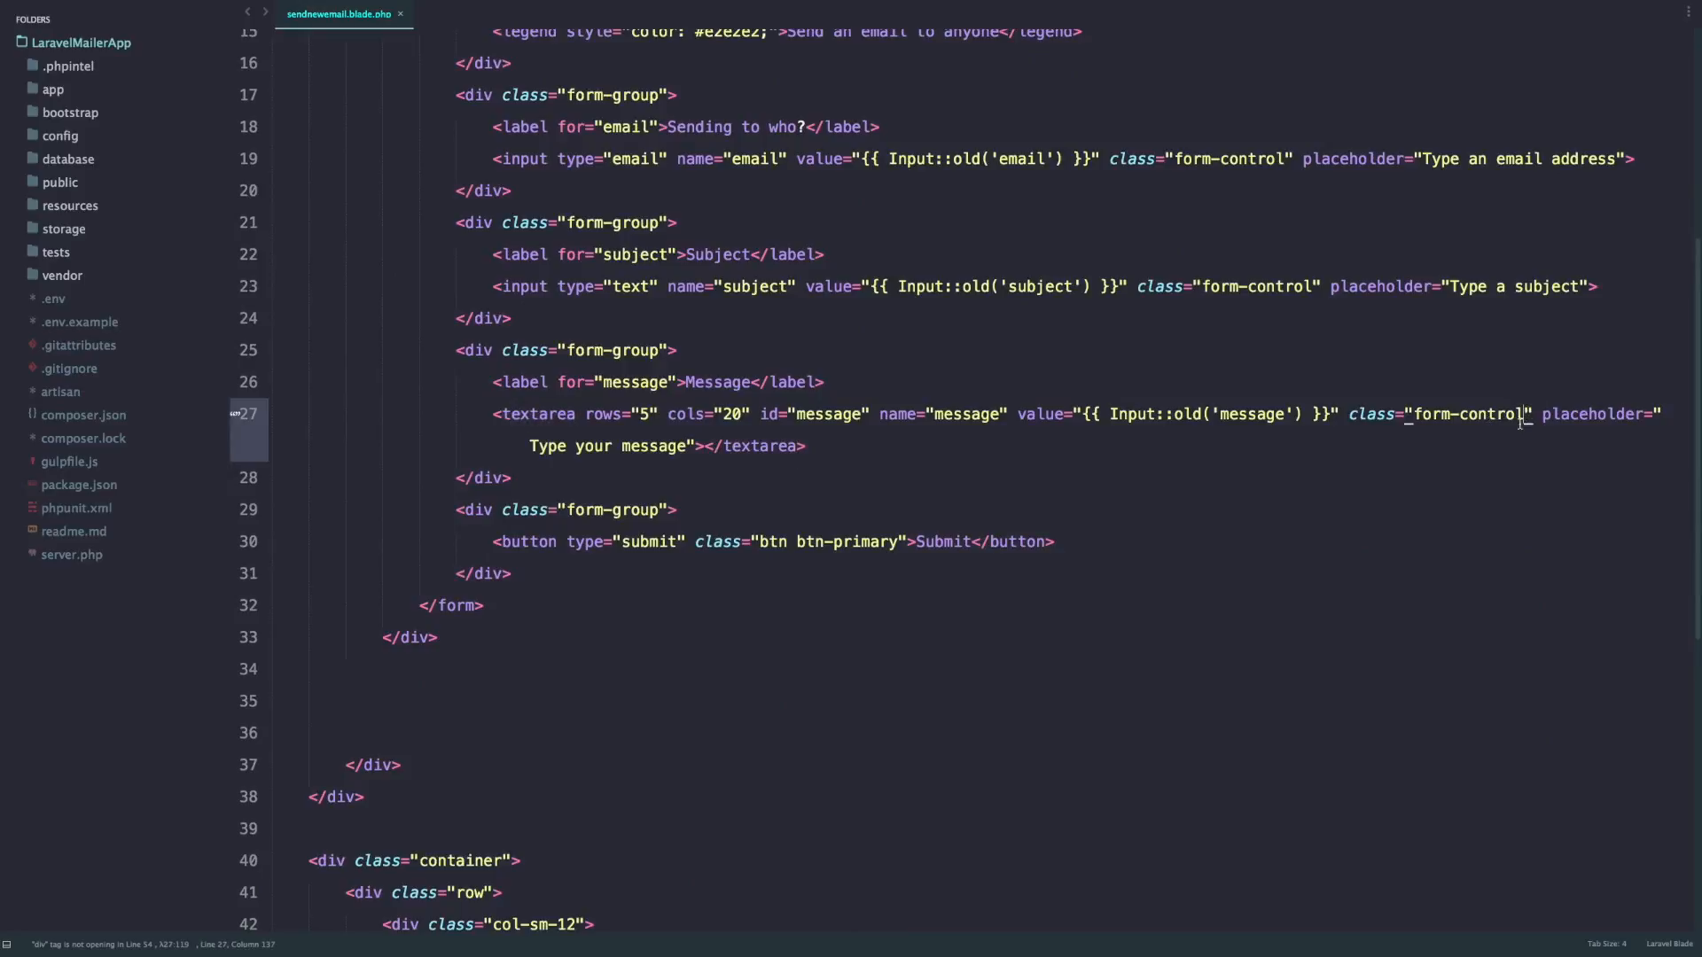
text(ckeditor)
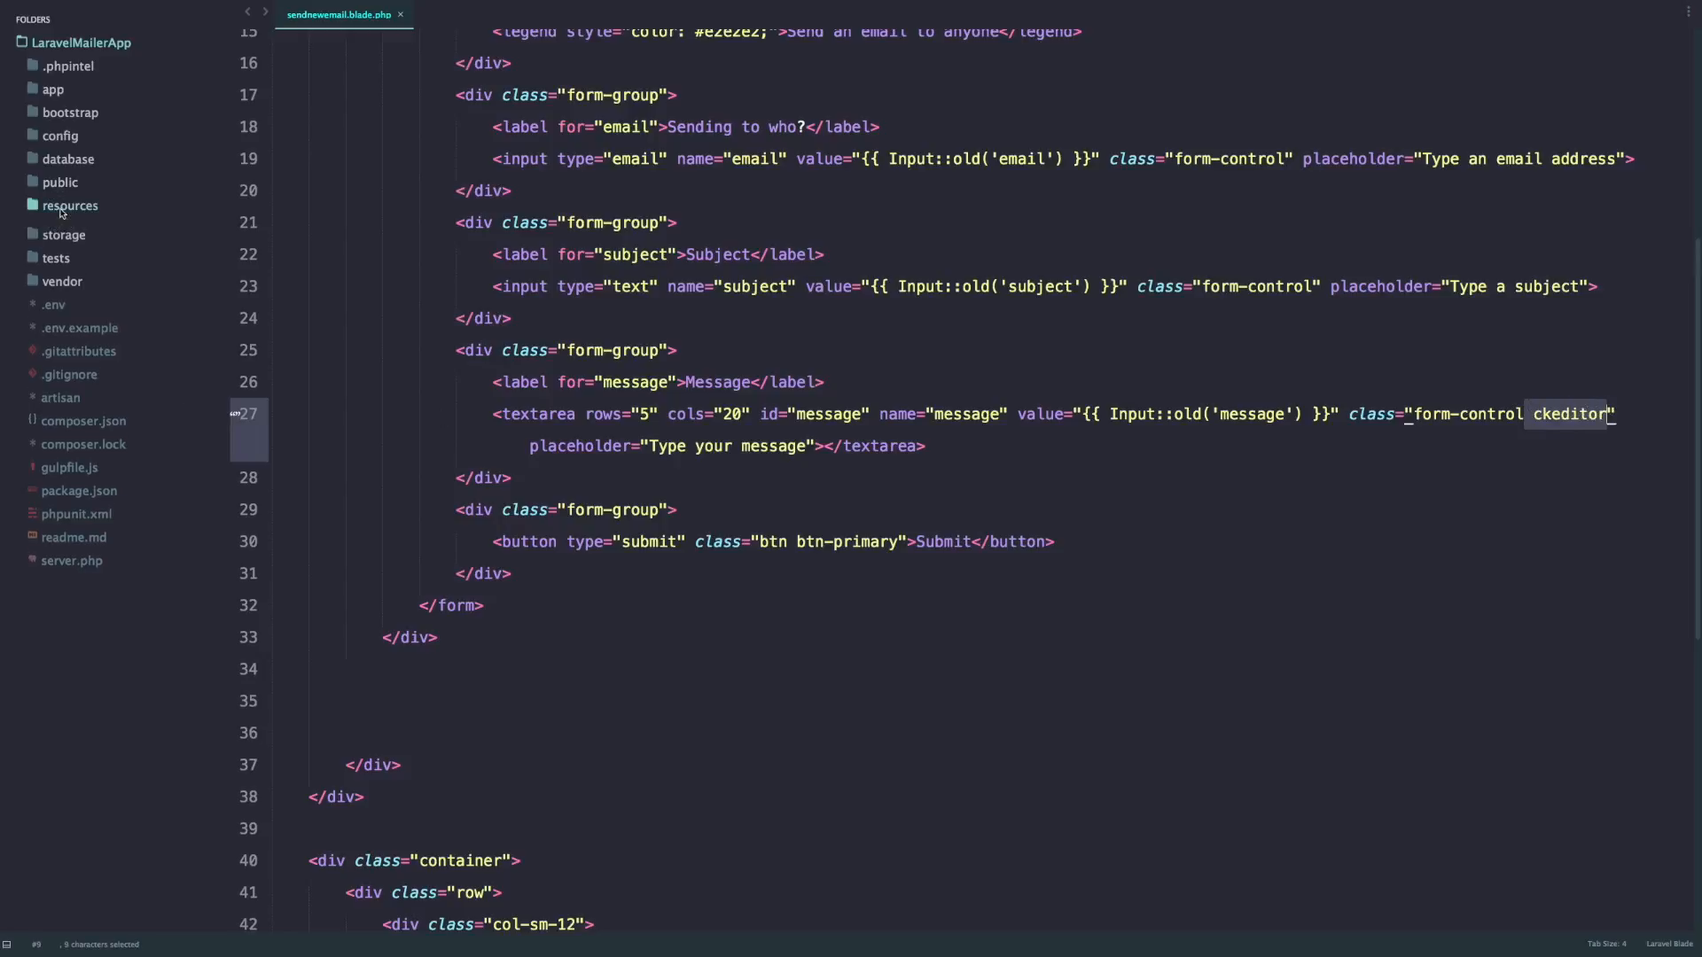
Expand public and public/ckeditor in the sidebar to view the CKEditor files.
click(60, 182)
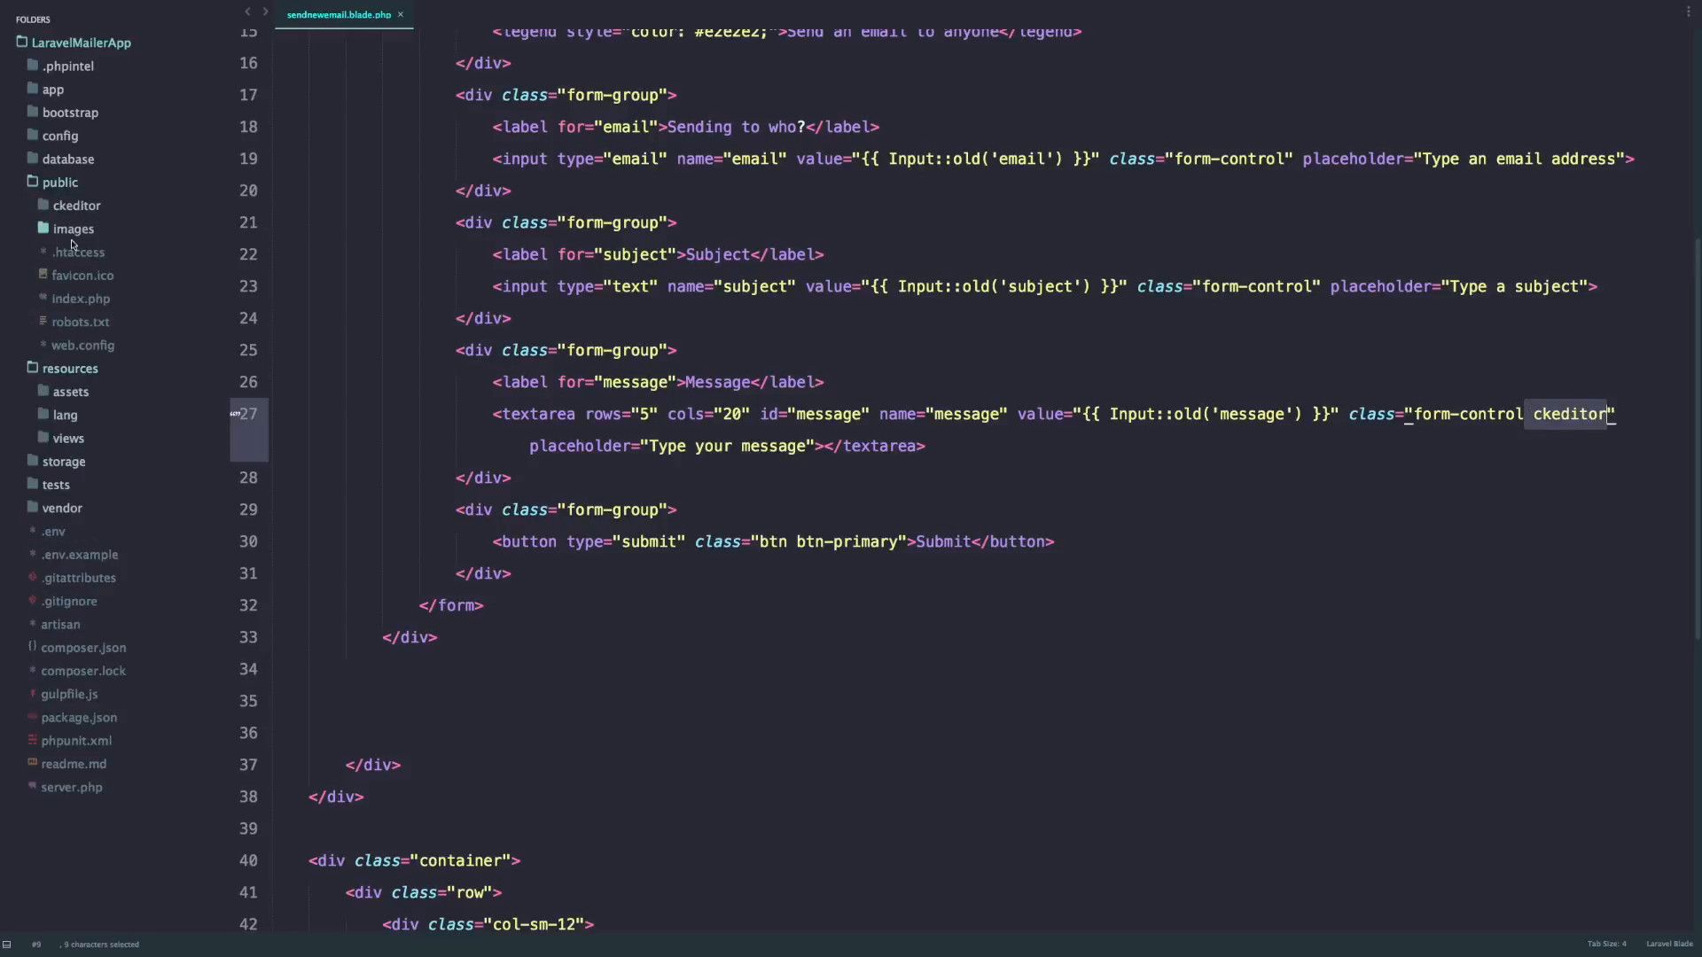
click(75, 205)
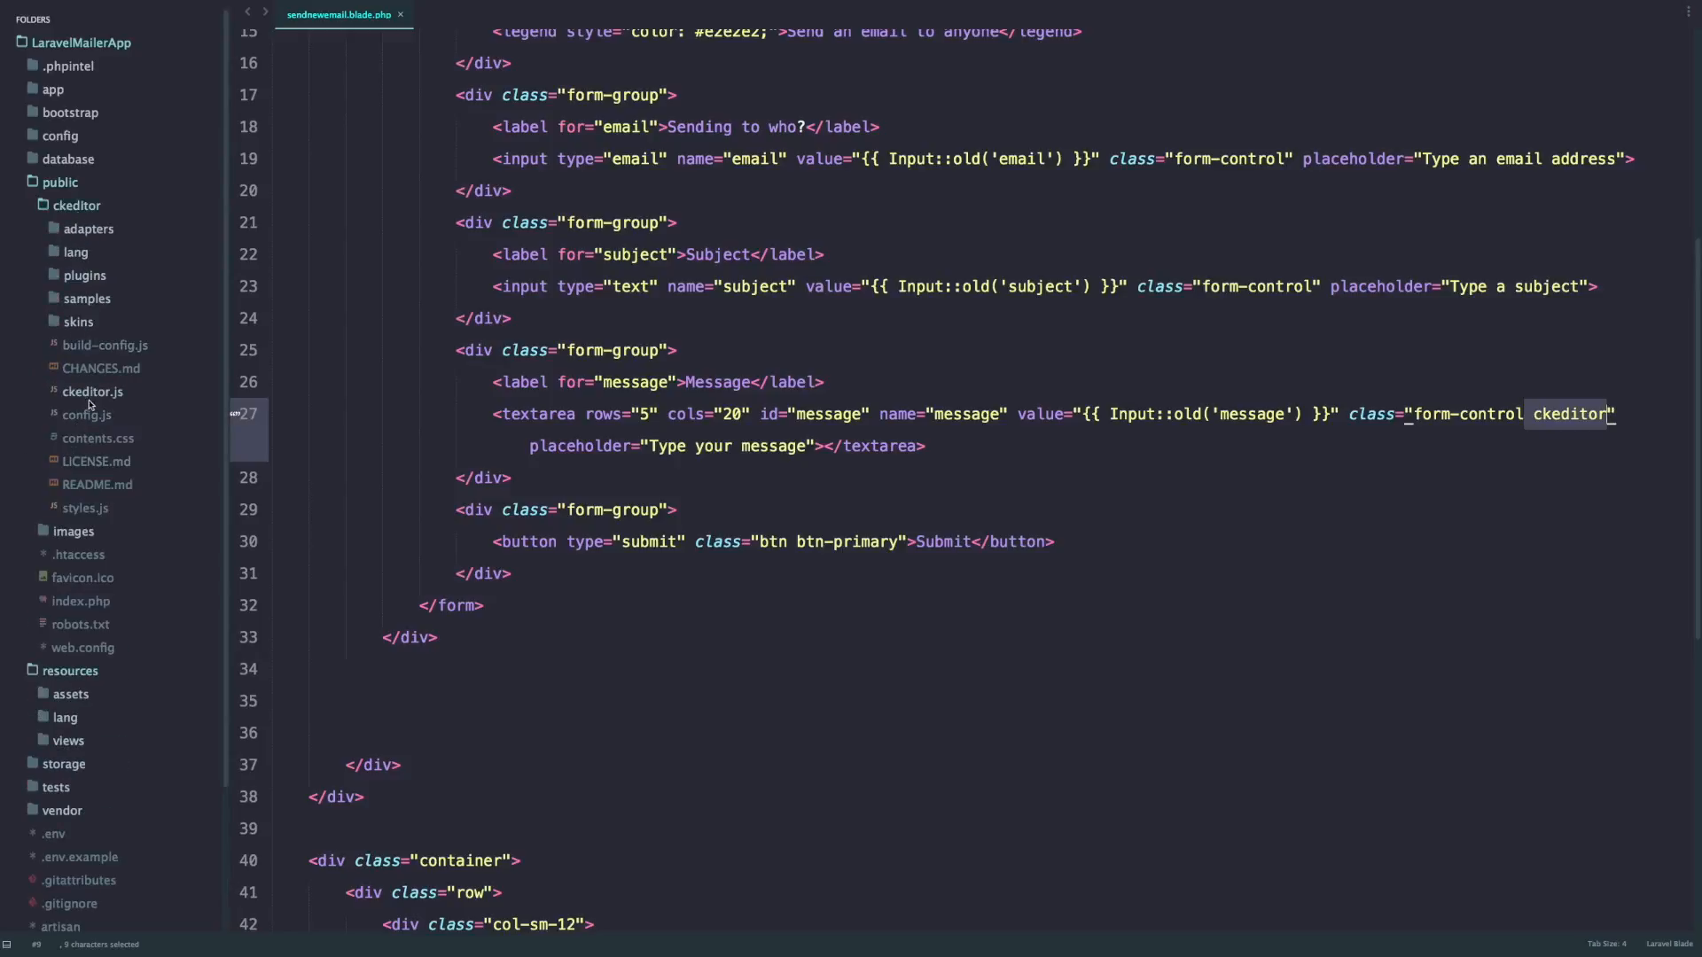
mouse_move(122, 401)
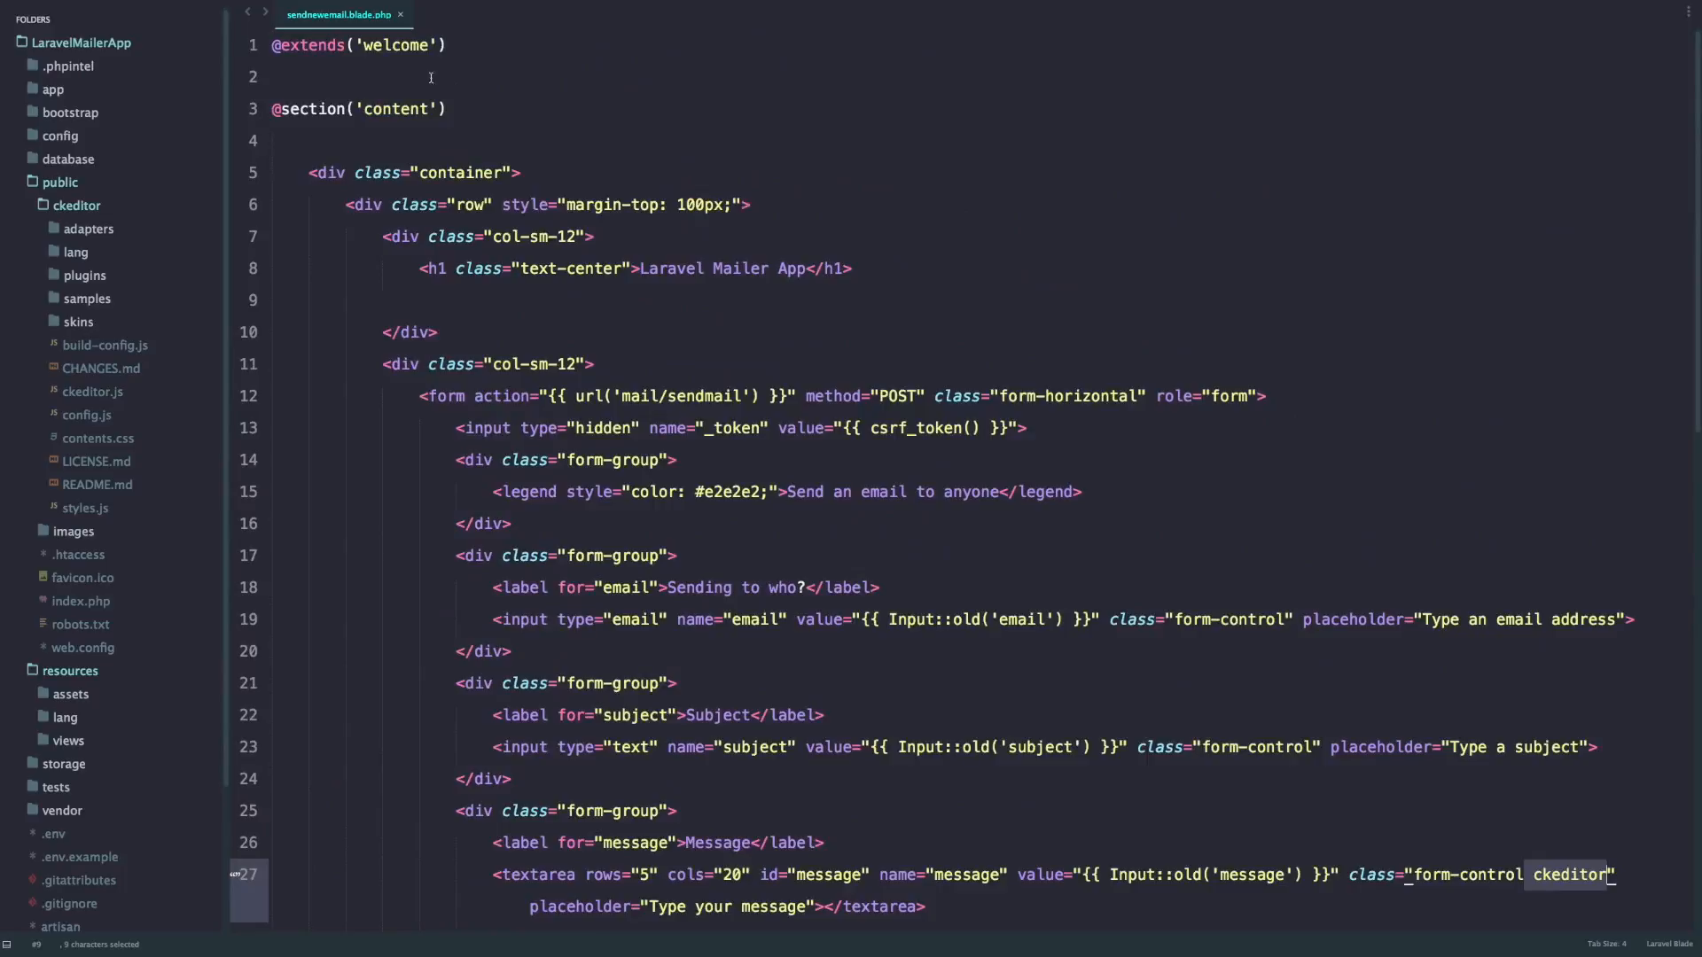
mouse_move(536, 489)
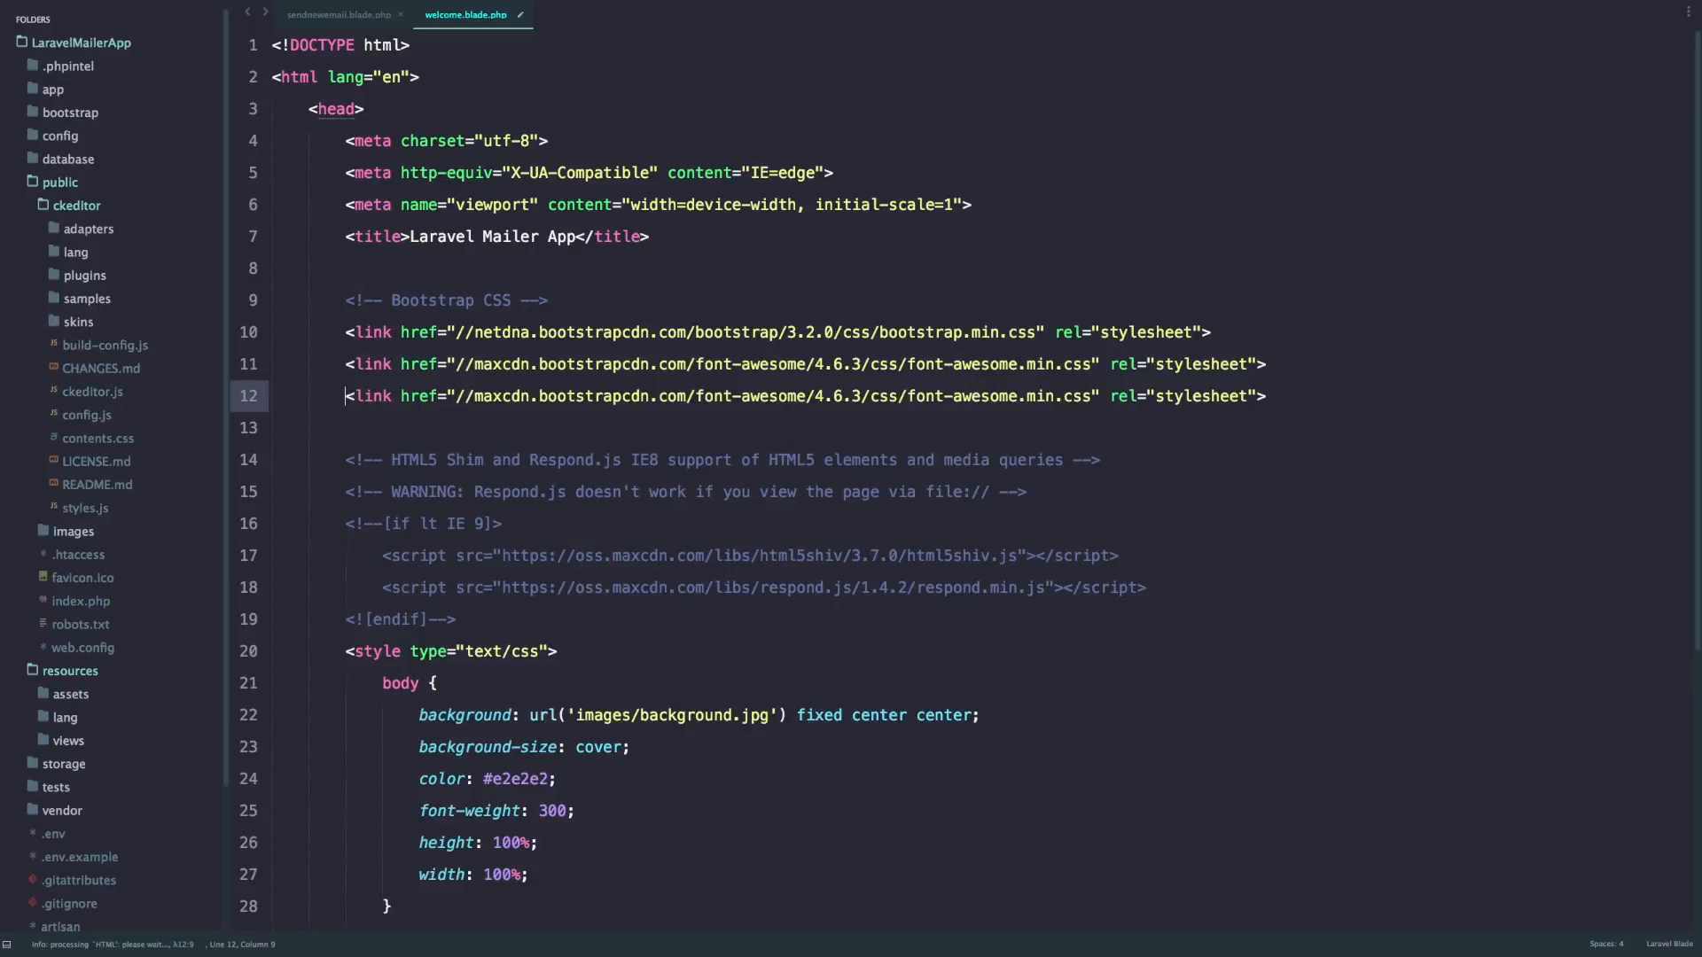
Replace the duplicated Bootstrap script URL with ckeditor/ckeditor.js before the closing body tag.
key(Backspace)
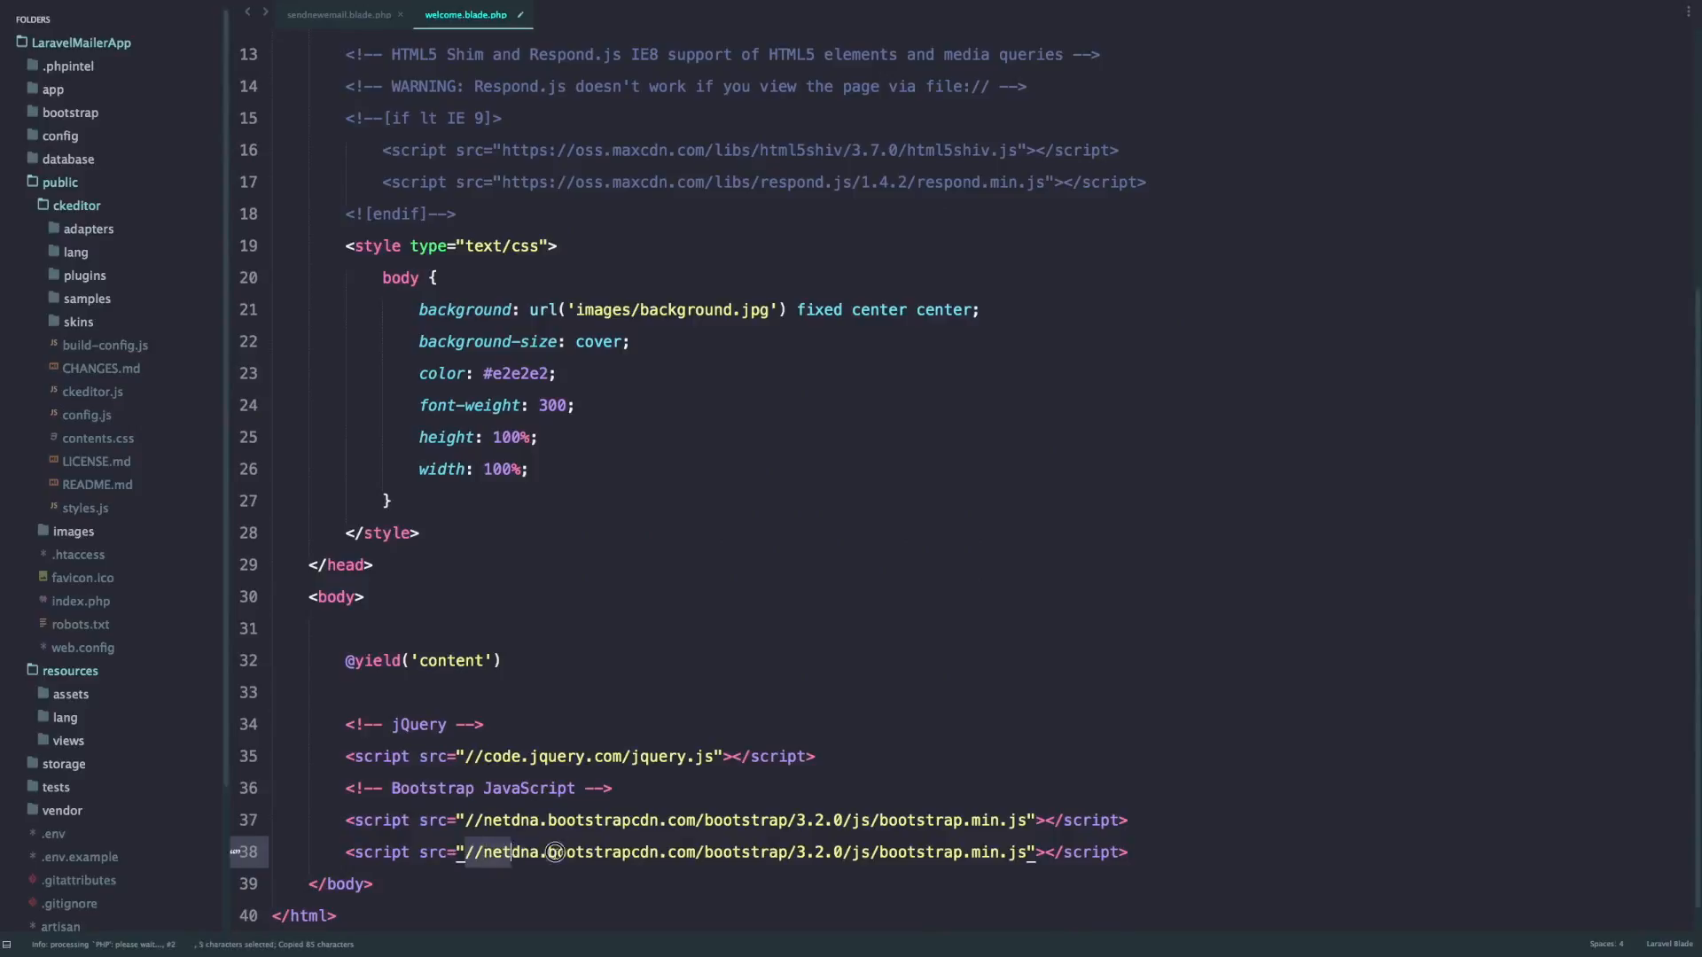
drag(551, 852, 1026, 852)
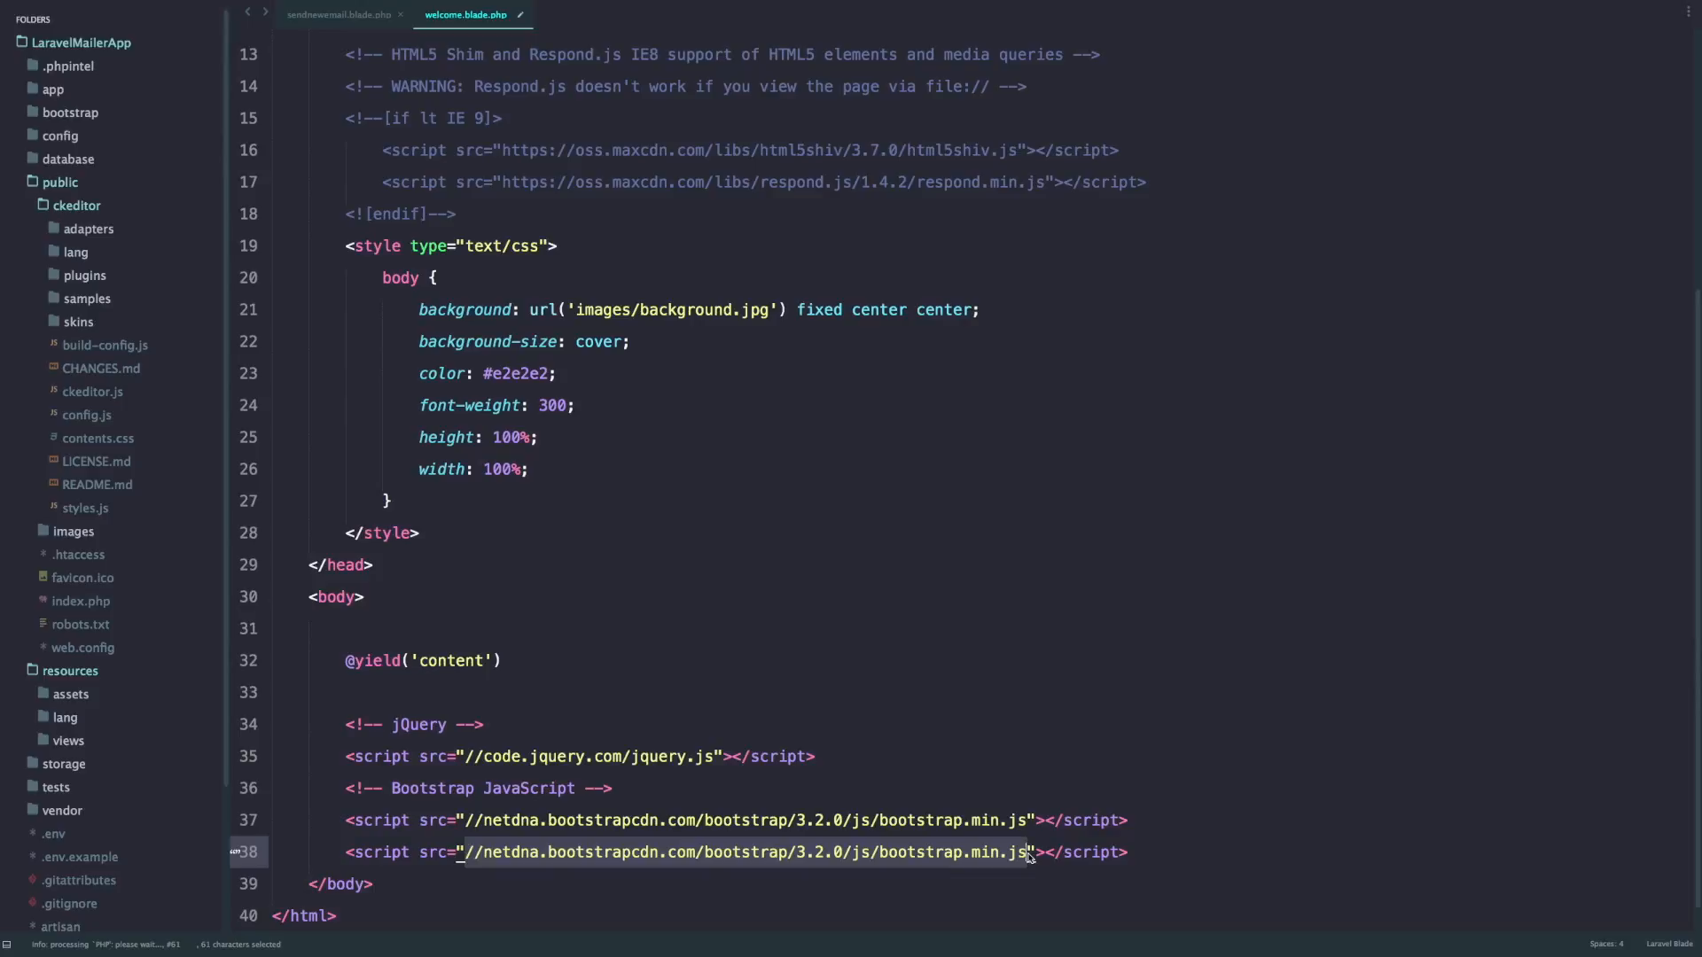
text(ckeditor/ckeditor"></script>)
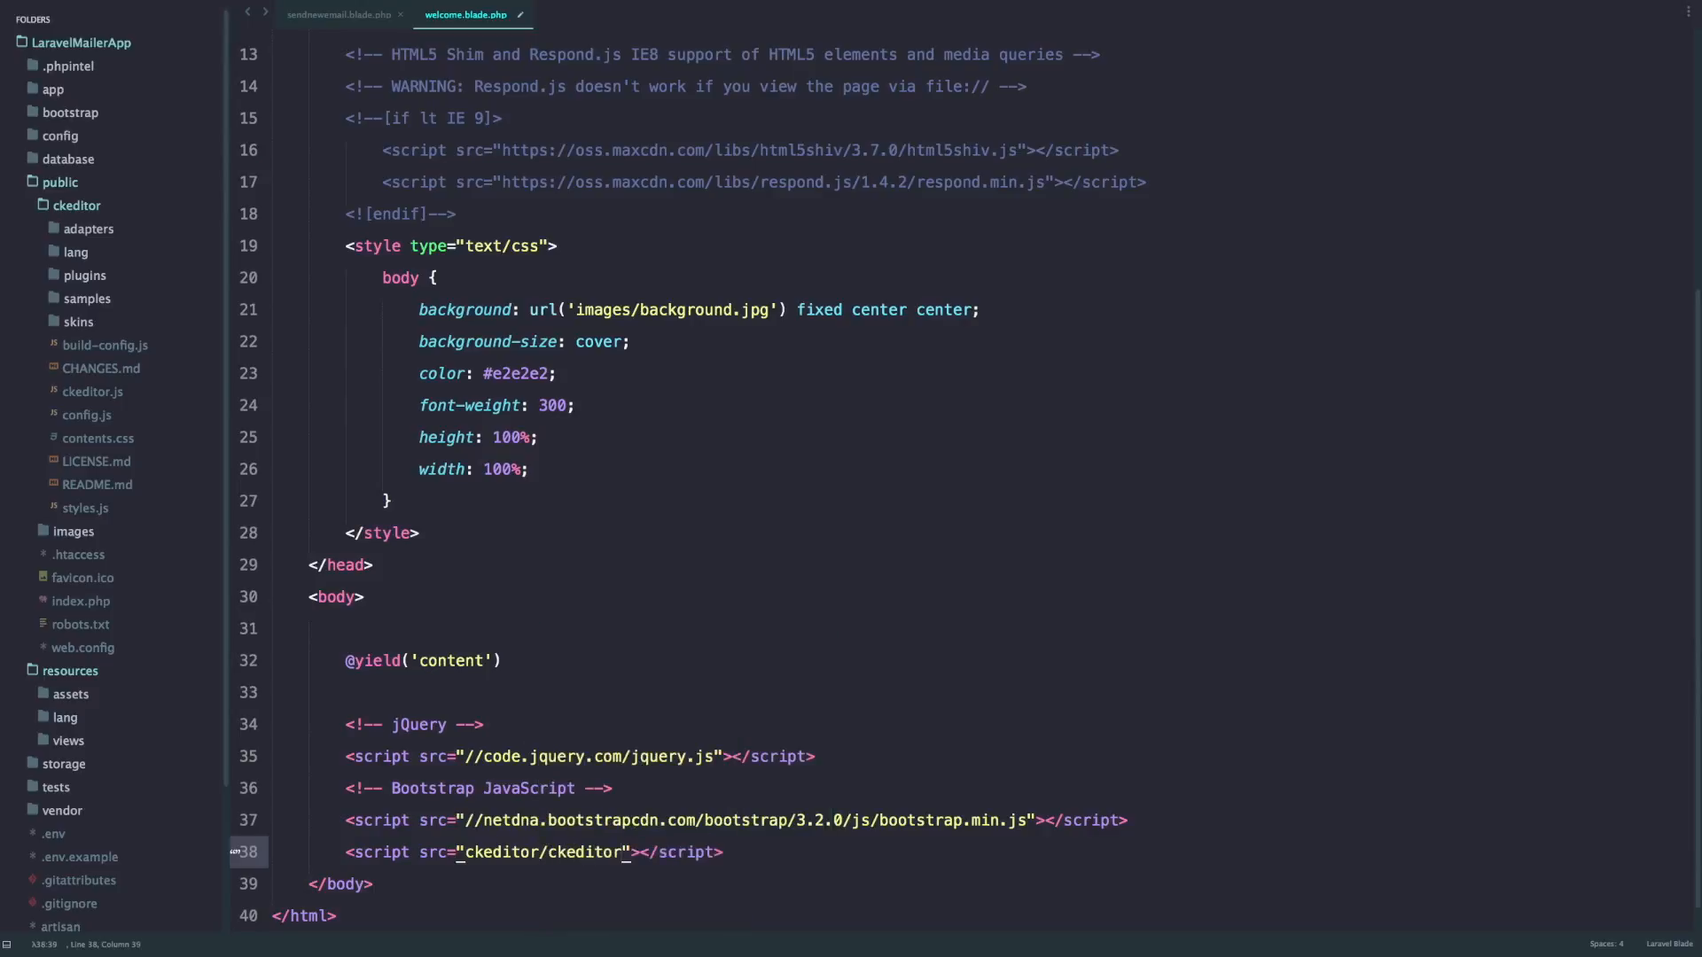
text(.js)
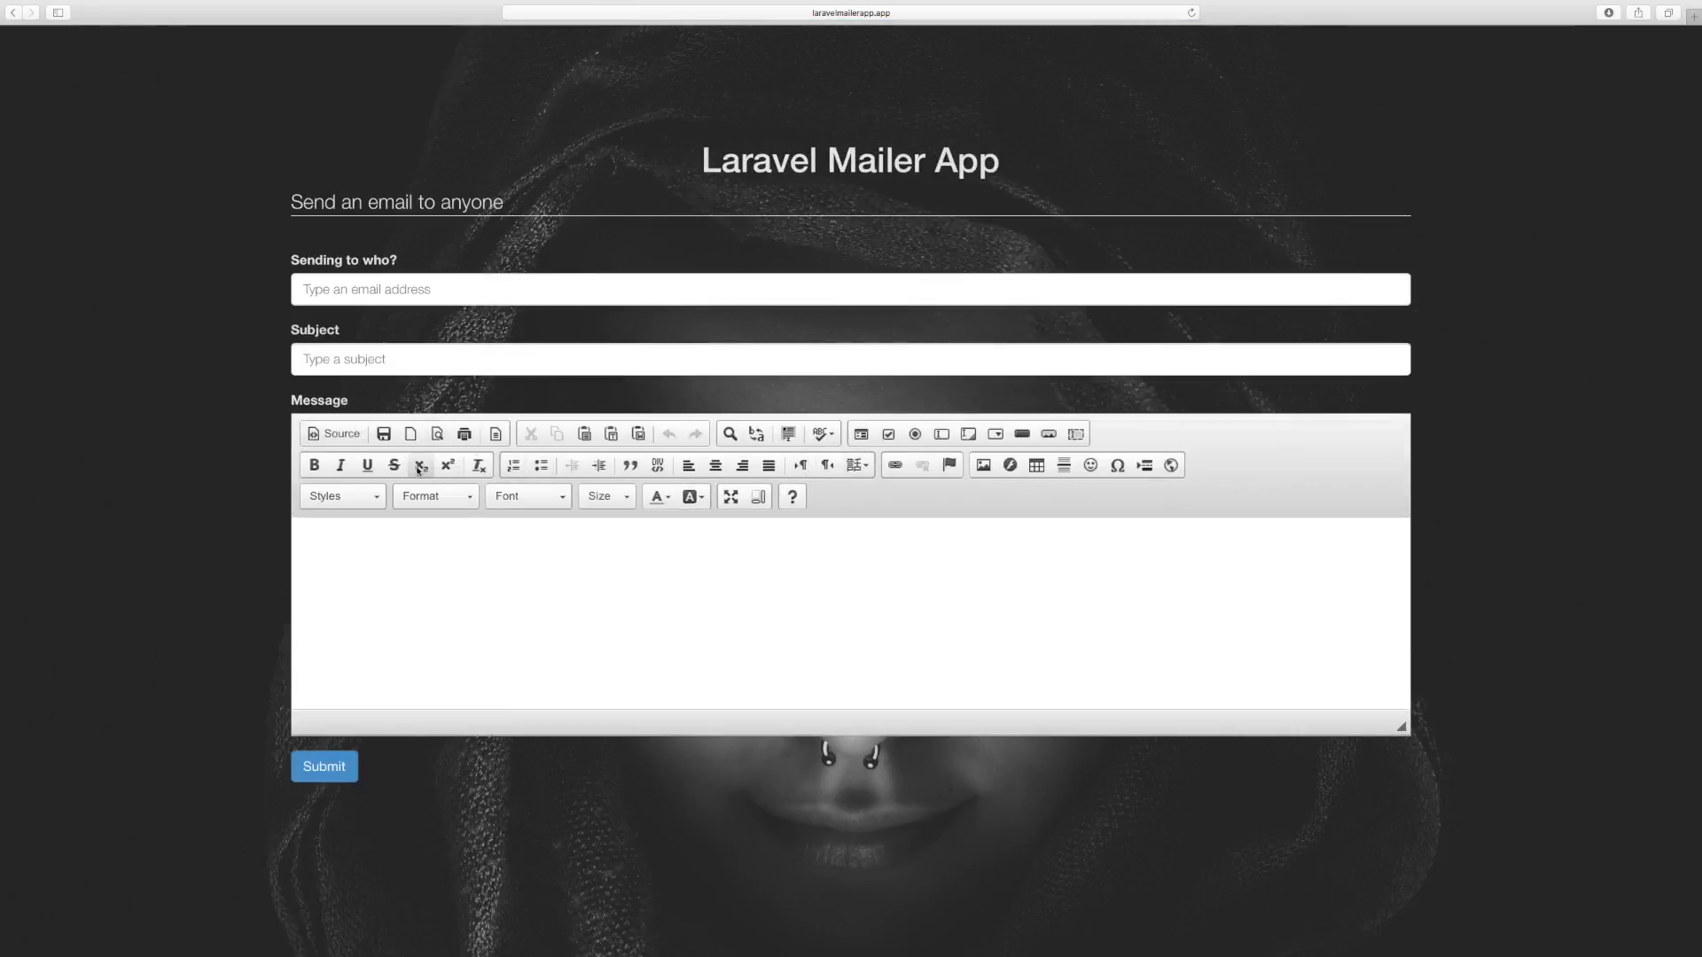
mouse_move(421, 465)
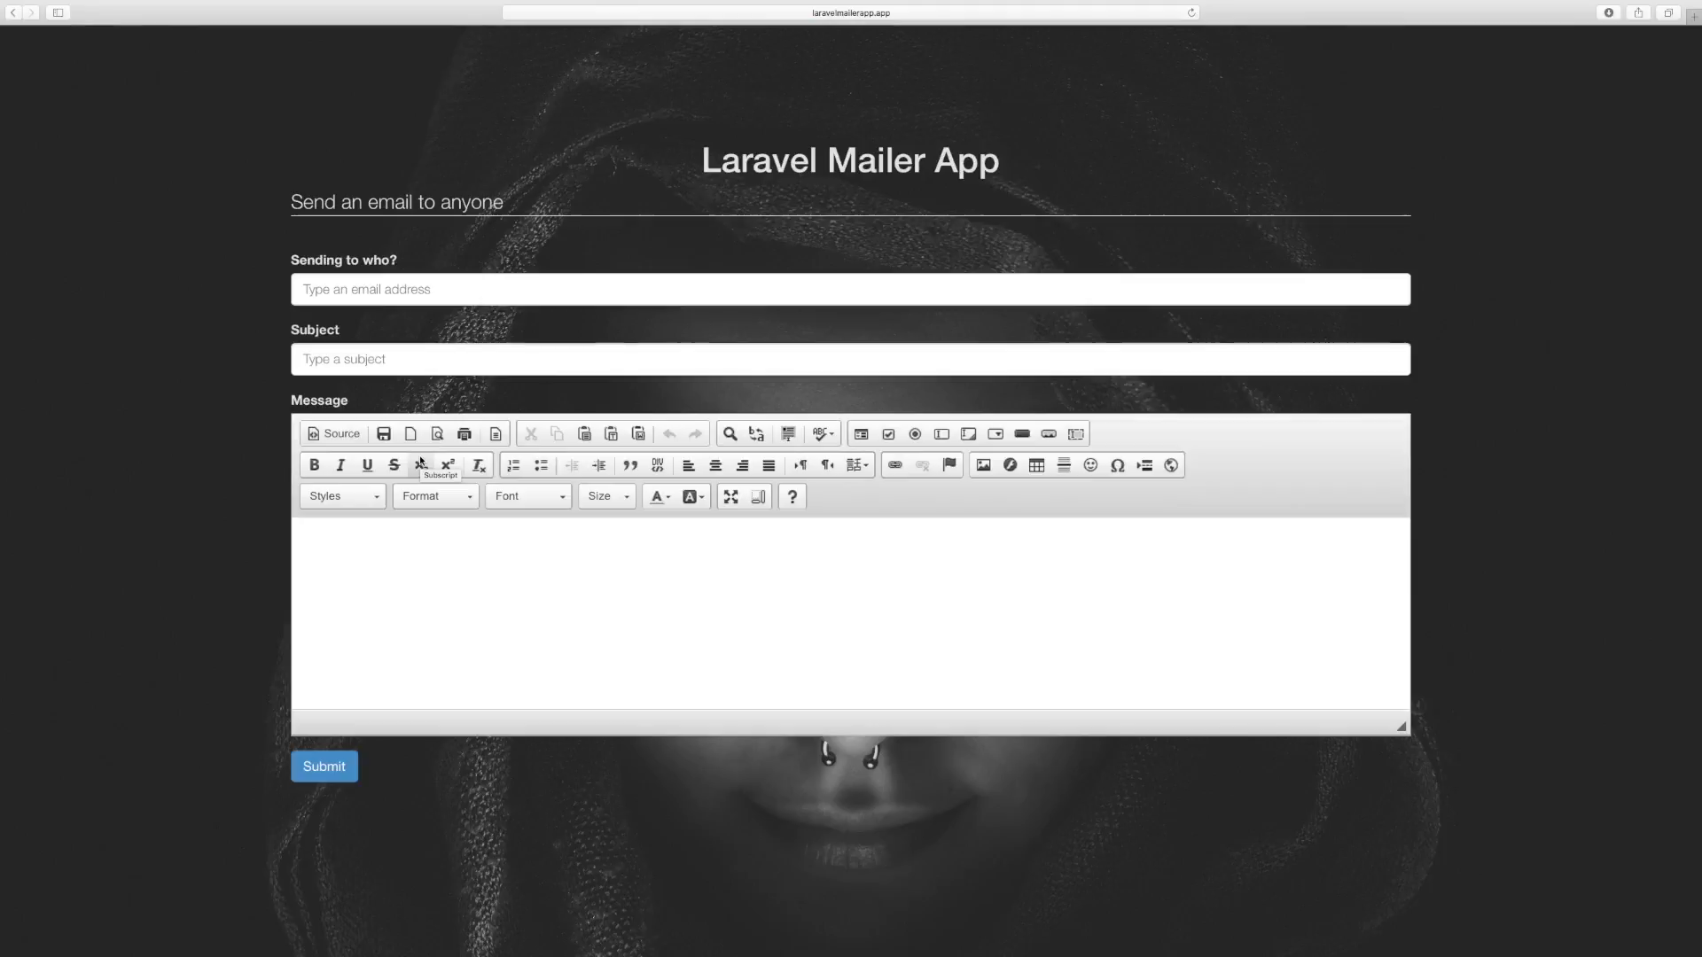
mouse_move(387, 516)
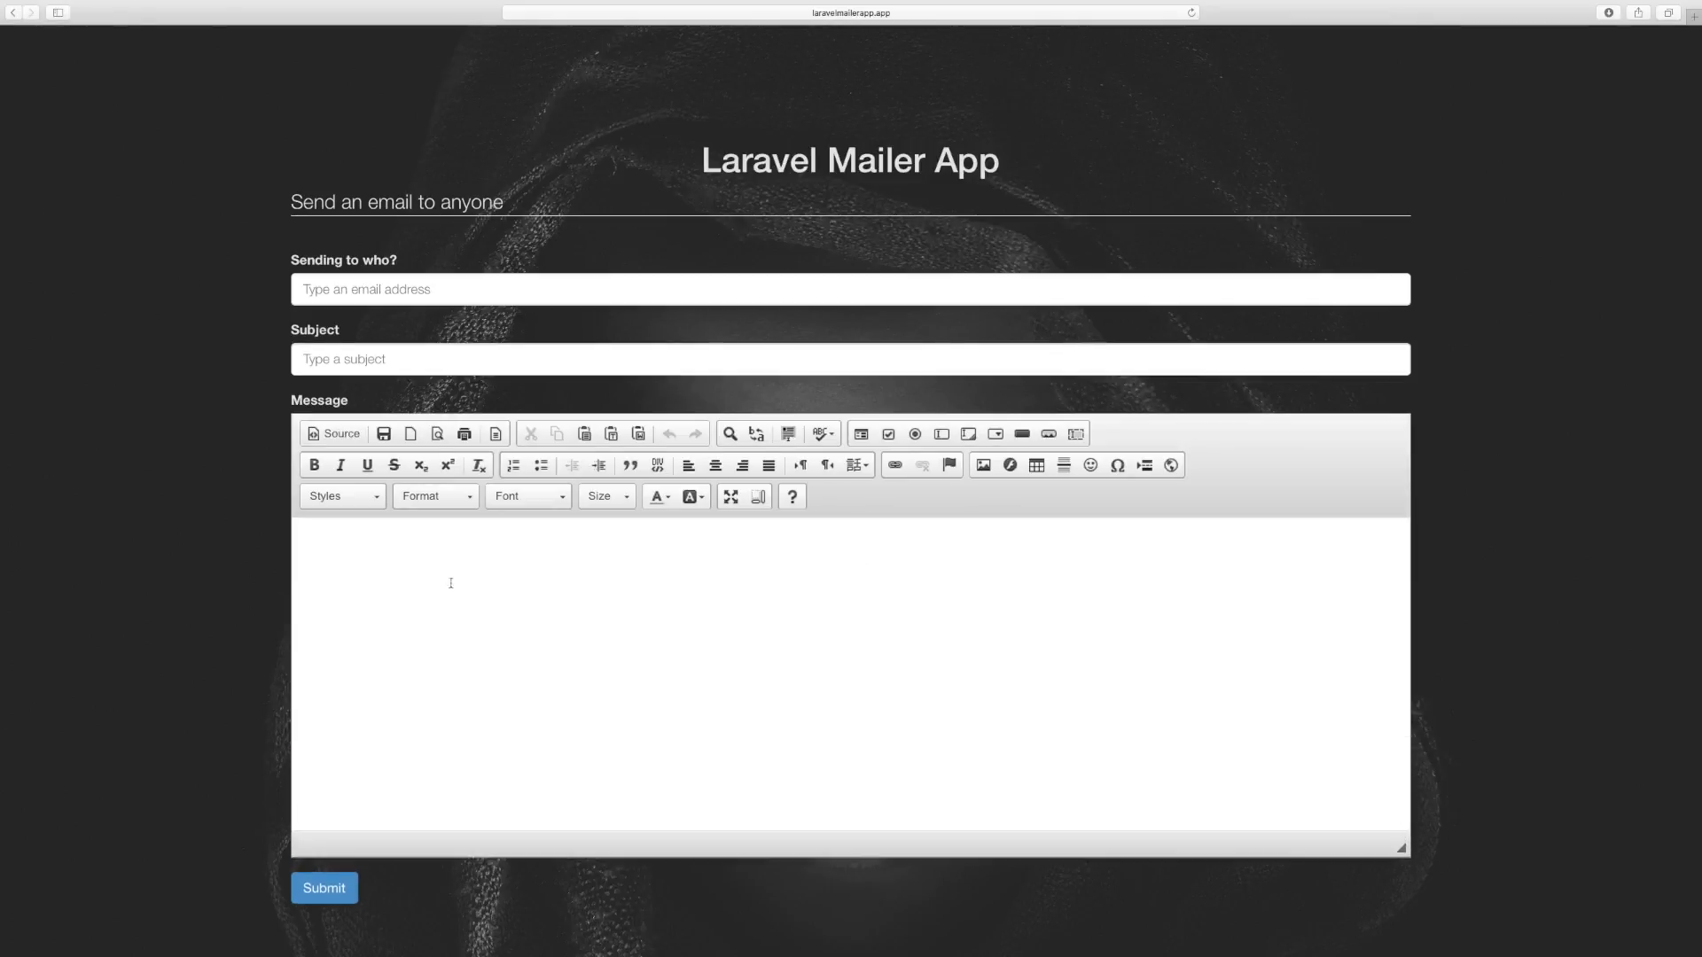
Focus the CKEditor editing area, ready for a Normal-format paragraph.
click(450, 583)
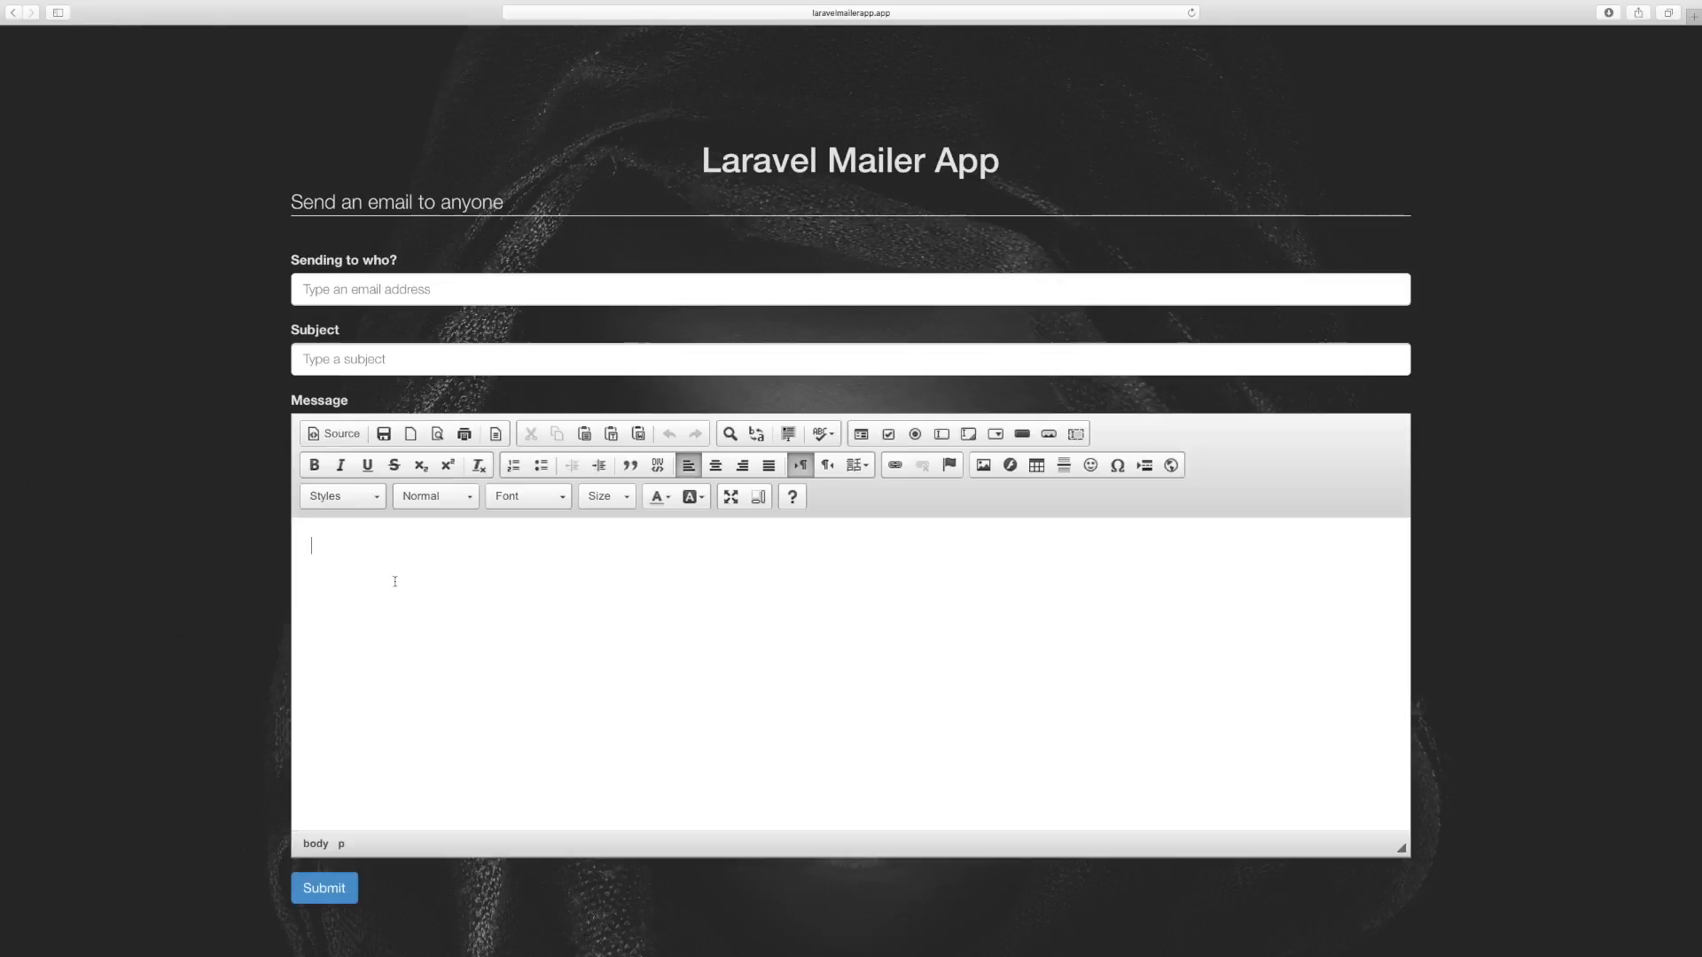
mouse_move(537, 661)
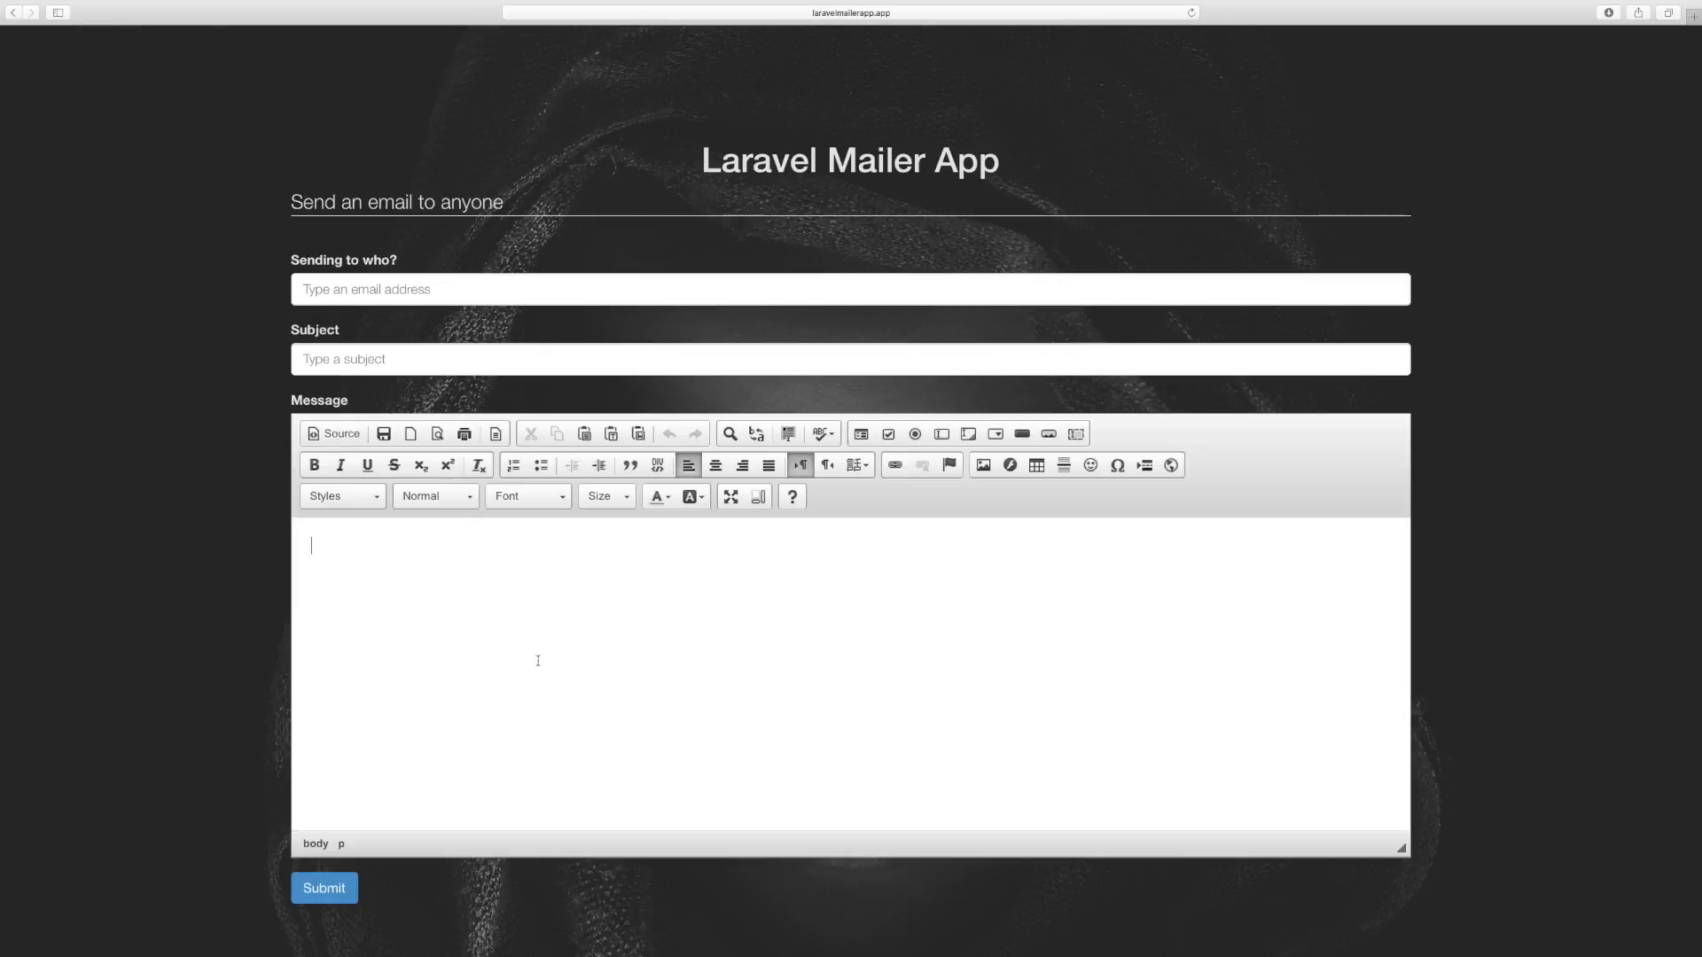
mouse_move(517, 657)
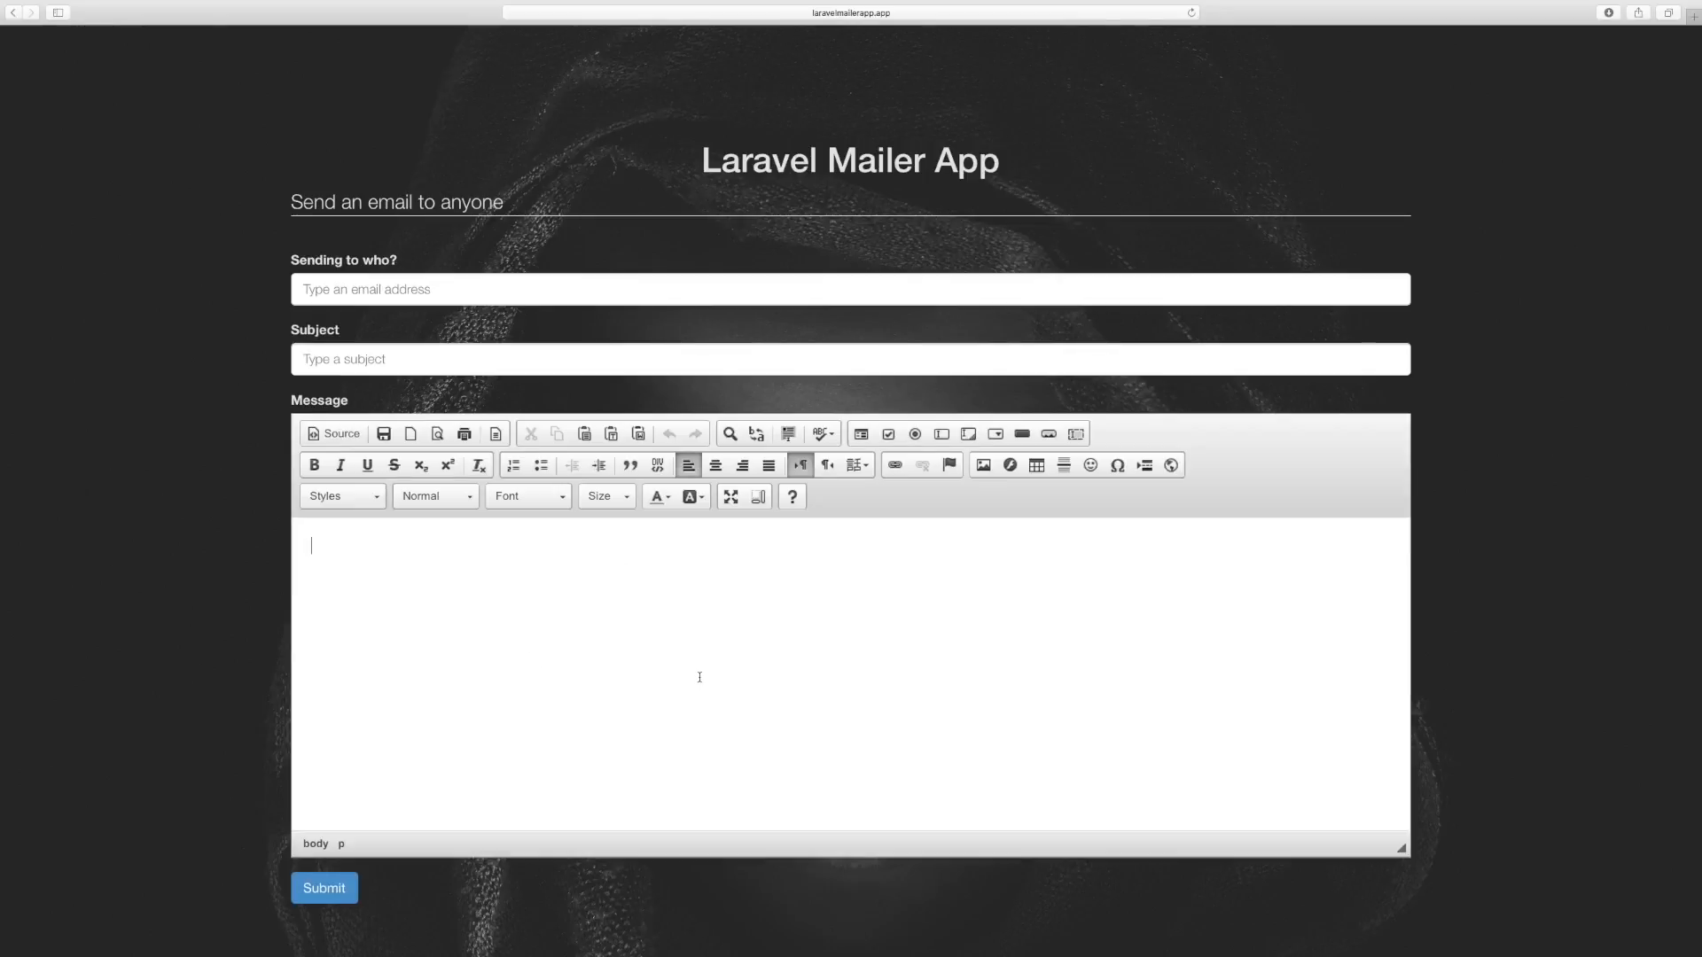
mouse_move(695, 675)
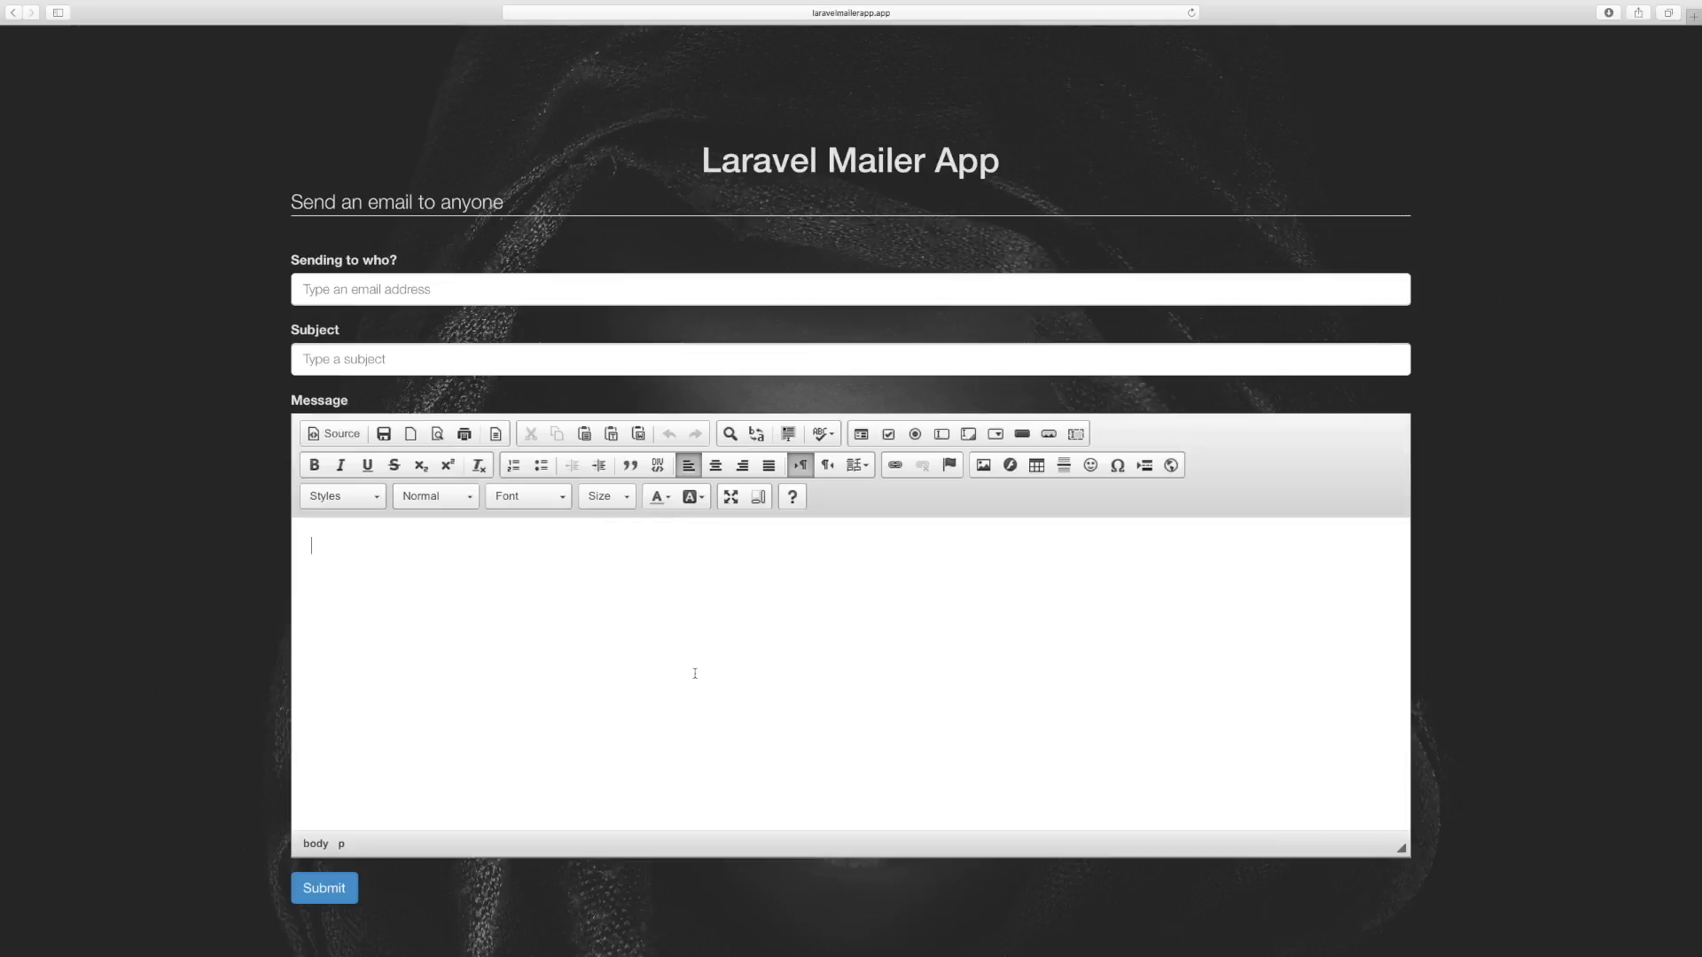
mouse_move(549, 623)
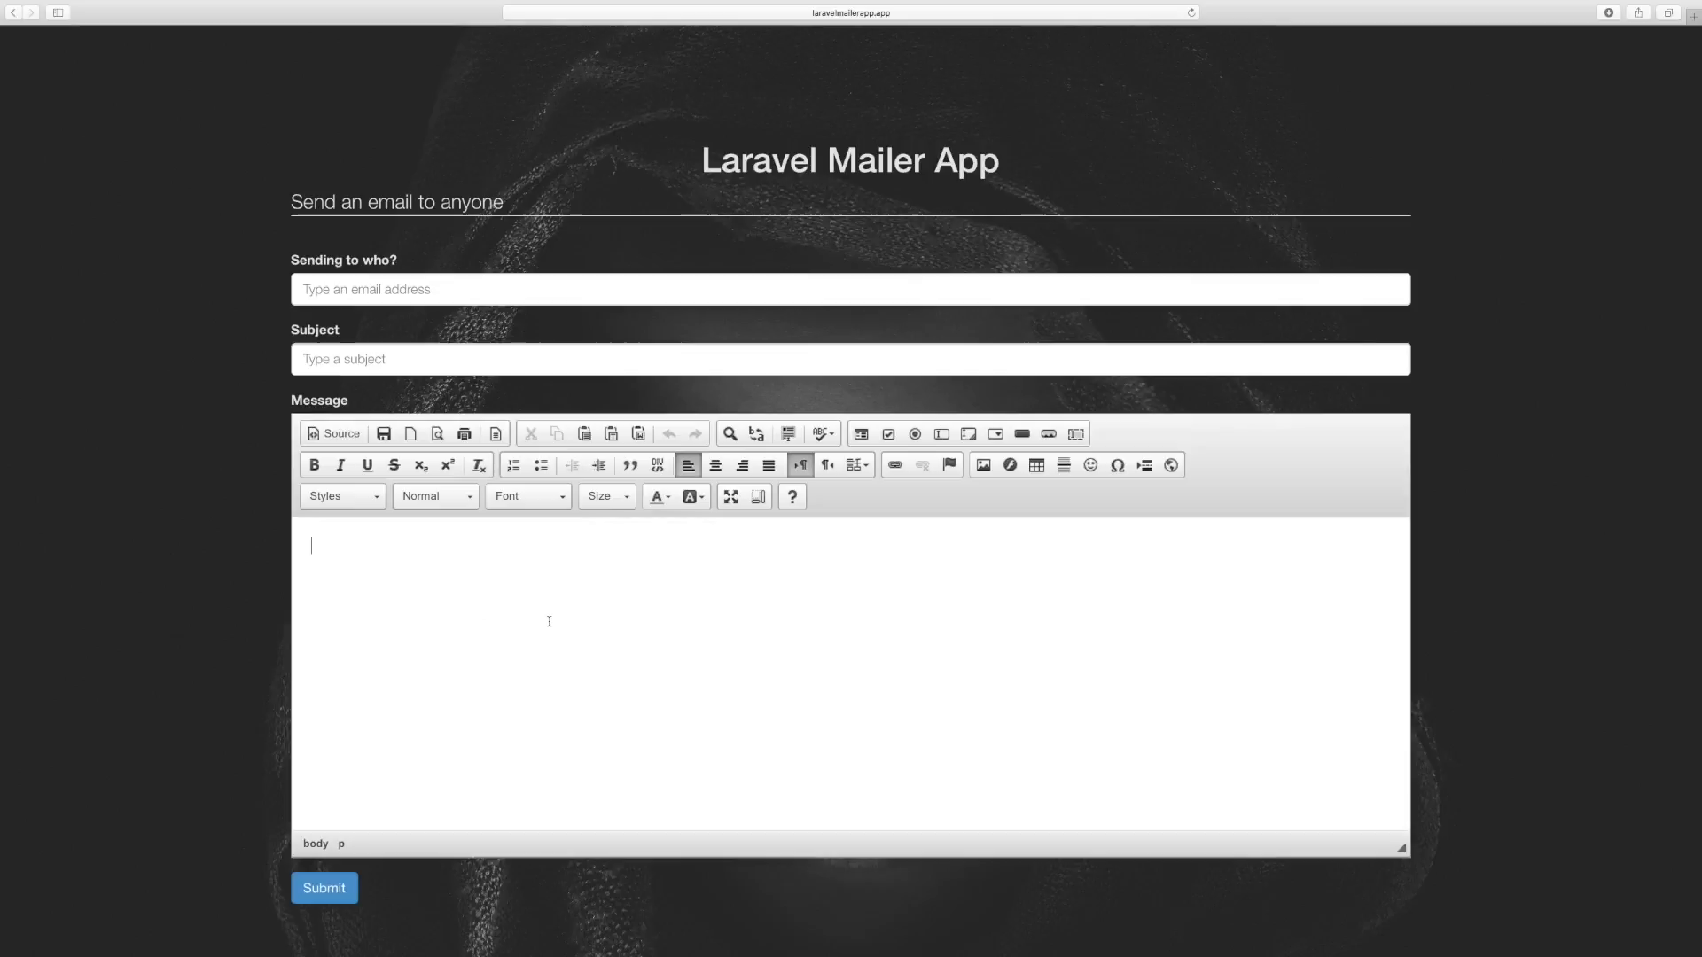
mouse_move(567, 616)
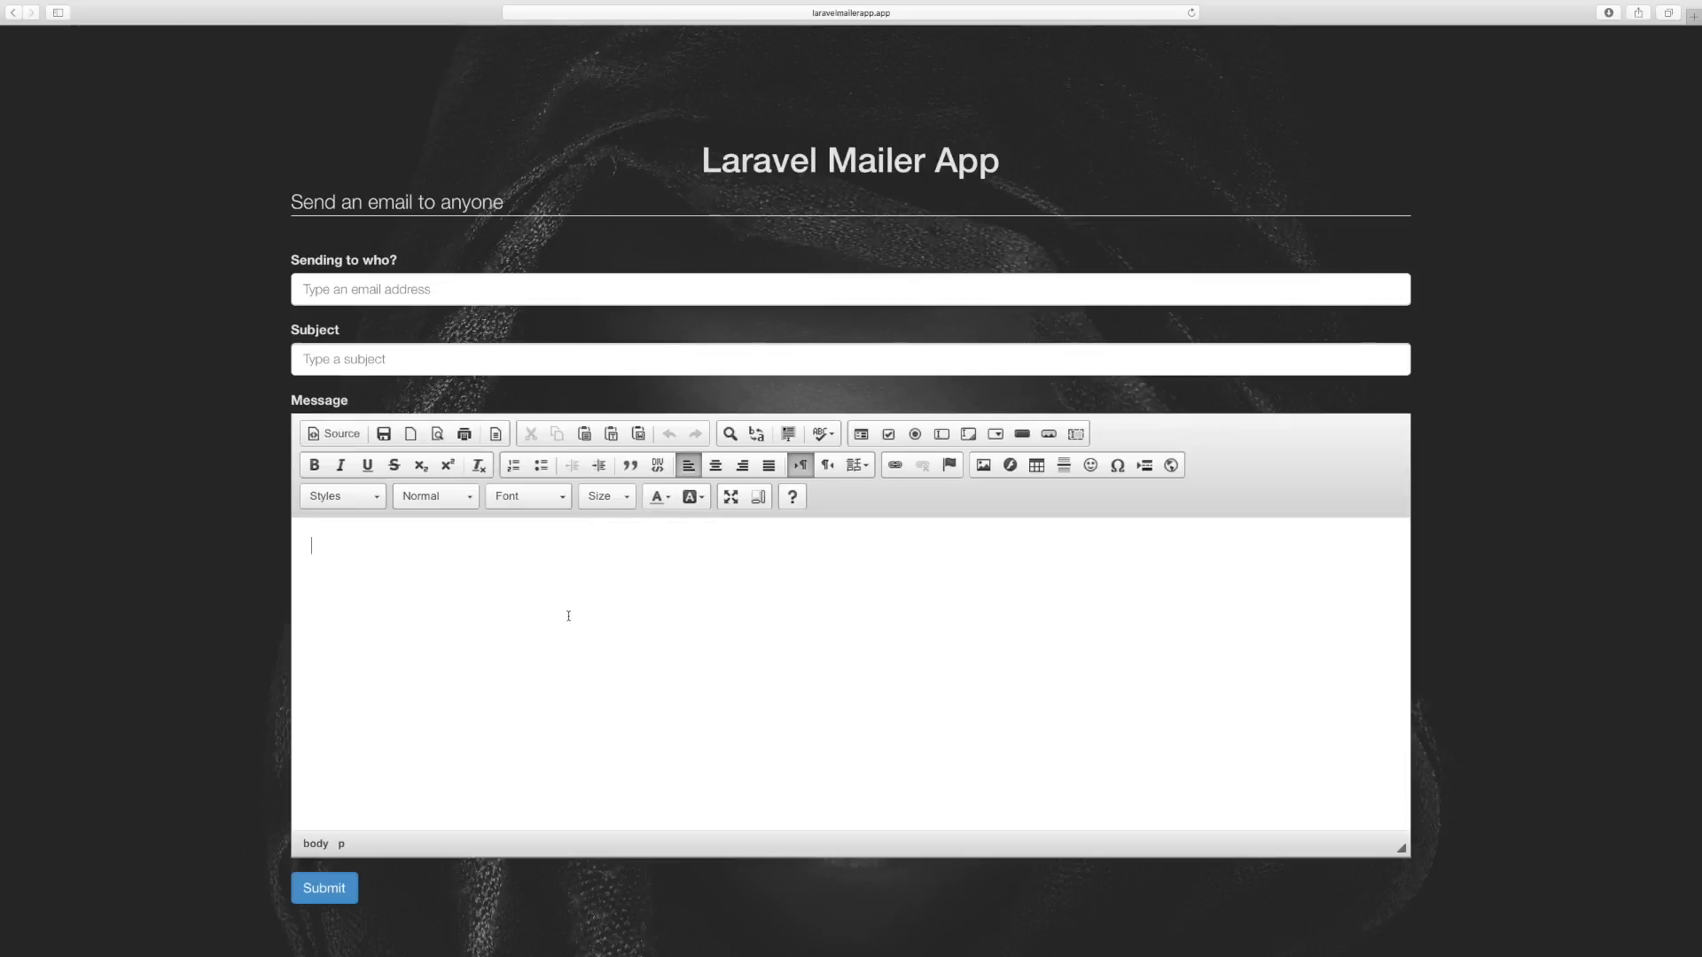
mouse_move(698, 612)
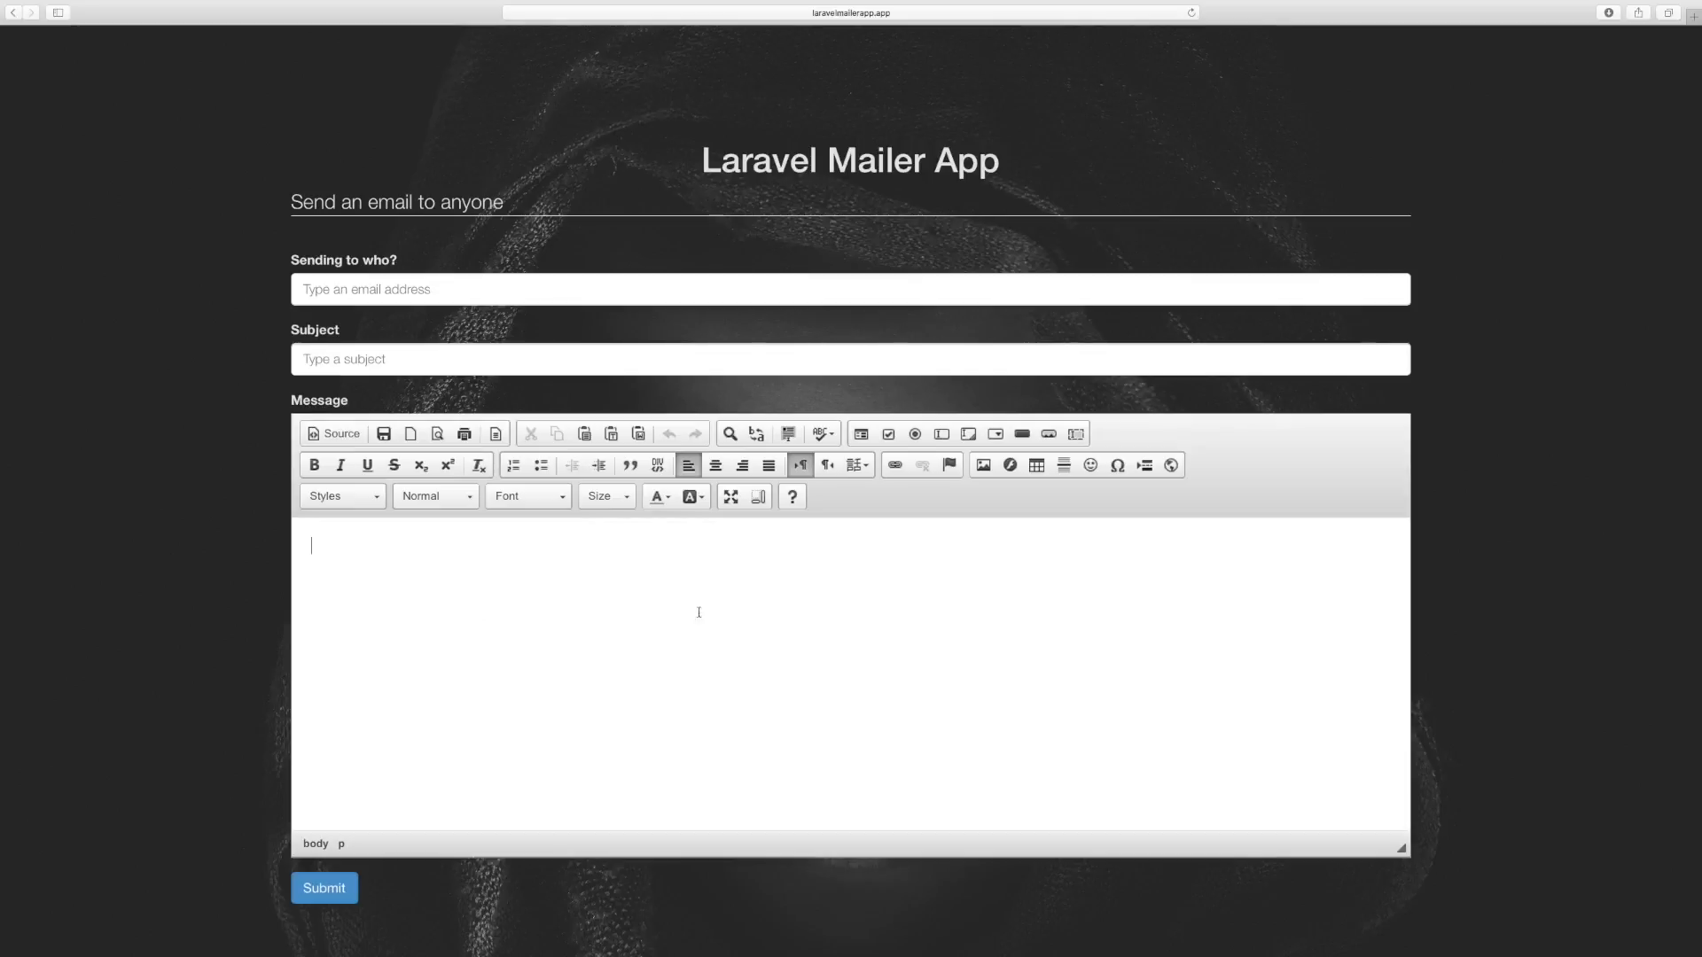
mouse_move(849, 685)
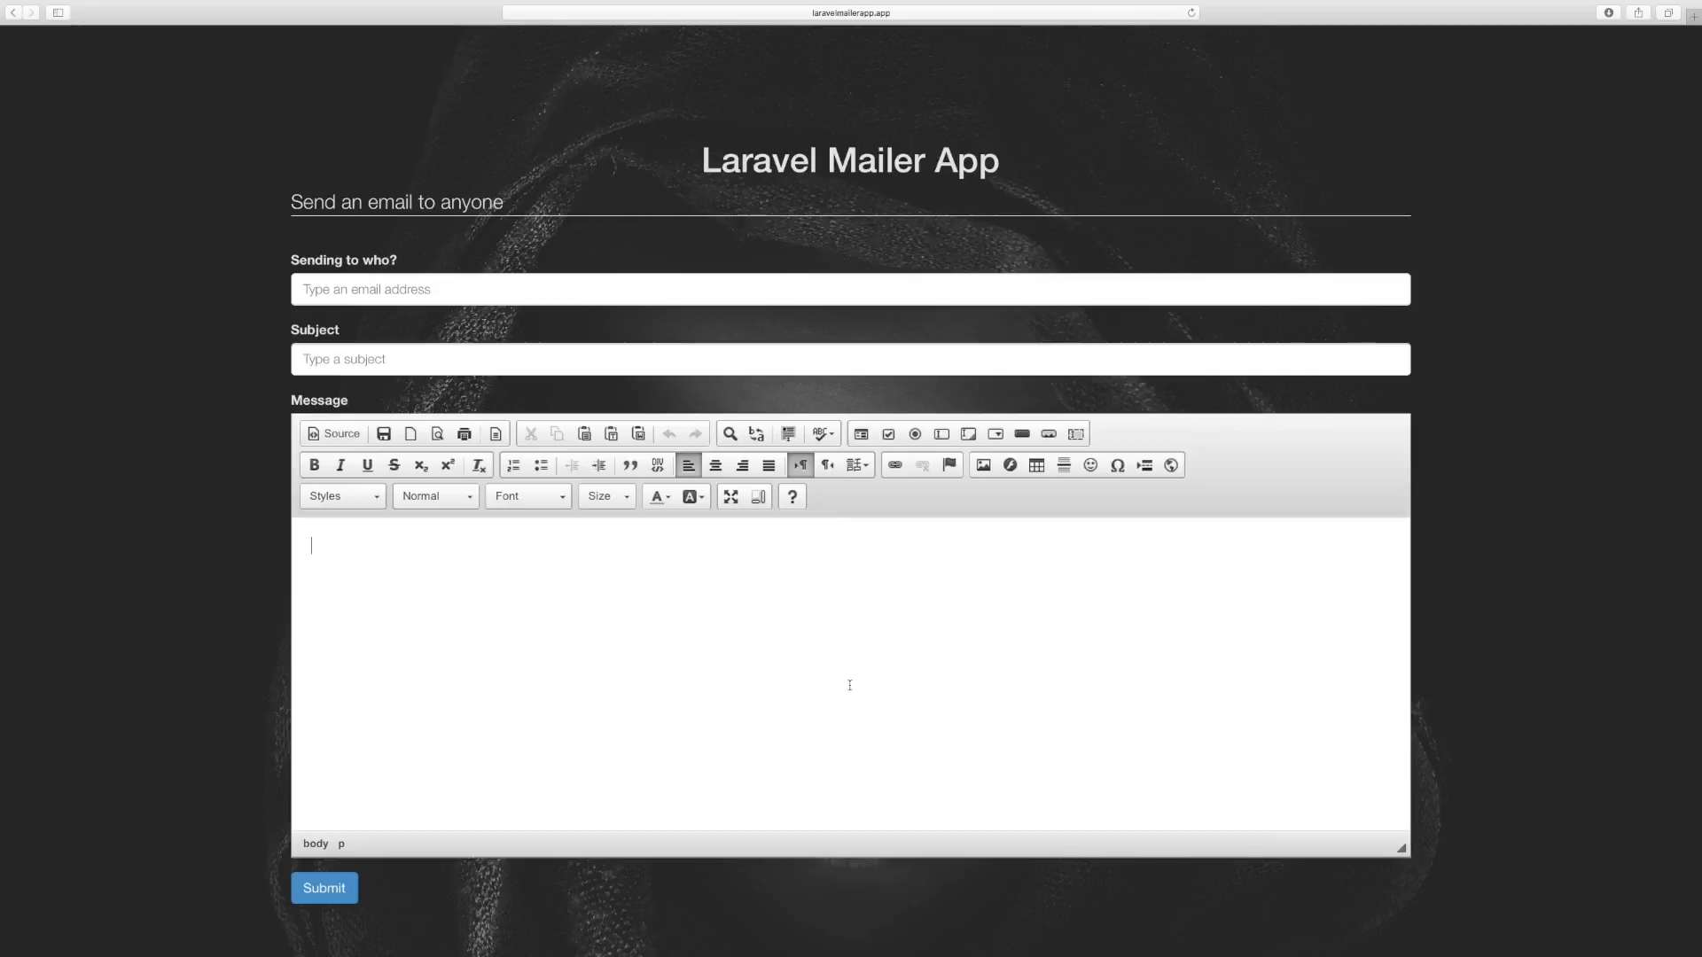
mouse_move(848, 682)
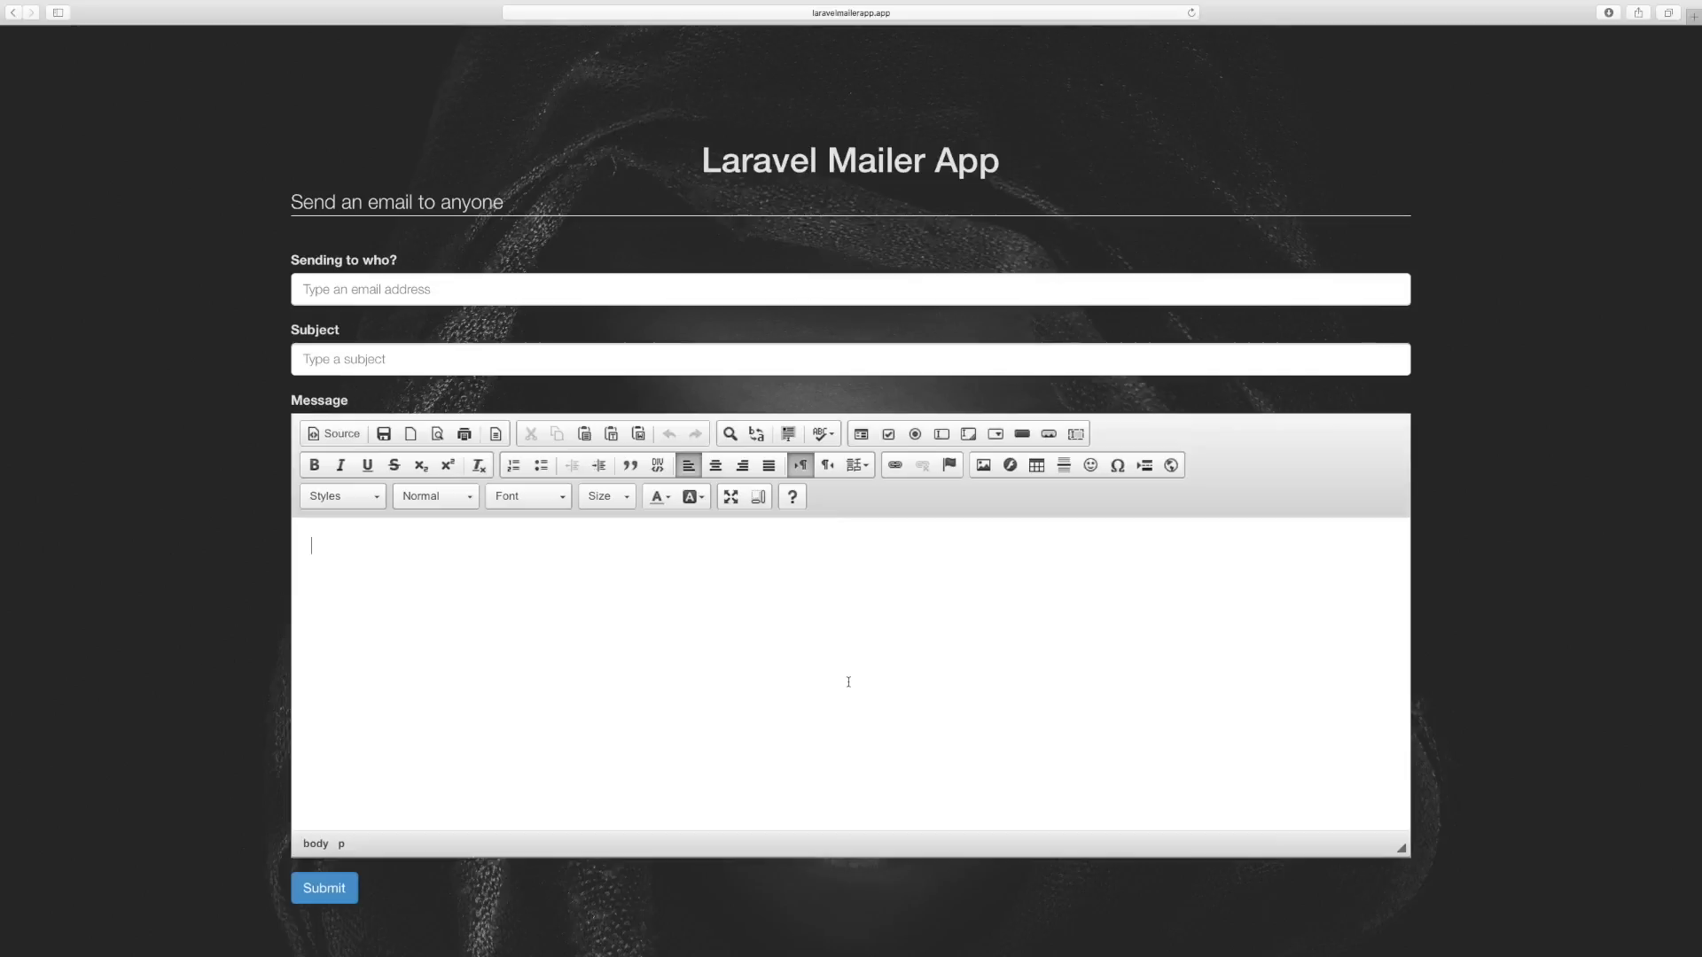
mouse_move(847, 650)
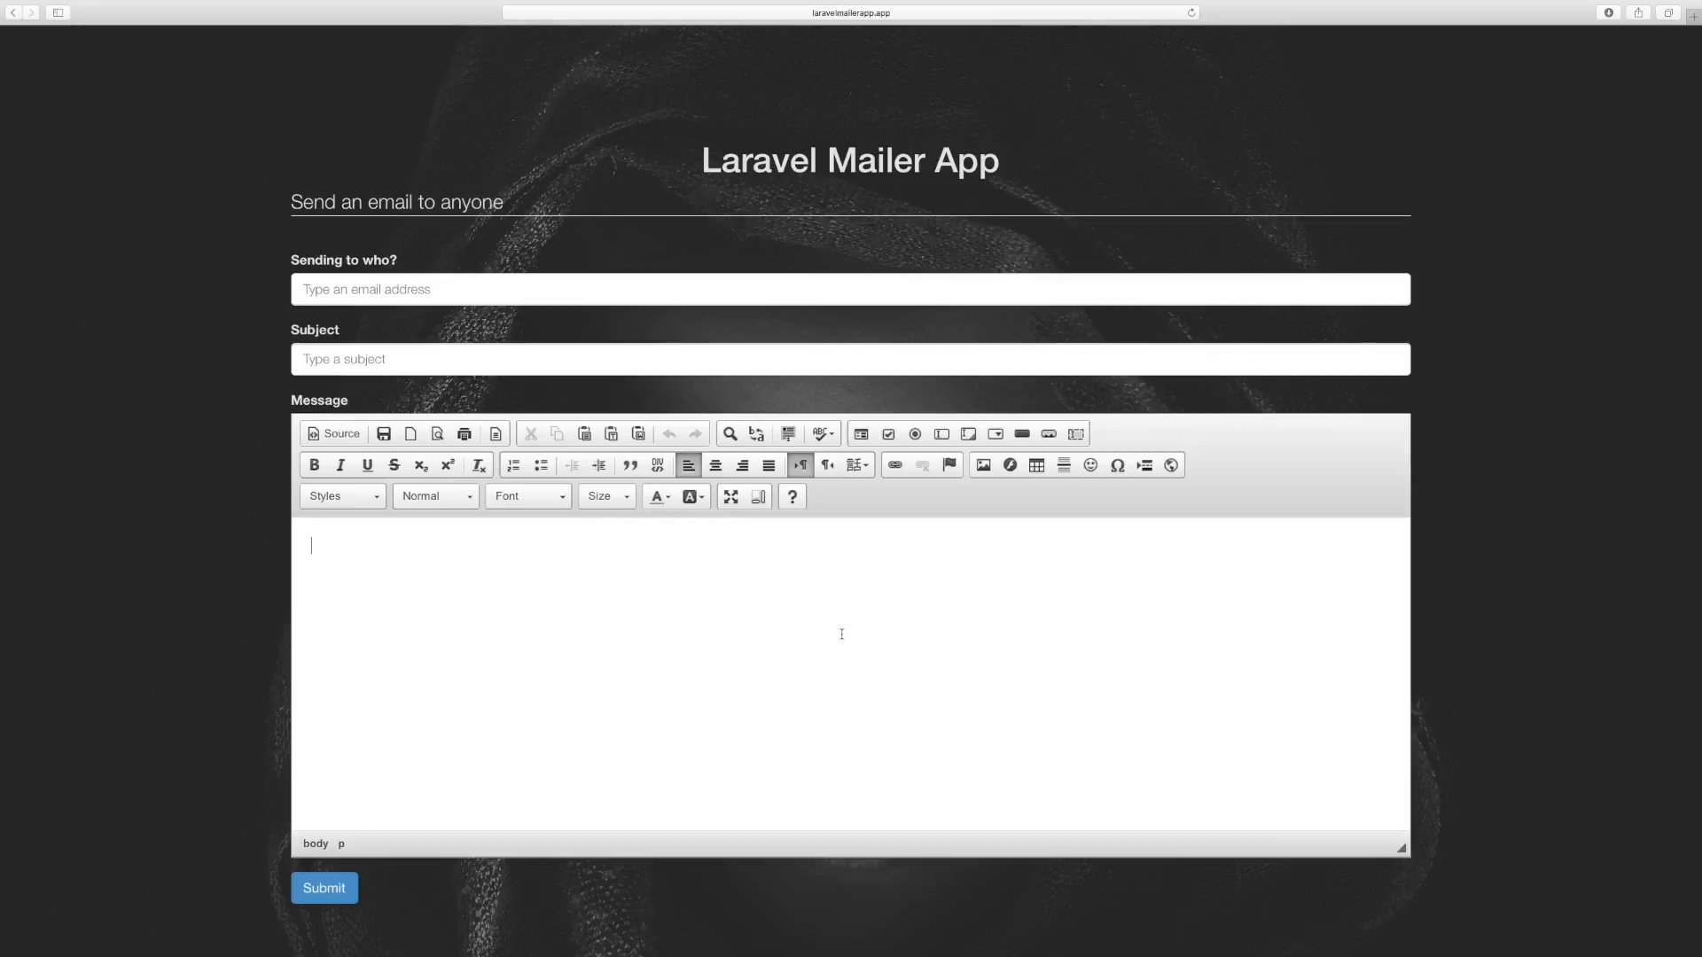
mouse_move(834, 624)
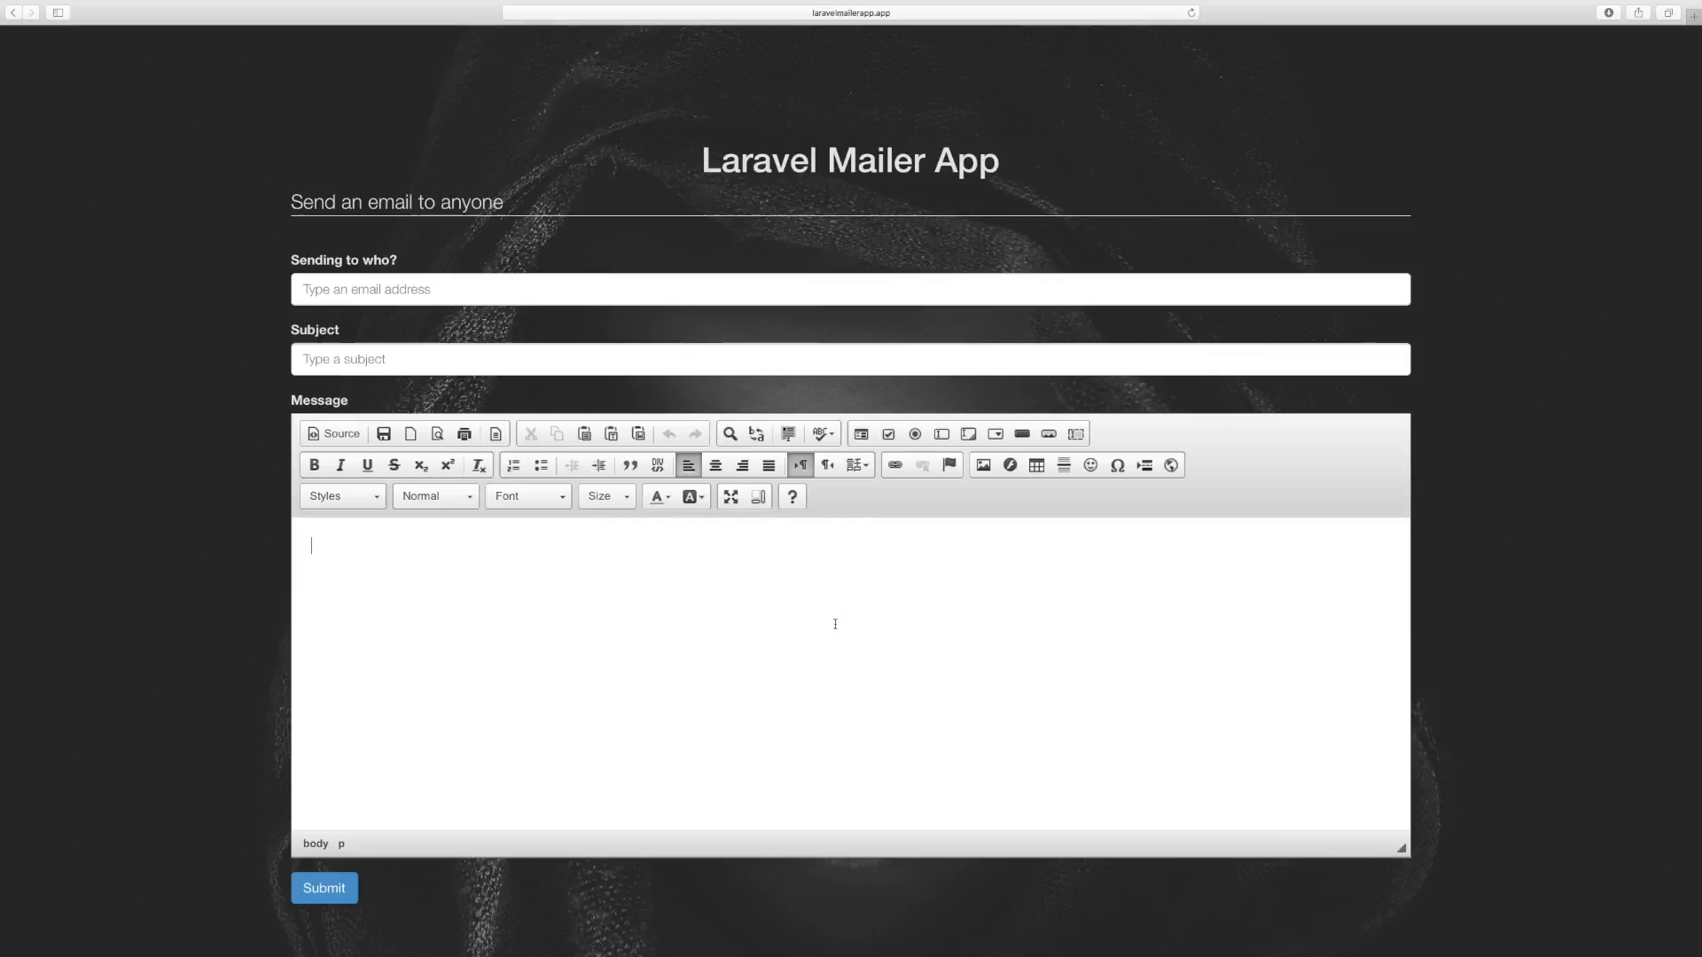